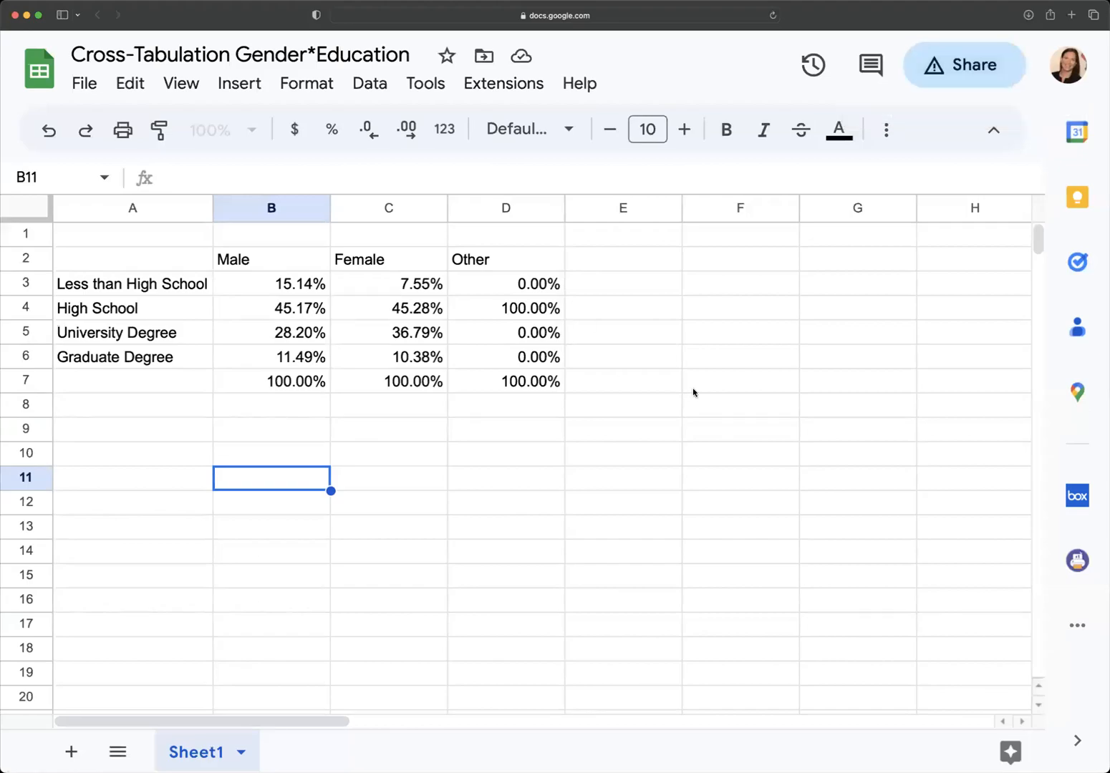
{"action": "mouse_move", "coordinate": [656, 209]}
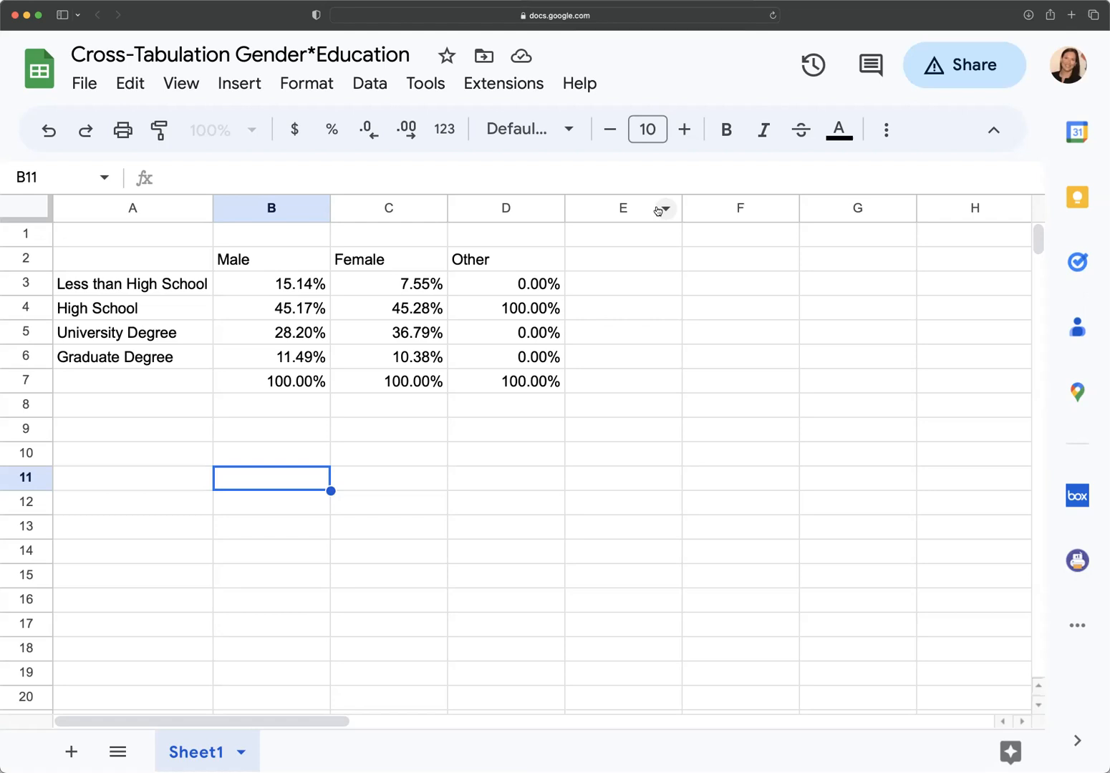
{"action": "mouse_move", "coordinate": [293, 292]}
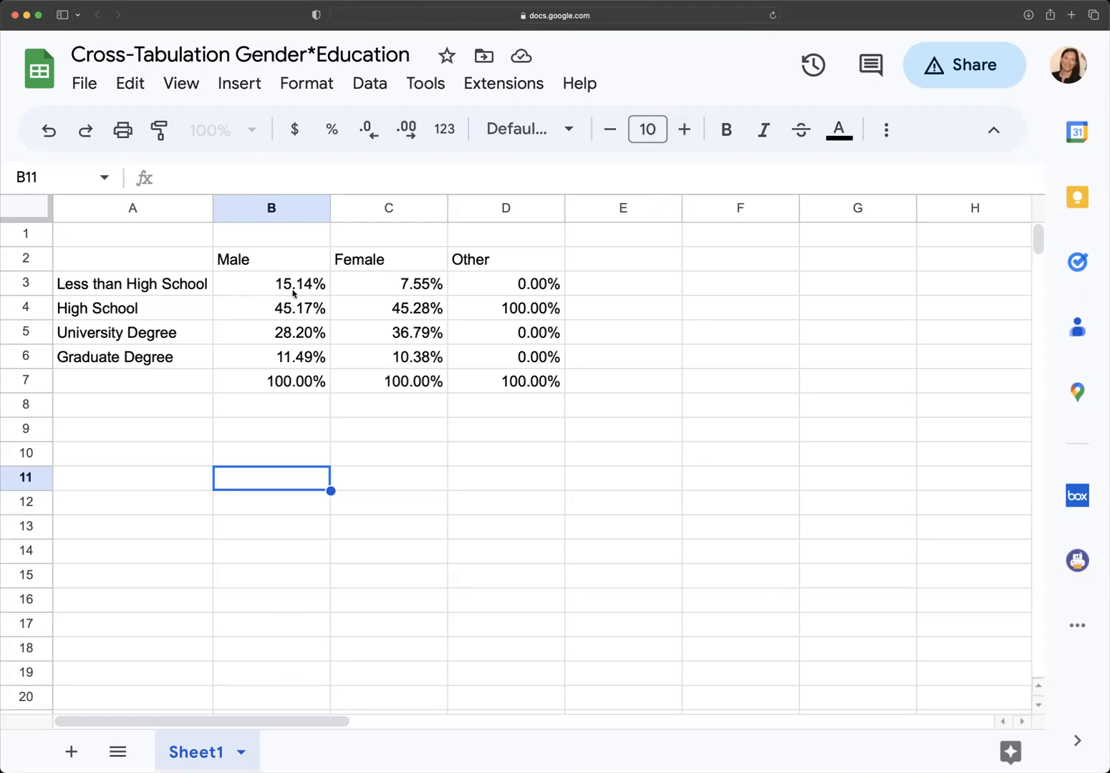
Step: Review the Male and Female column percentages and the 100% totals in row 7
{"action": "left_click", "coordinate": [299, 283]}
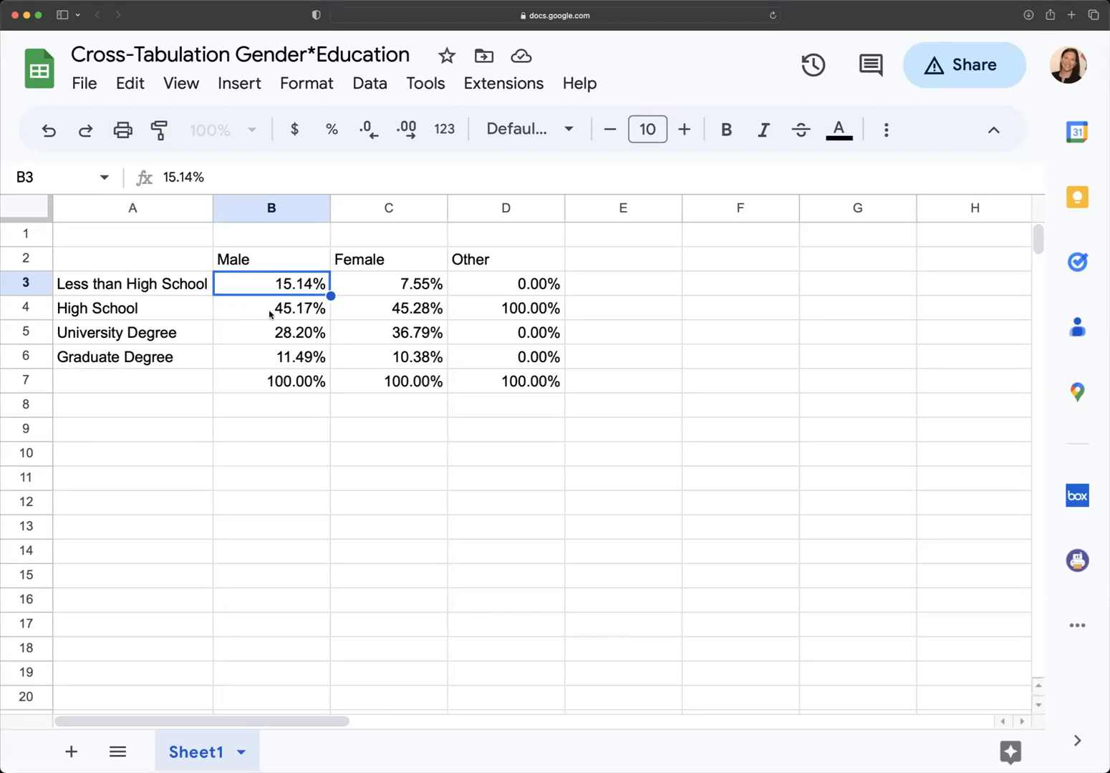
{"action": "left_click", "coordinate": [271, 308]}
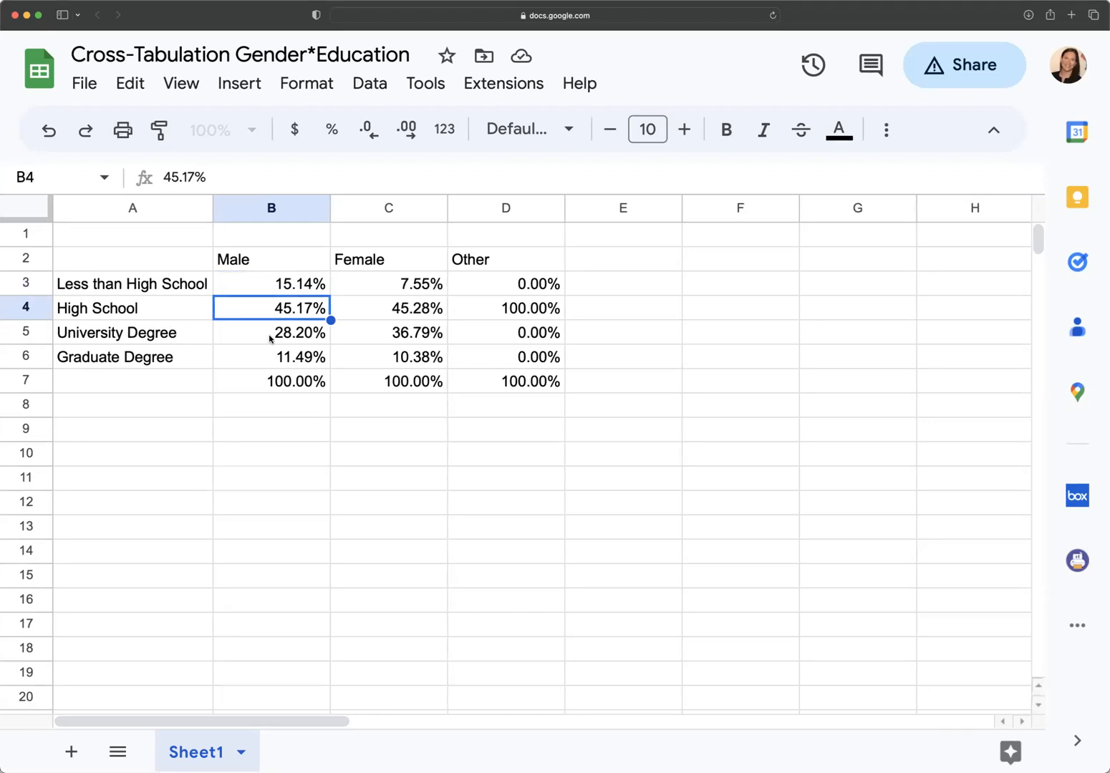
{"action": "left_click", "coordinate": [270, 332]}
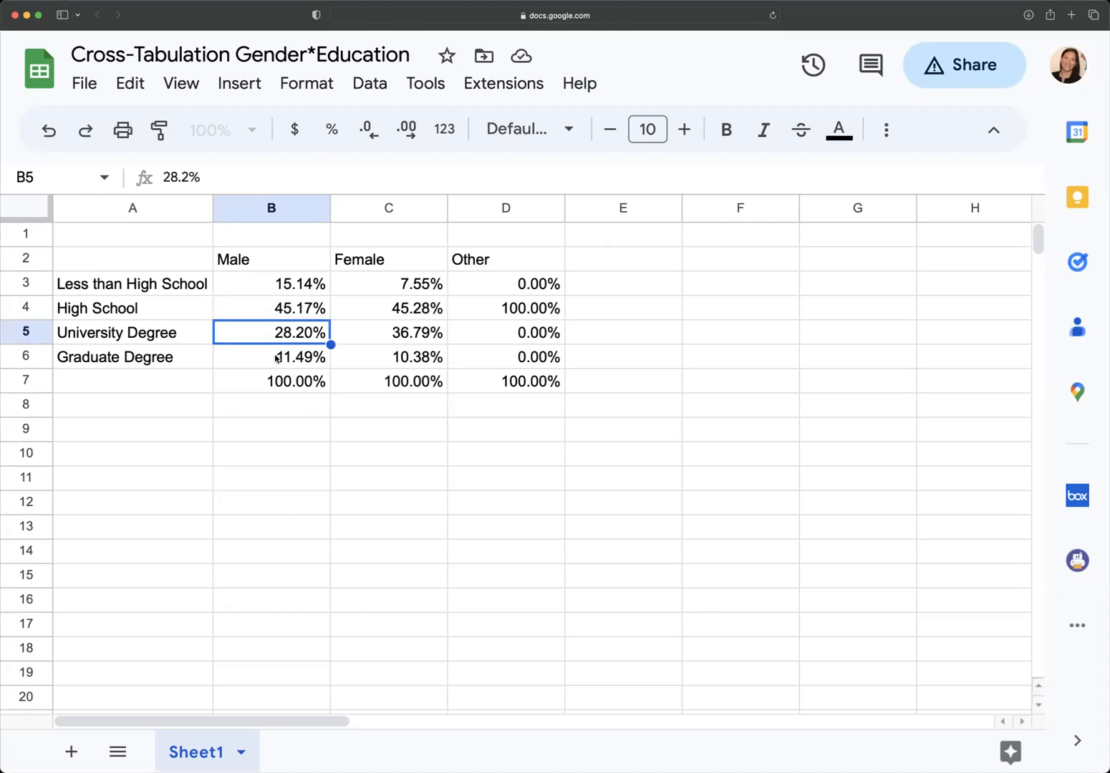
{"action": "left_click", "coordinate": [270, 357]}
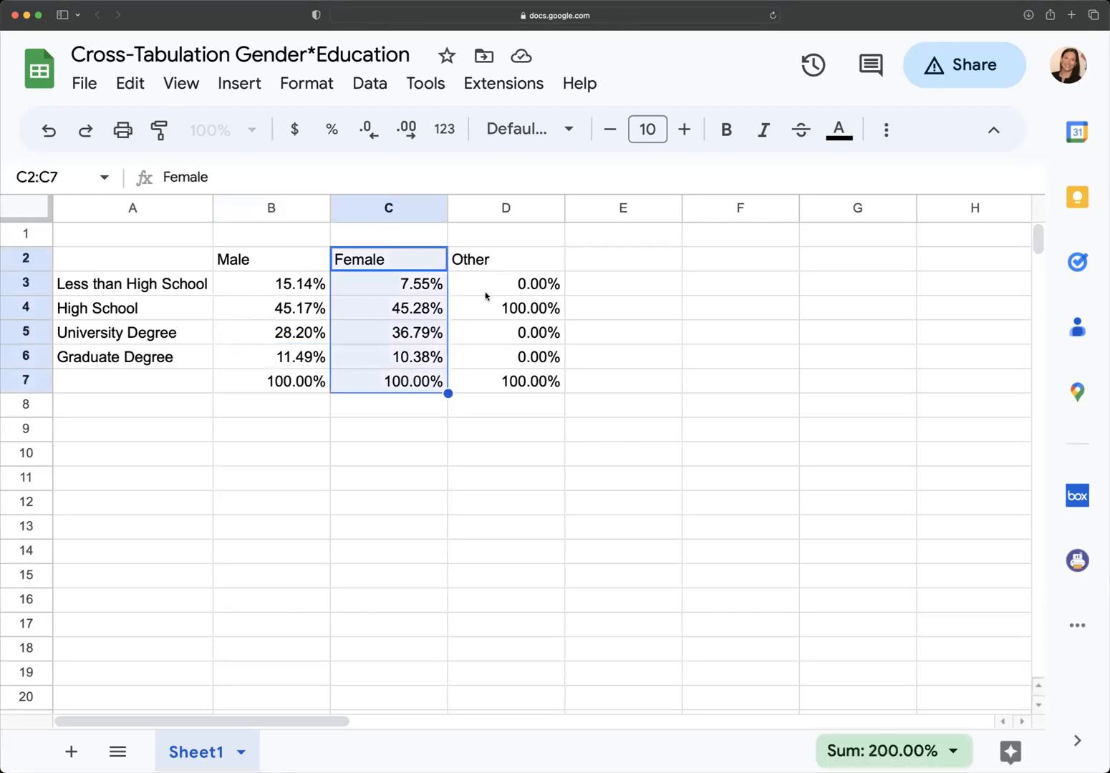
{"action": "left_click", "coordinate": [505, 260]}
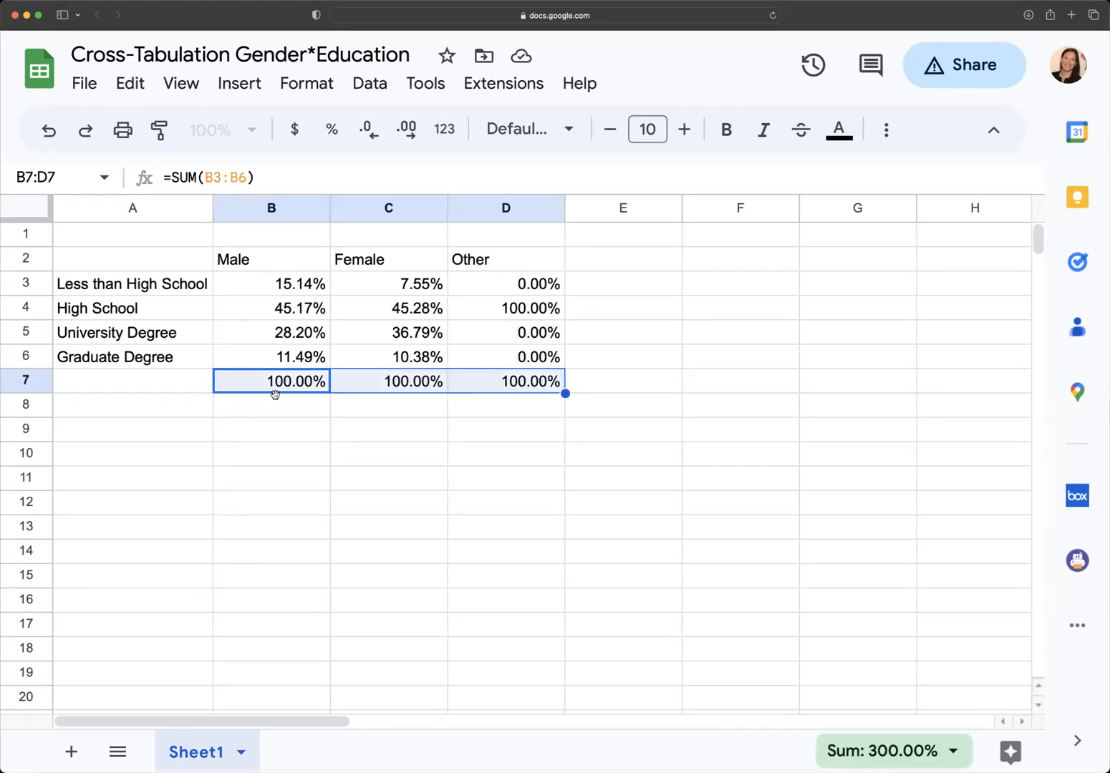
{"action": "mouse_move", "coordinate": [287, 246]}
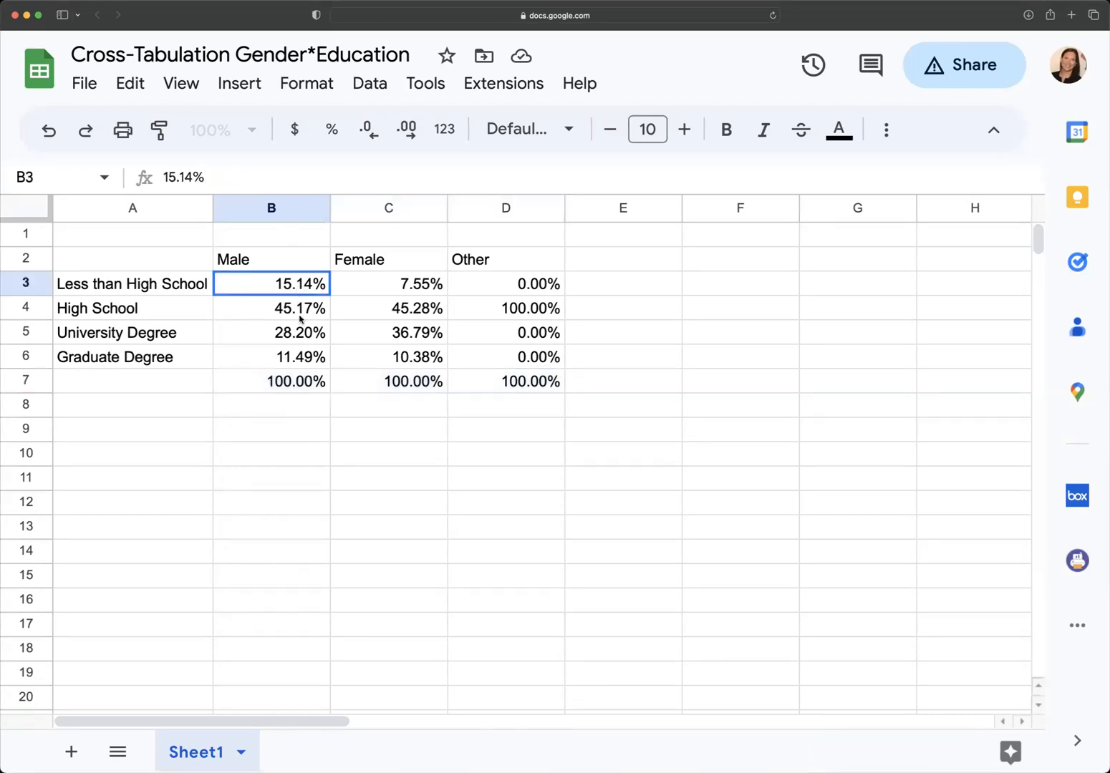
Step: Select the table range A2:D6 and bring up the Insert menu
{"action": "left_click_drag", "start_coordinate": [271, 283], "coordinate": [271, 357]}
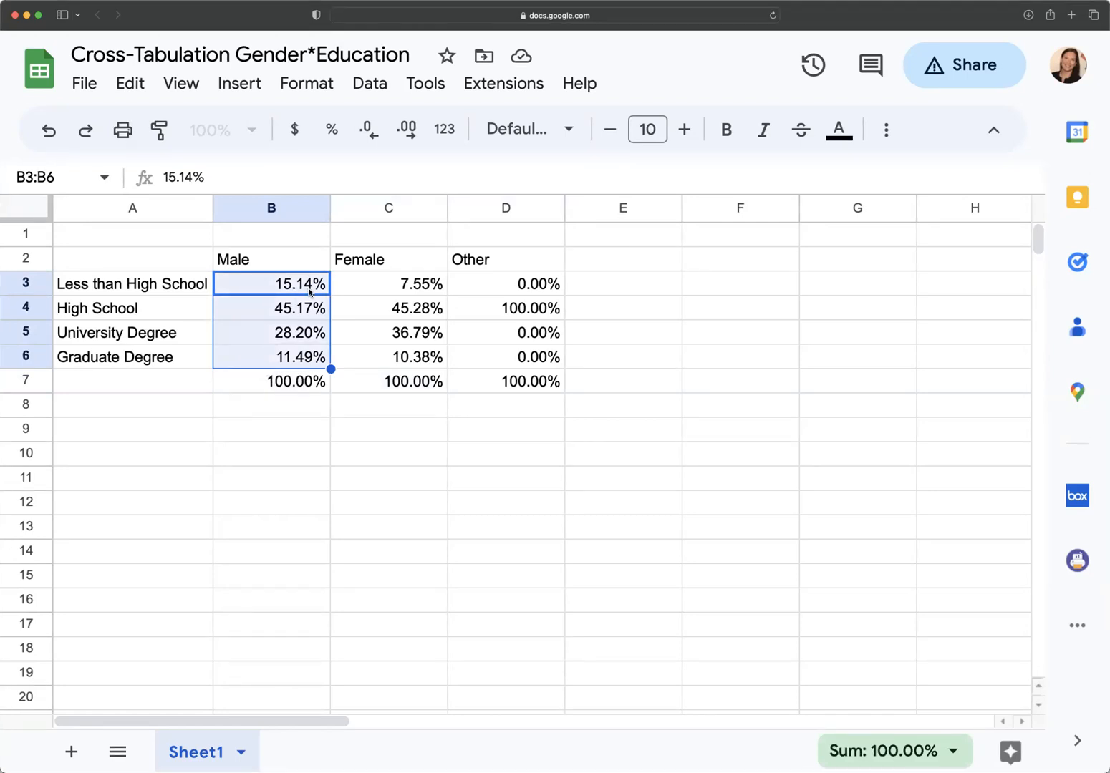
{"action": "mouse_move", "coordinate": [364, 288]}
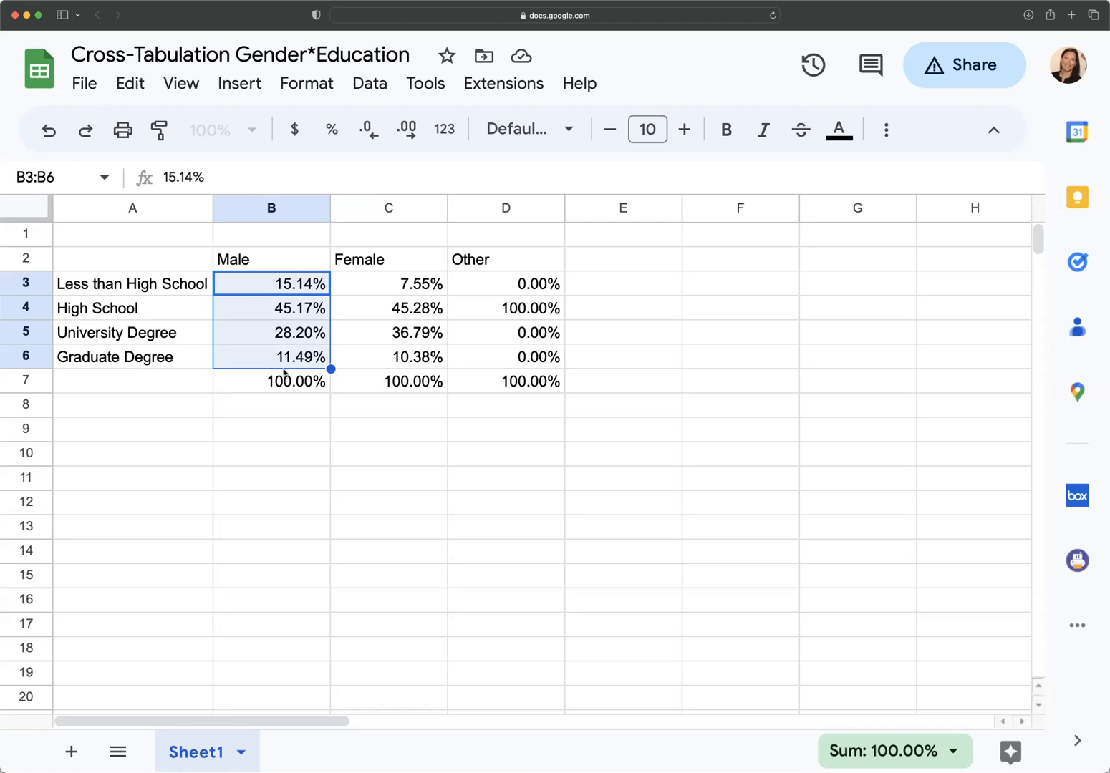
{"action": "left_click", "coordinate": [271, 428]}
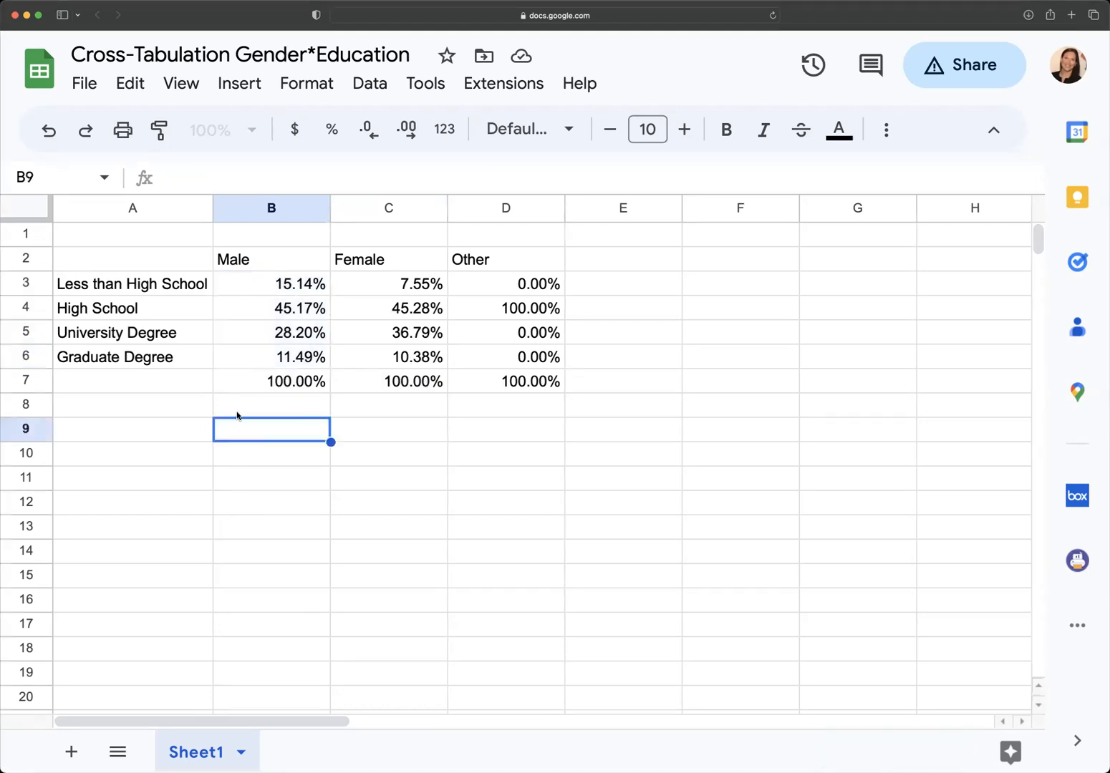
{"action": "left_click_drag", "start_coordinate": [133, 259], "coordinate": [506, 308]}
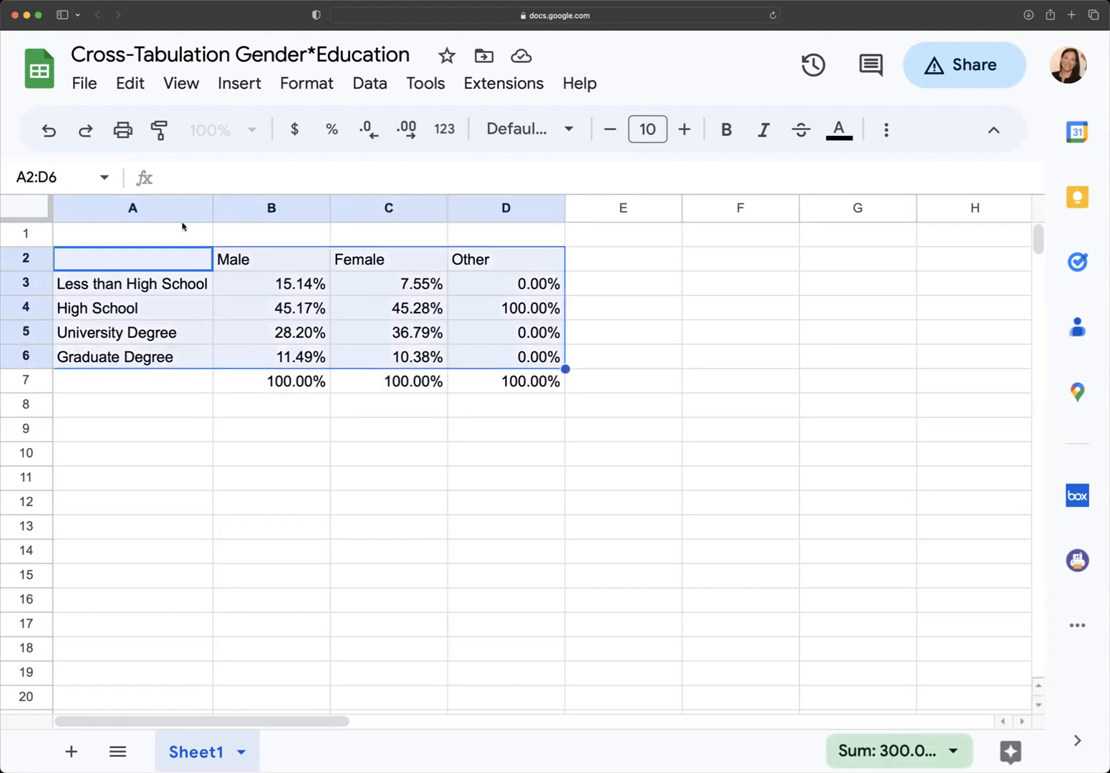
{"action": "left_click", "coordinate": [238, 83]}
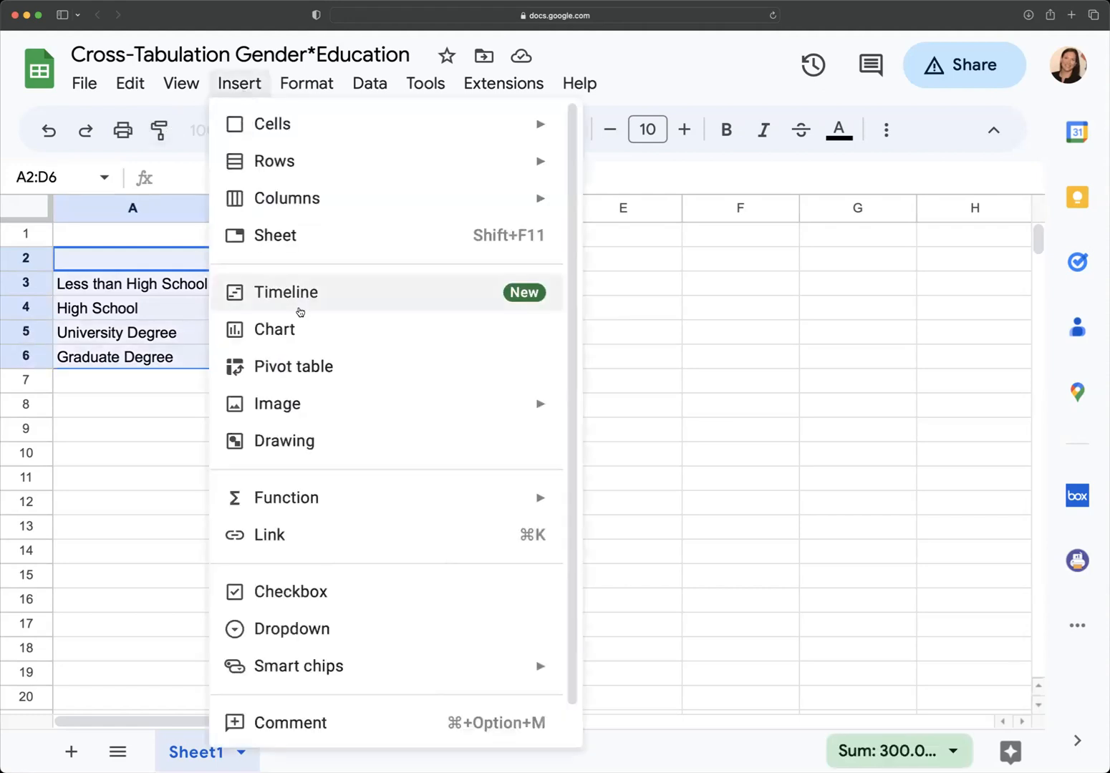
Step: Insert a chart from A2:D6, producing a column chart with the Chart editor open
{"action": "left_click", "coordinate": [274, 328]}
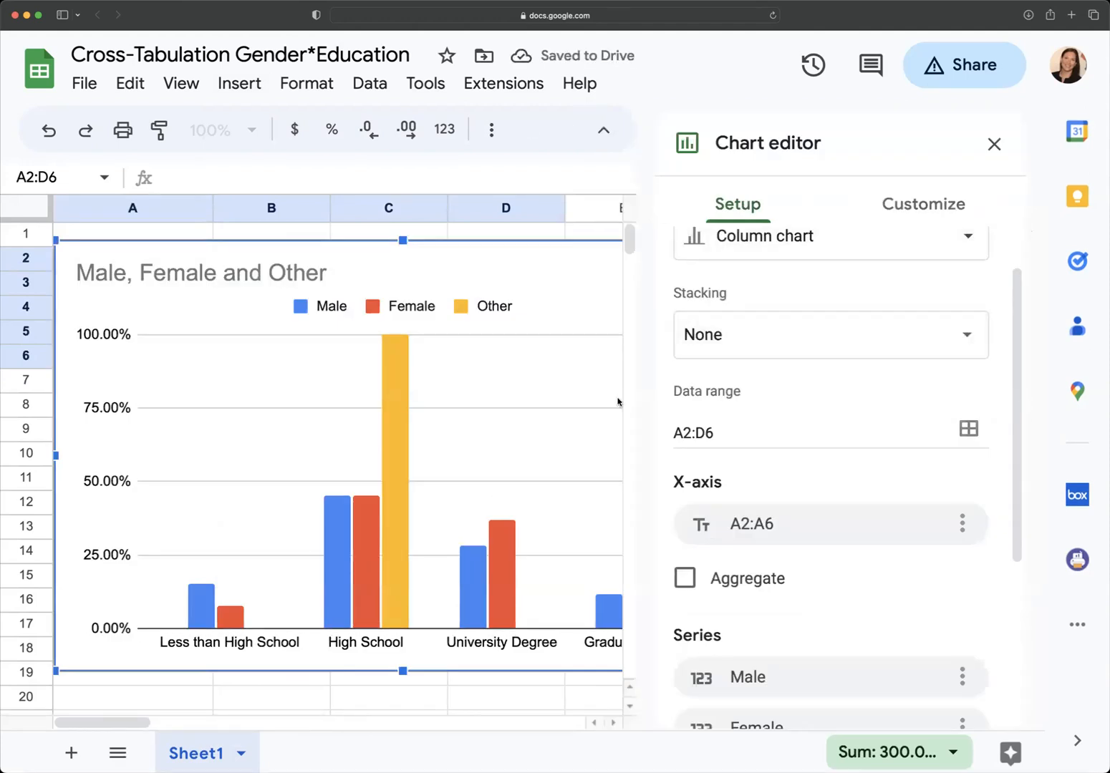
{"action": "mouse_move", "coordinate": [1002, 160]}
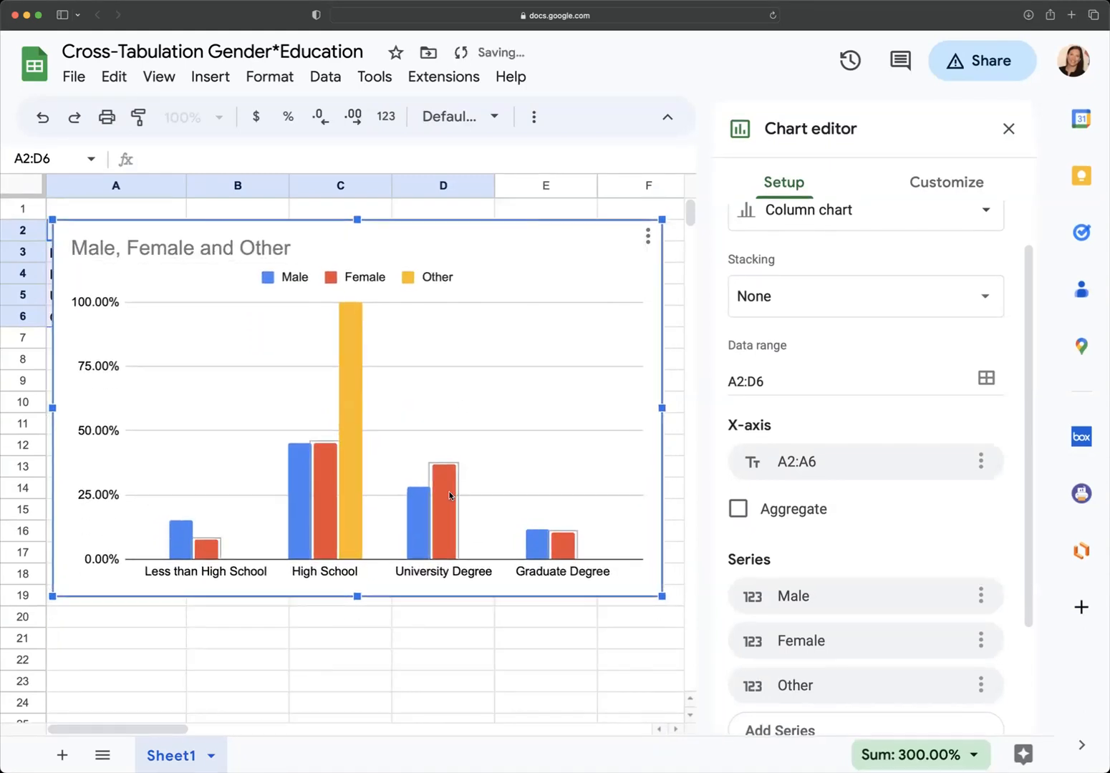
{"action": "mouse_move", "coordinate": [304, 379]}
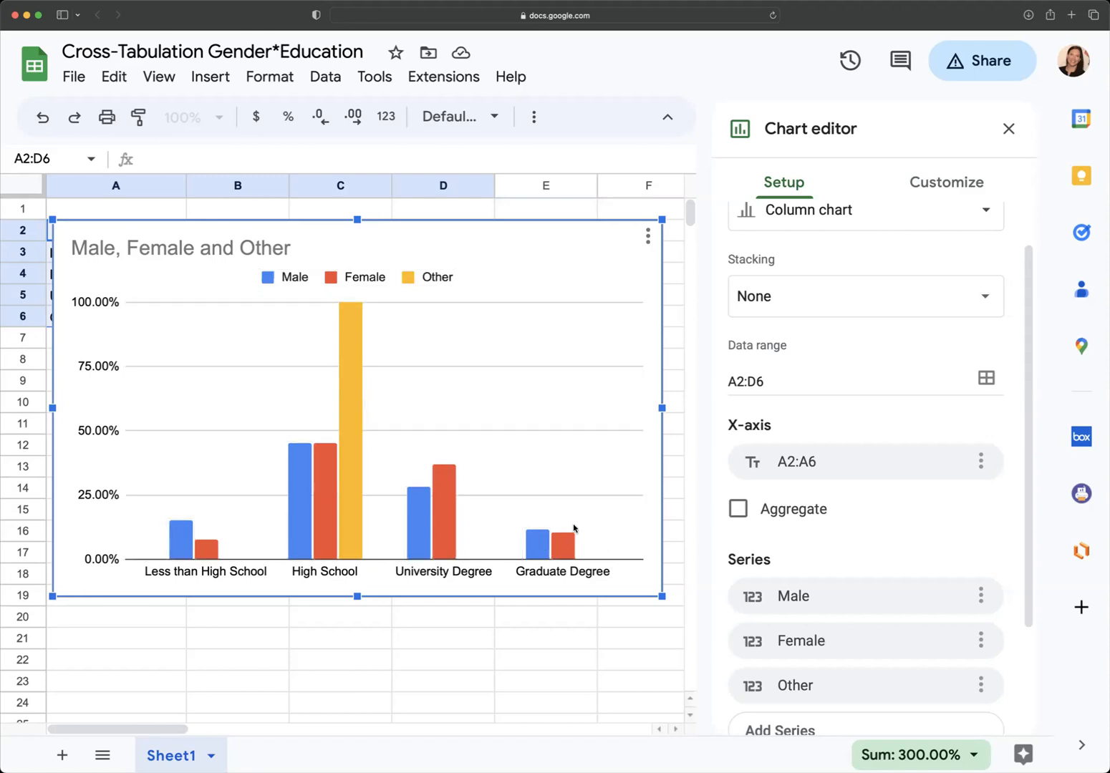
Step: Toggle Switch rows/columns on and back off so bars stay grouped by education level
{"action": "scroll", "scroll_direction": "down", "scroll_amount": 3}
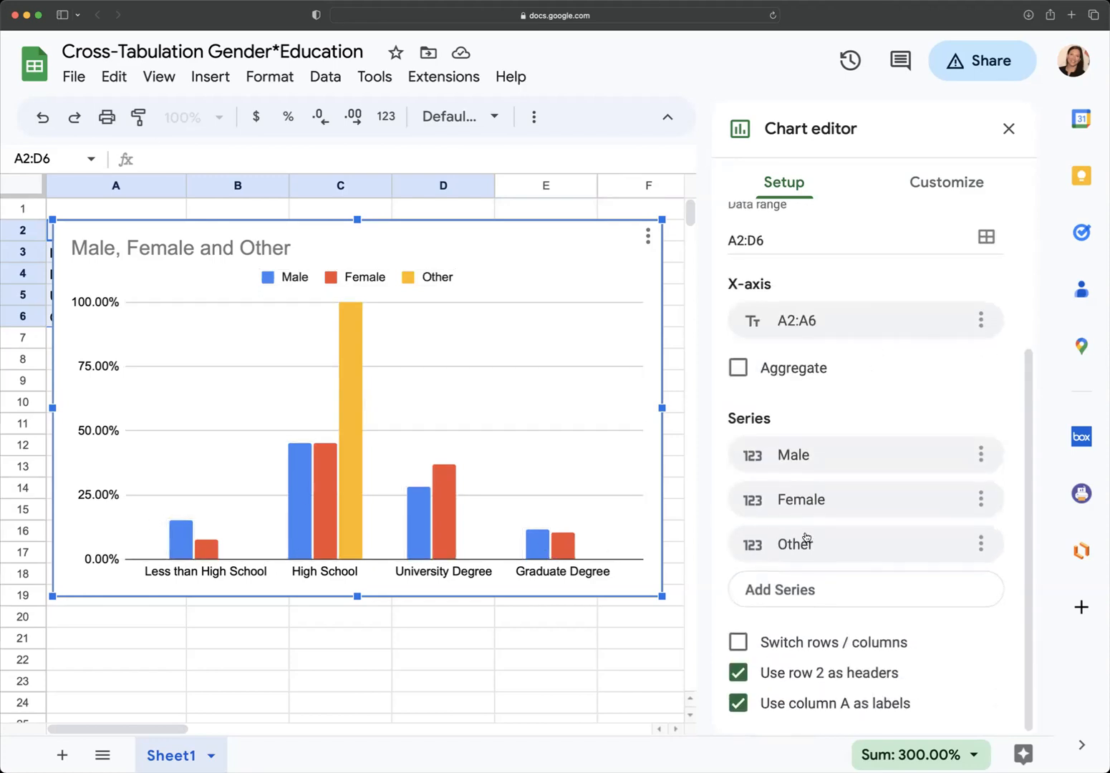
{"action": "left_click", "coordinate": [740, 642]}
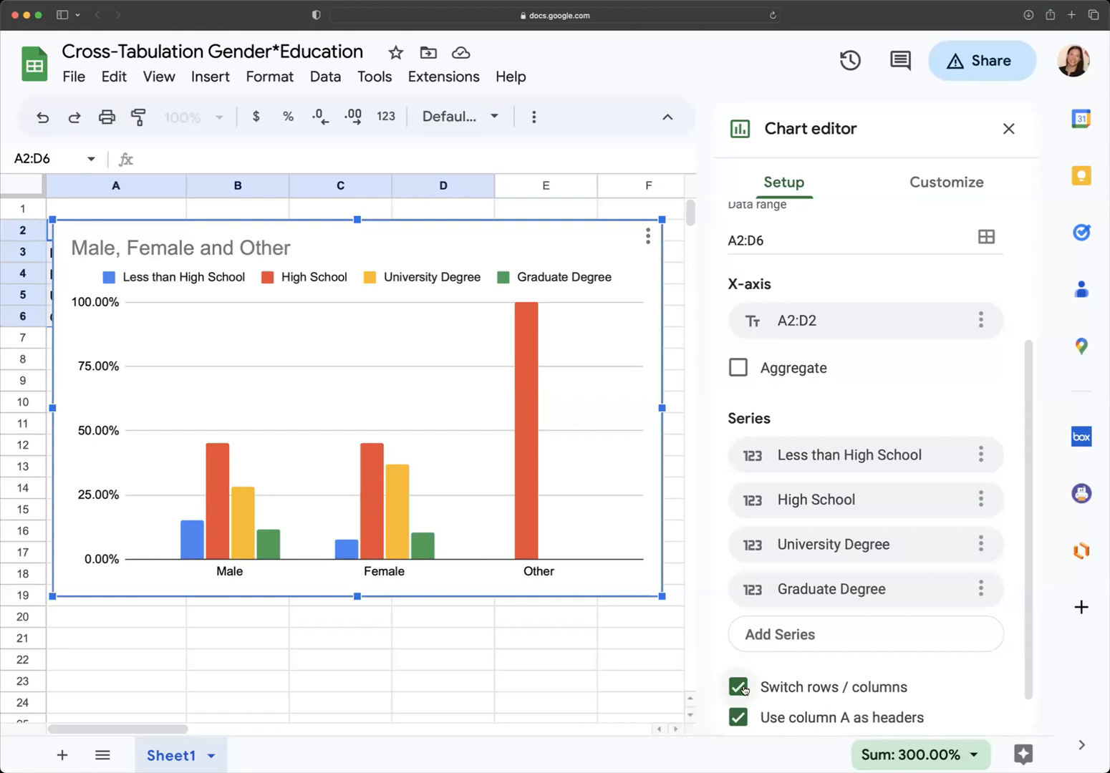
{"action": "left_click", "coordinate": [739, 686]}
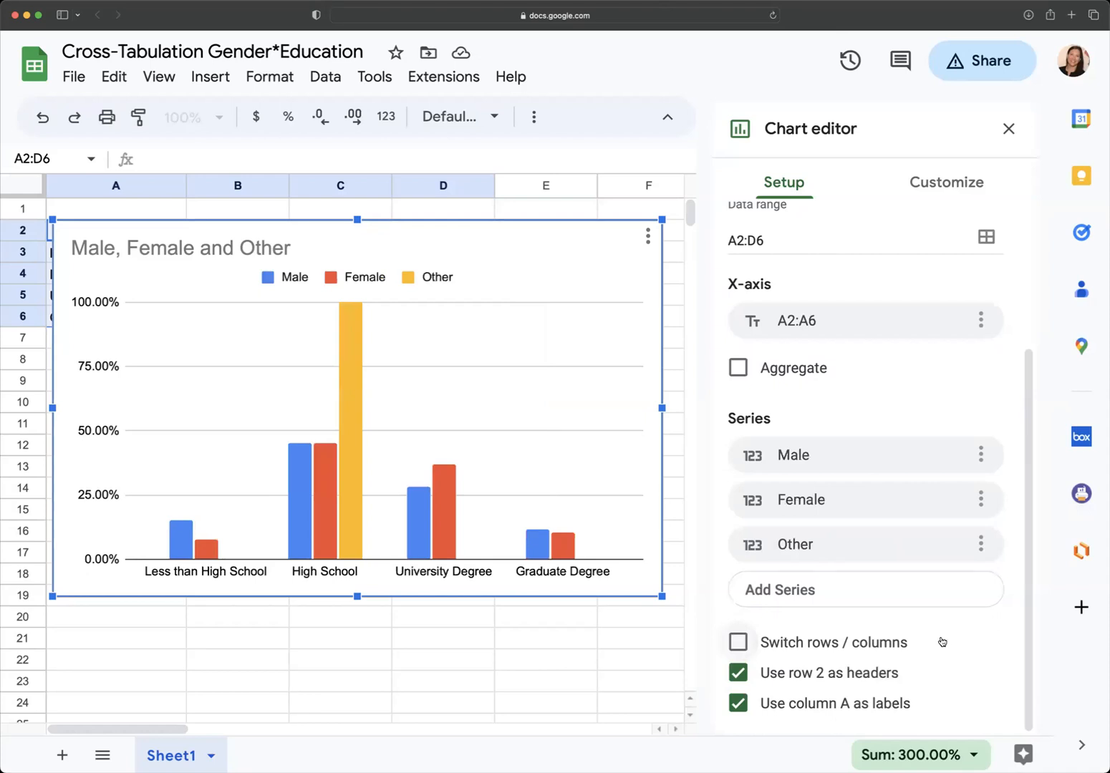
{"action": "mouse_move", "coordinate": [939, 649]}
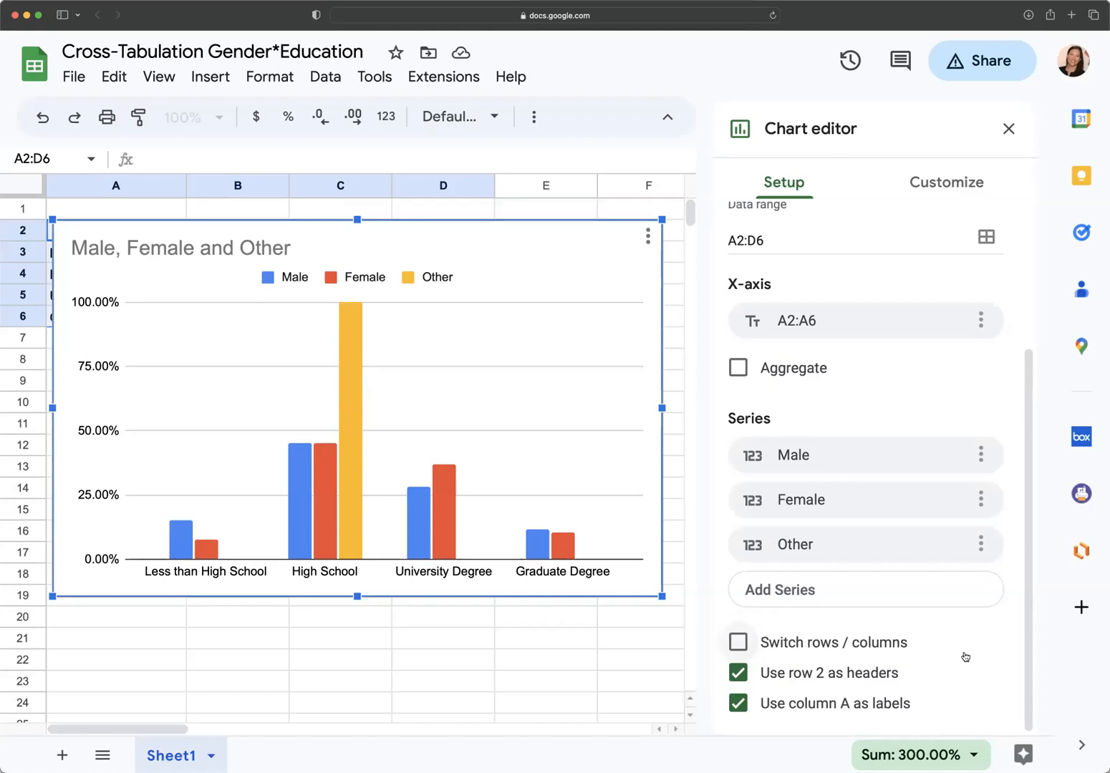
{"action": "mouse_move", "coordinate": [877, 351]}
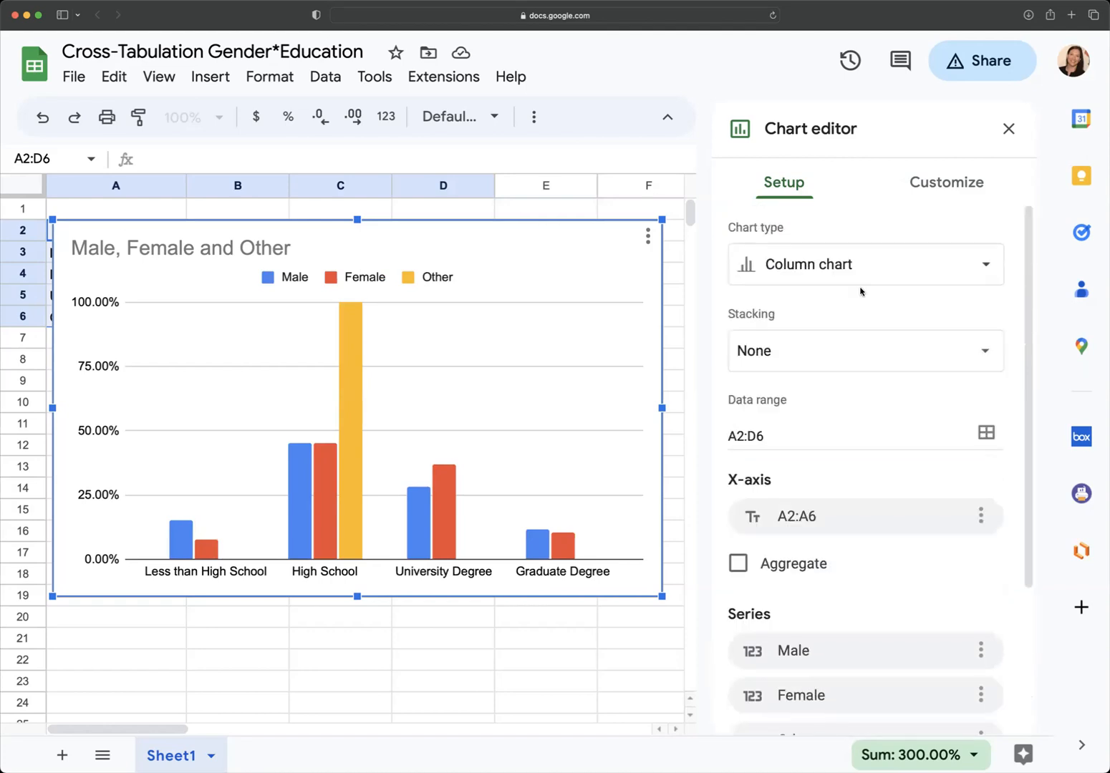
{"action": "mouse_move", "coordinate": [770, 351]}
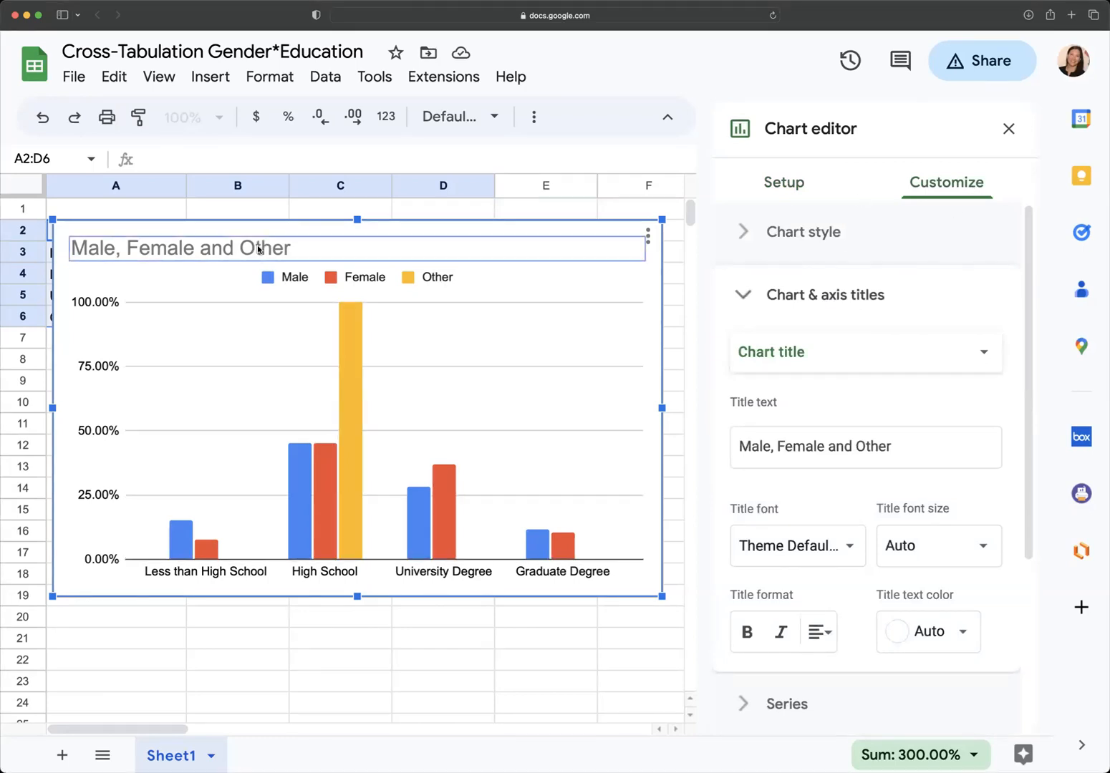
Step: Remove the chart title and set the horizontal axis title to 'Education Level'
{"action": "left_click", "coordinate": [865, 447]}
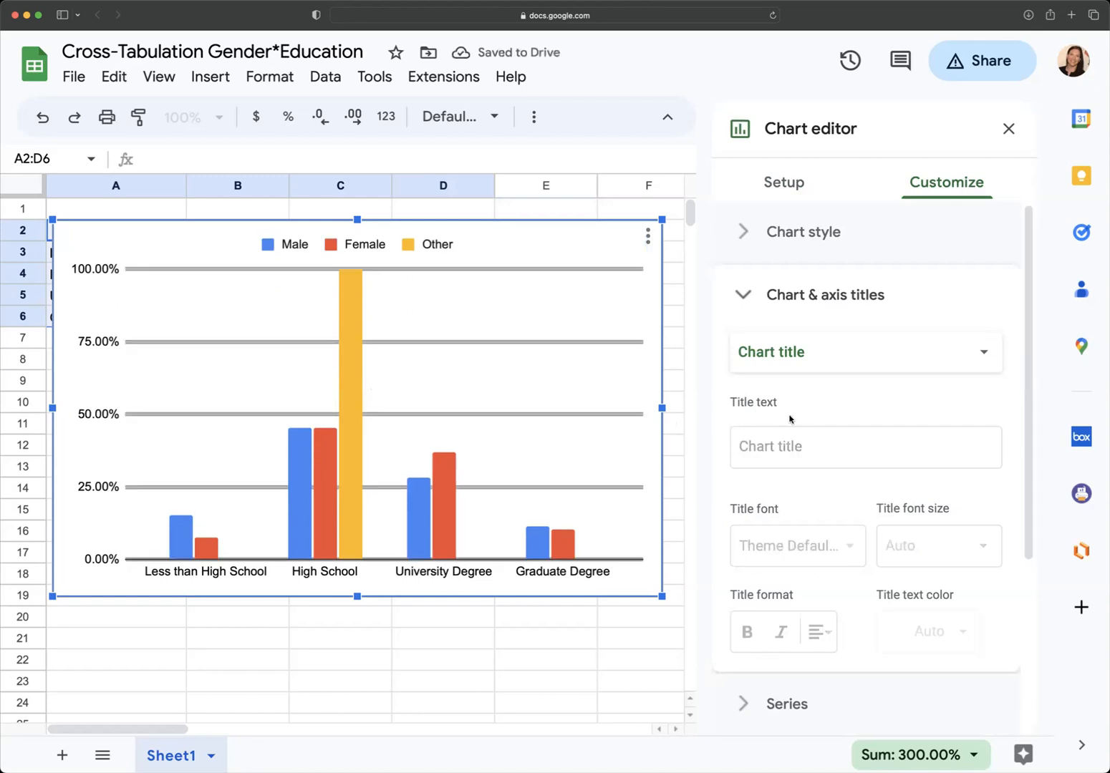
{"action": "left_click", "coordinate": [864, 352]}
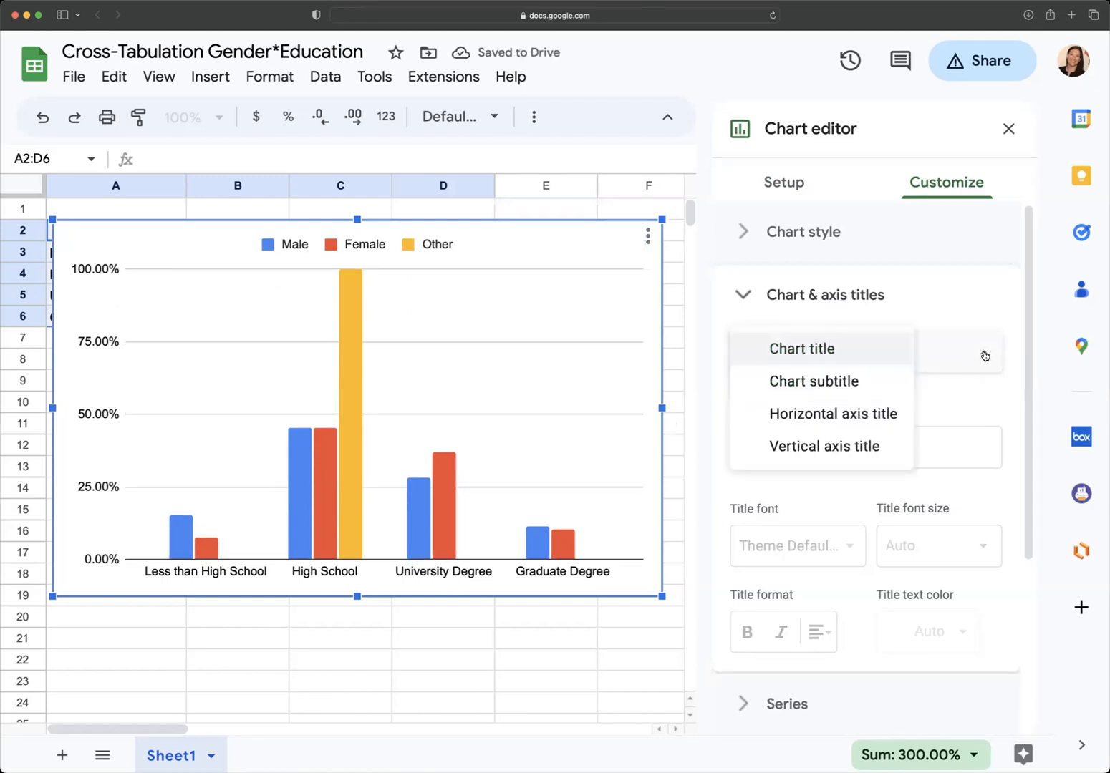
{"action": "left_click", "coordinate": [832, 413]}
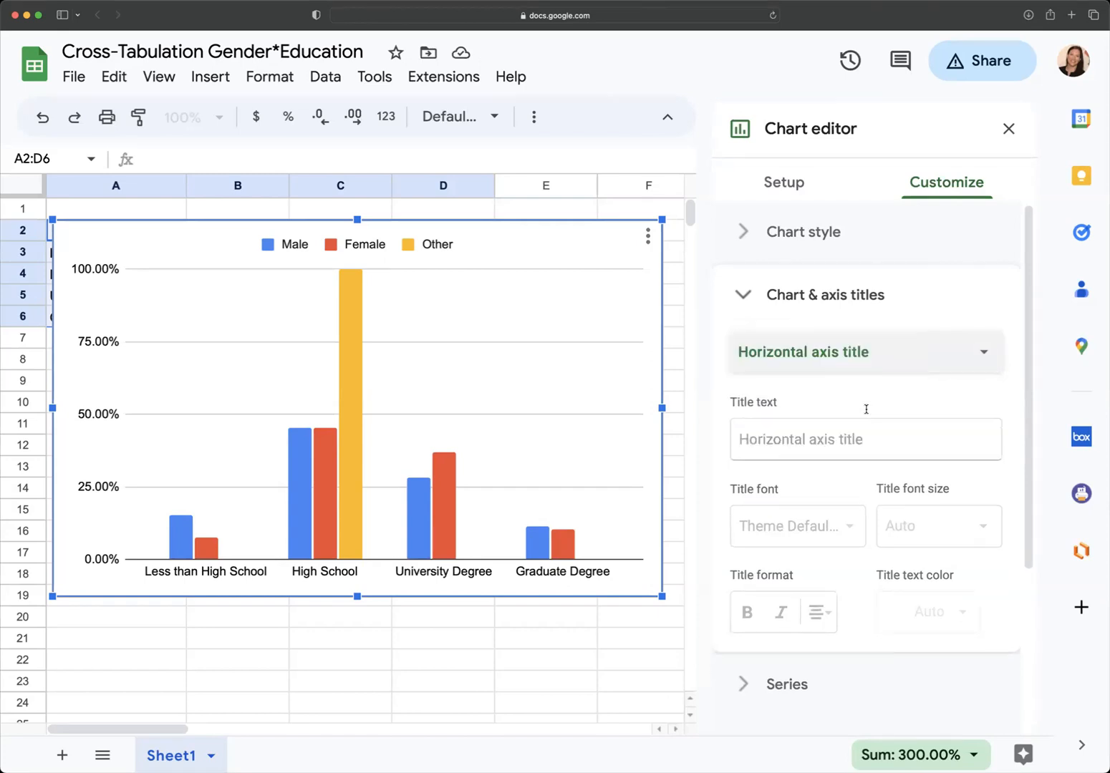
{"action": "left_click", "coordinate": [864, 439]}
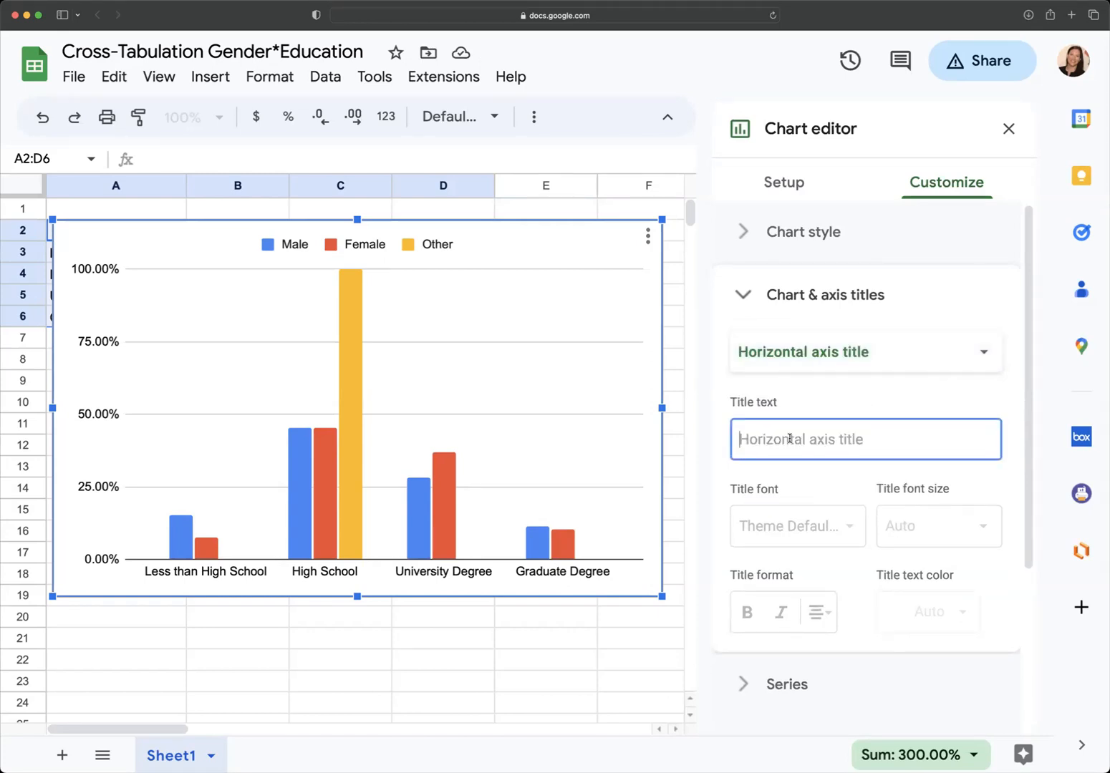
{"action": "type", "text": "Education Level"}
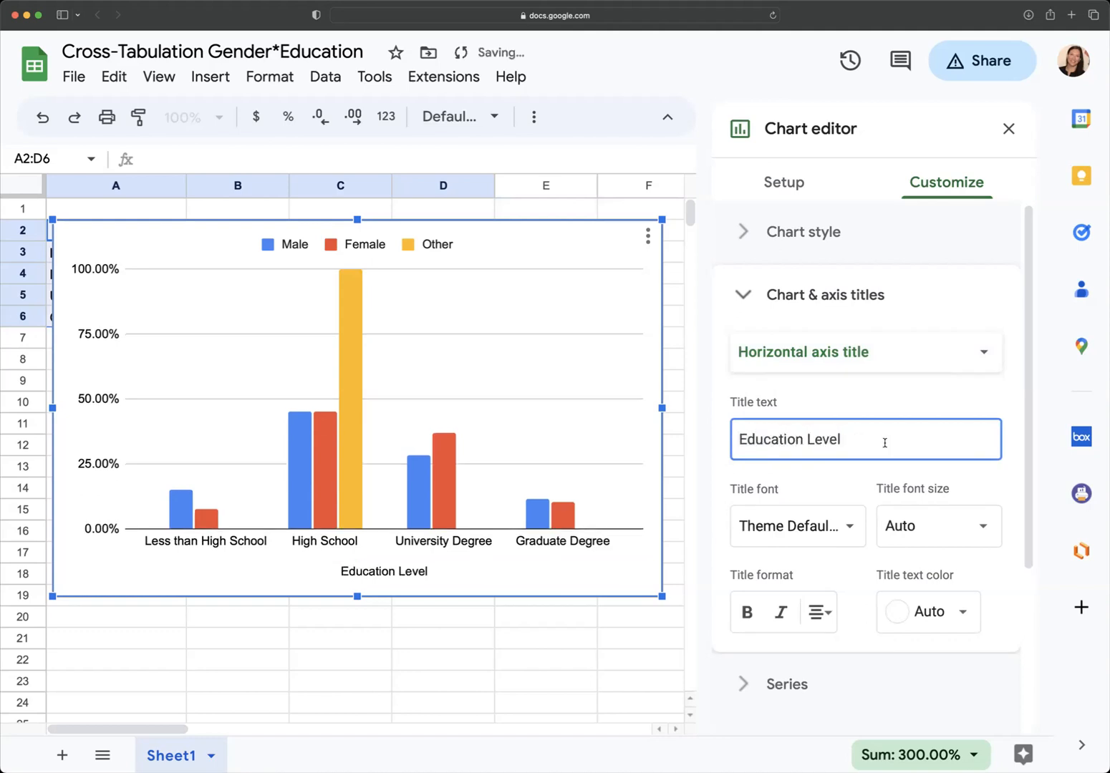
Step: Set the vertical axis title to 'Percentage'
{"action": "left_click", "coordinate": [864, 352]}
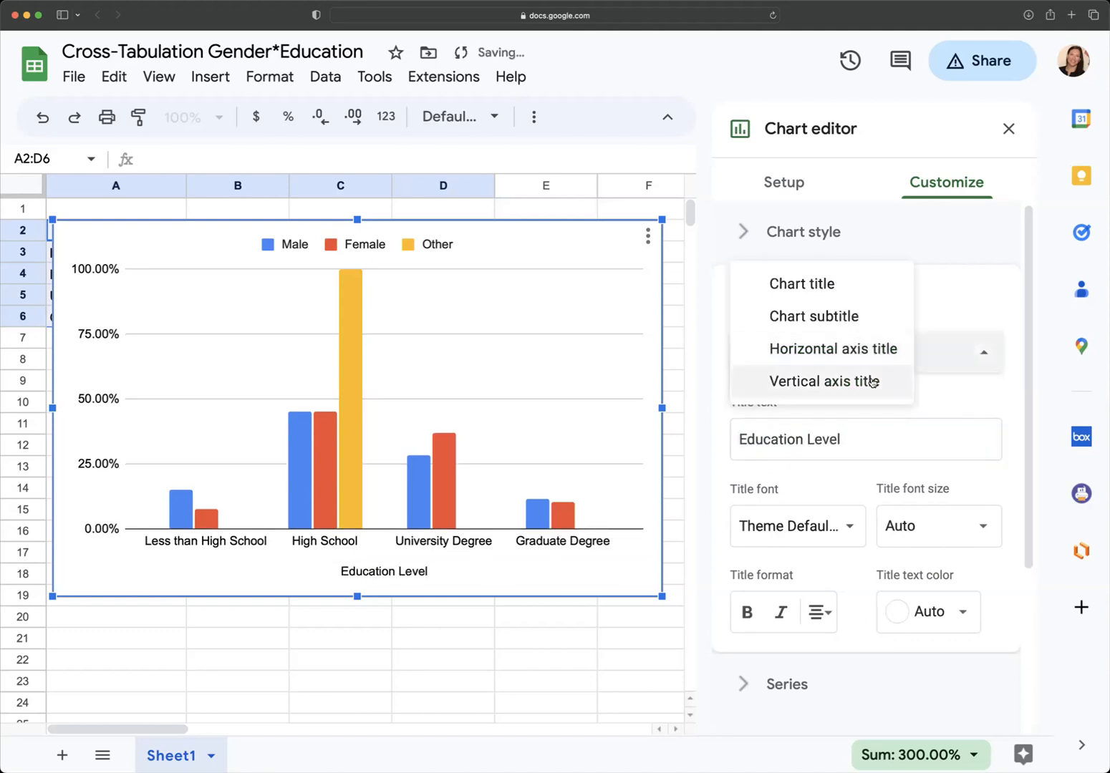
{"action": "left_click", "coordinate": [824, 381]}
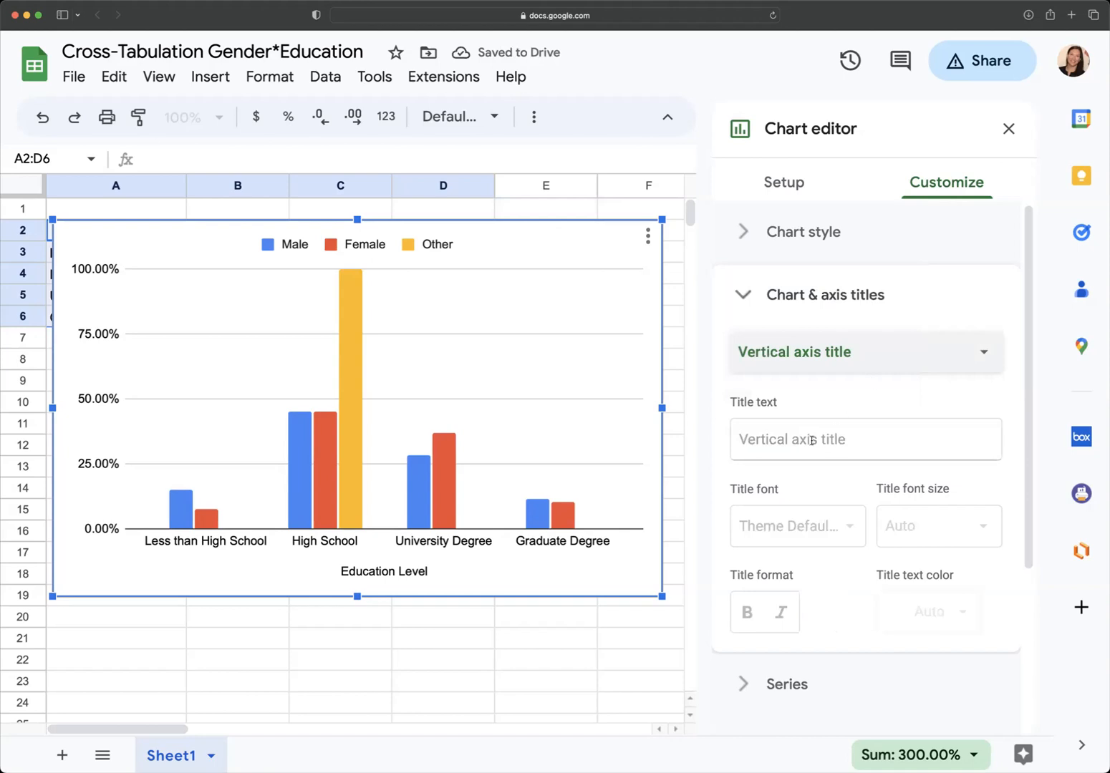
{"action": "left_click", "coordinate": [865, 439]}
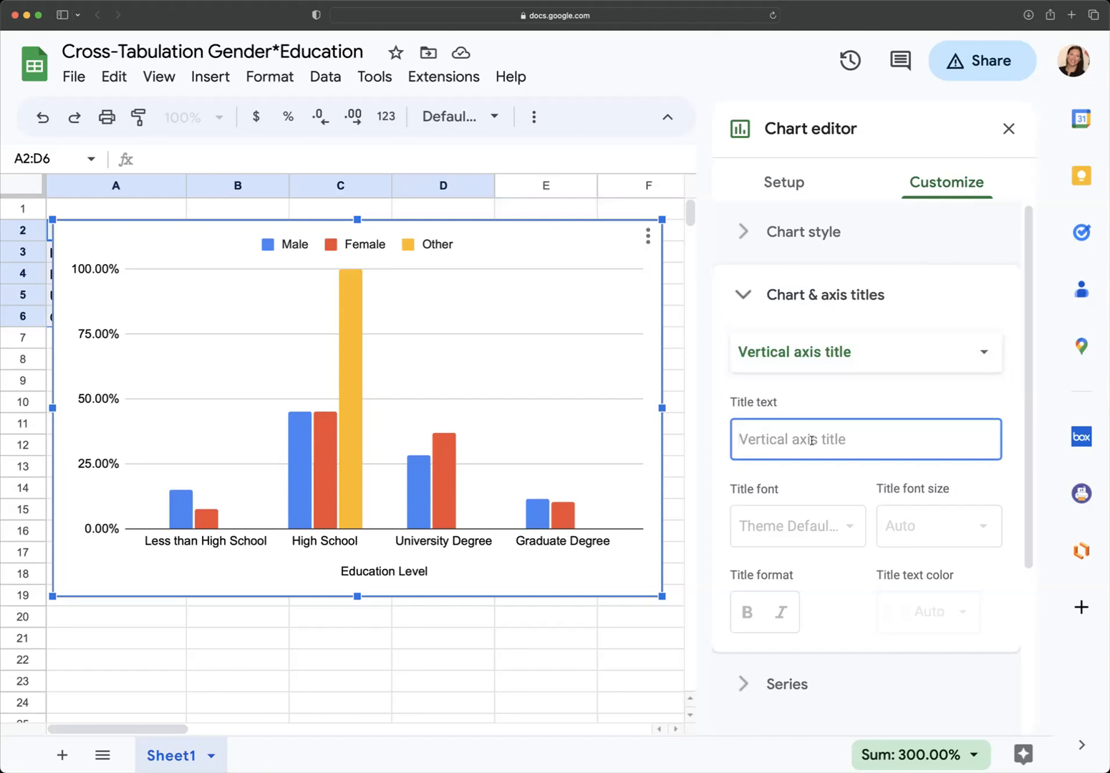
{"action": "type", "text": "P"}
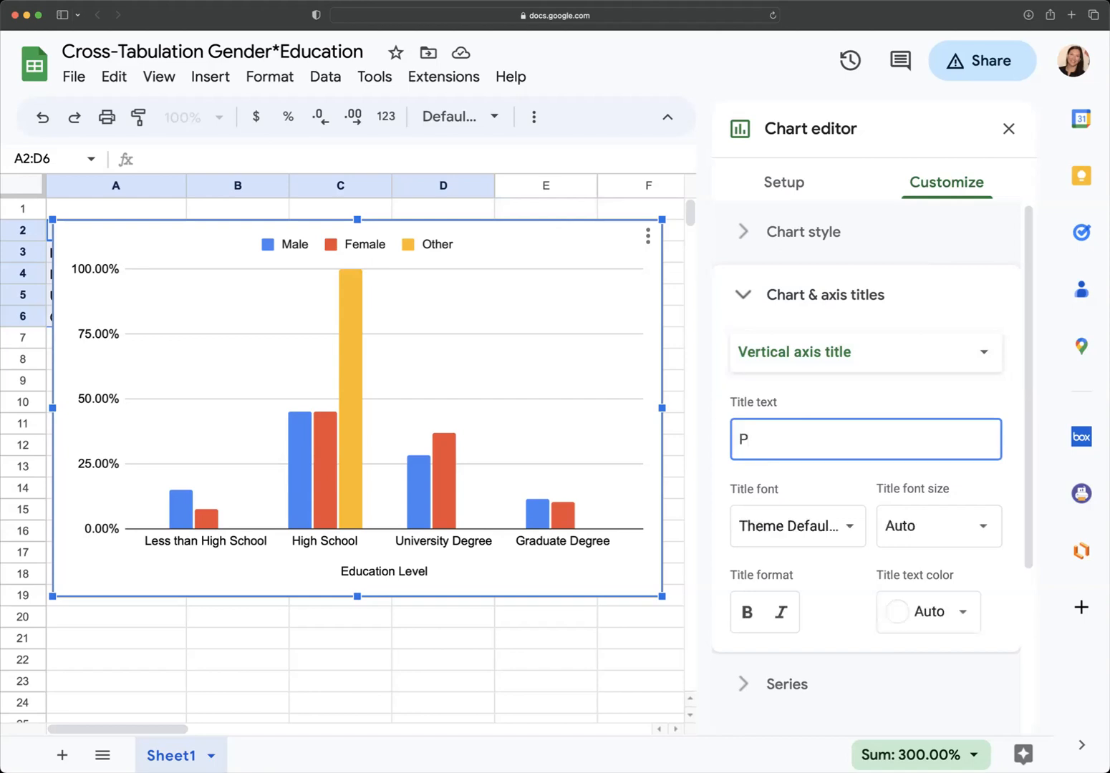
{"action": "type", "text": "ercentage"}
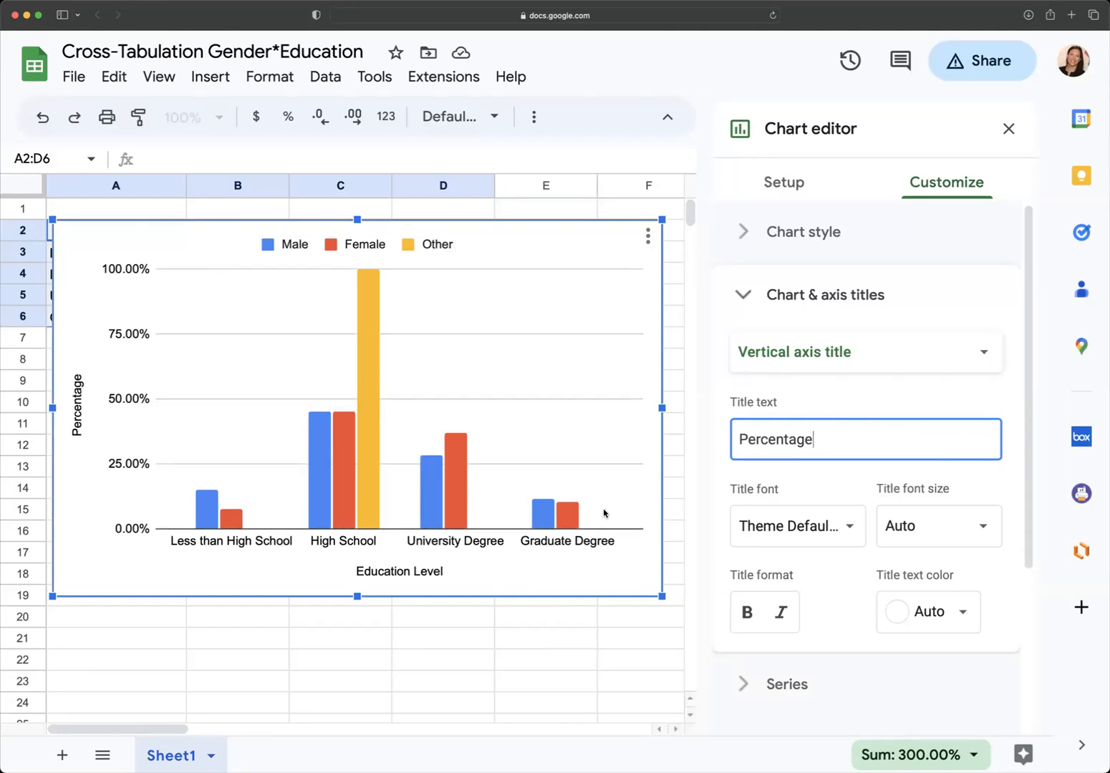
{"action": "mouse_move", "coordinate": [987, 487]}
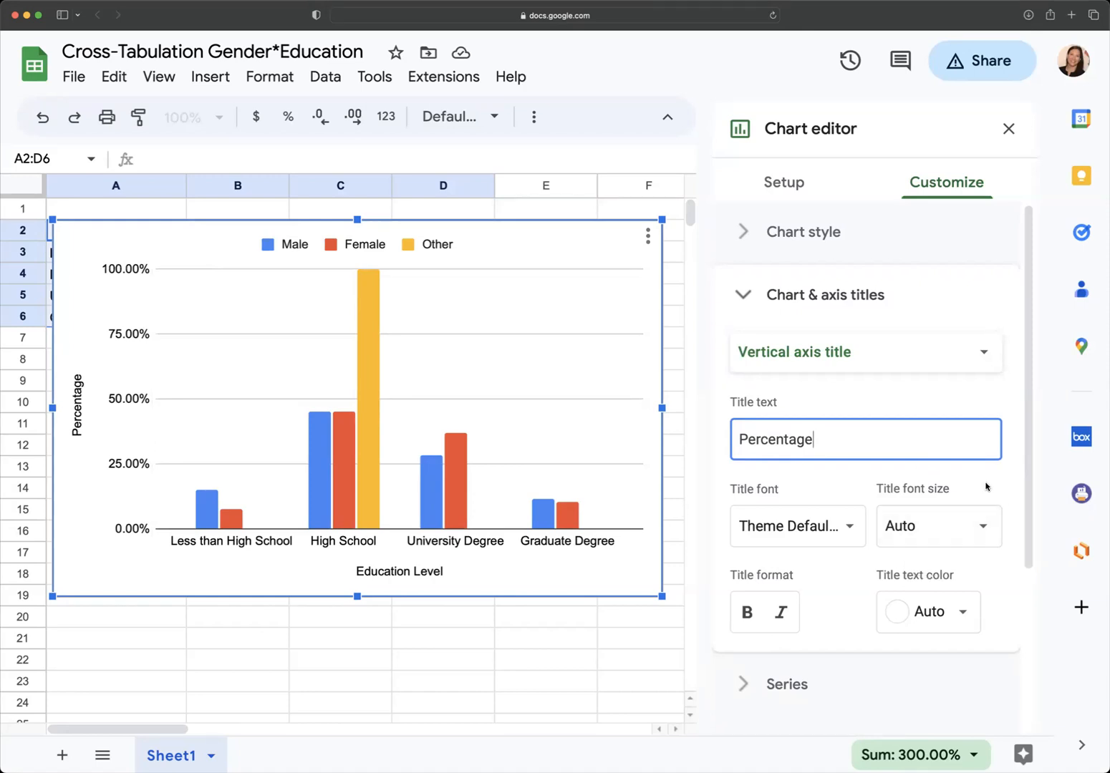
{"action": "mouse_move", "coordinate": [1002, 572]}
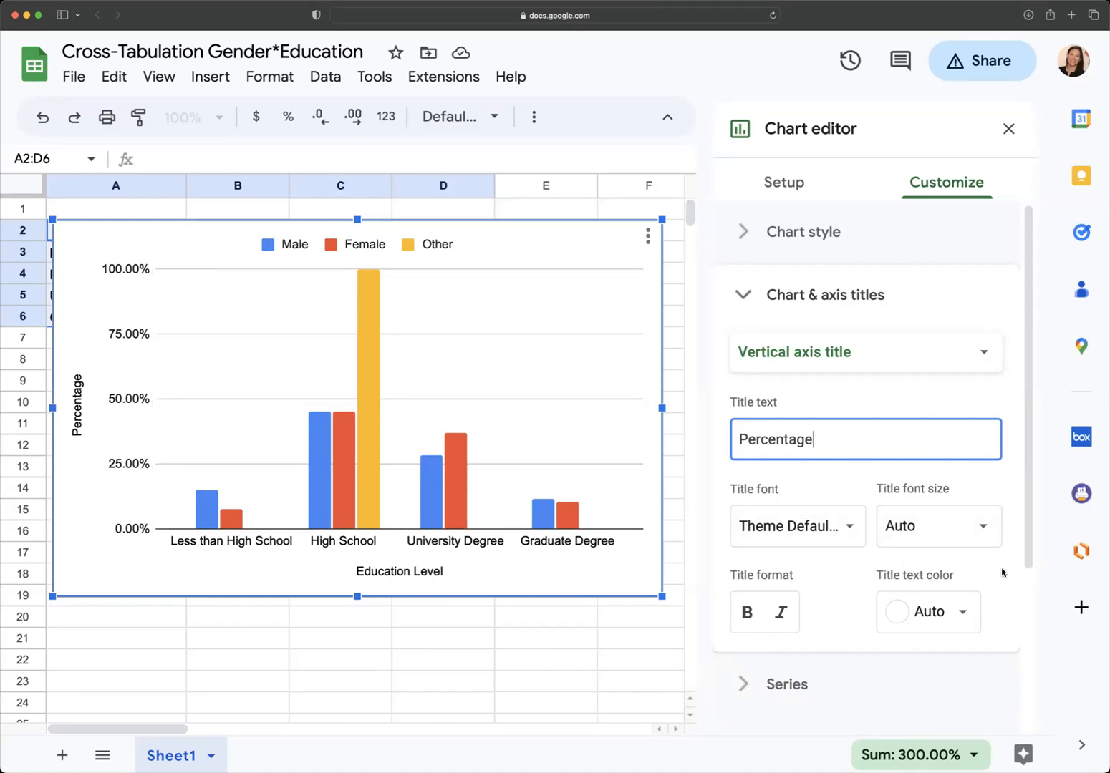
{"action": "scroll", "scroll_direction": "down", "scroll_amount": 3}
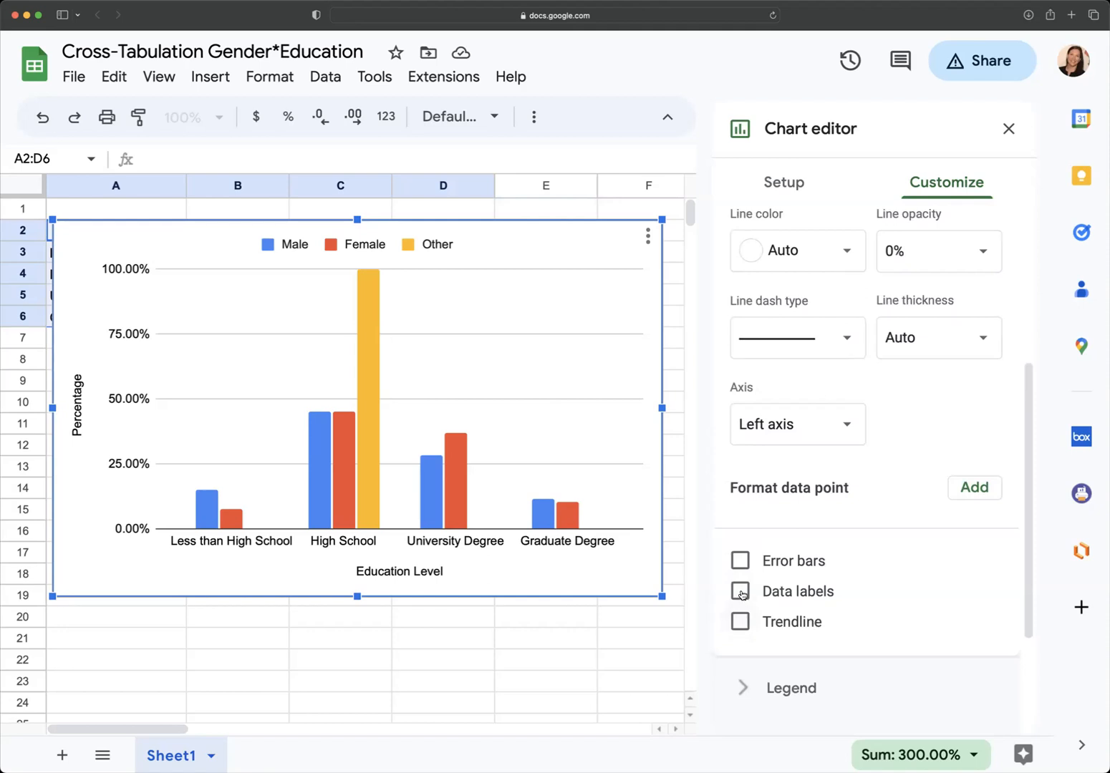
{"action": "left_click", "coordinate": [741, 591]}
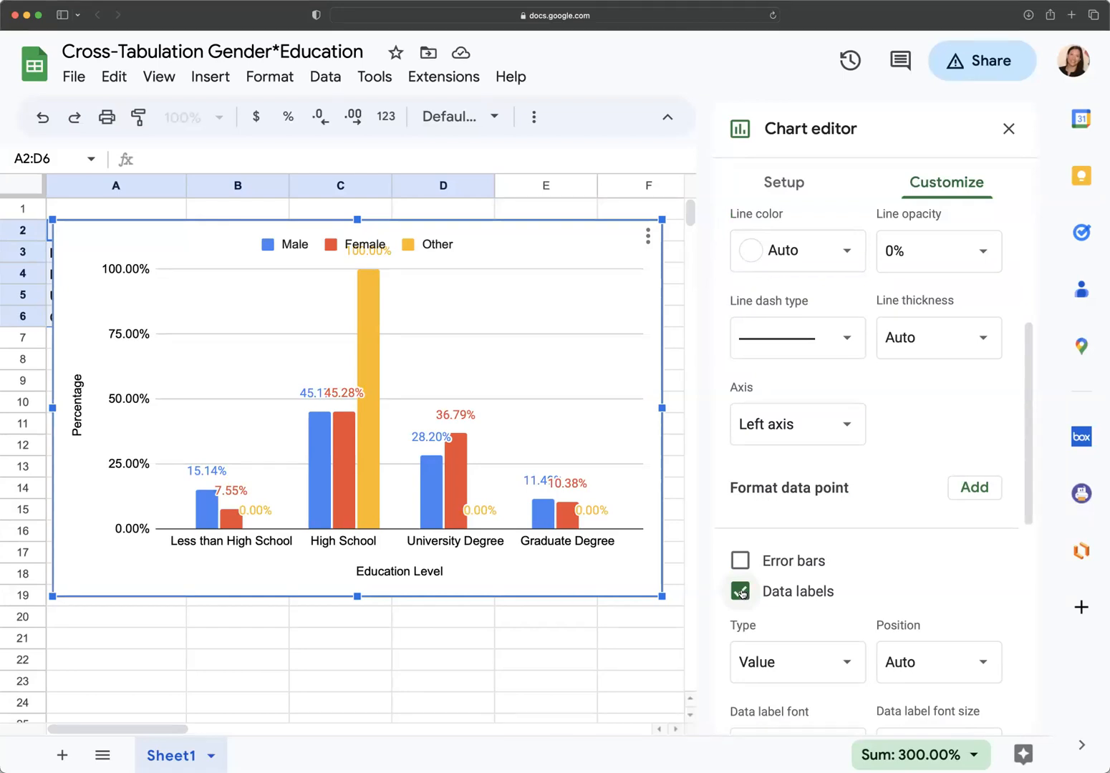
{"action": "left_click", "coordinate": [741, 591]}
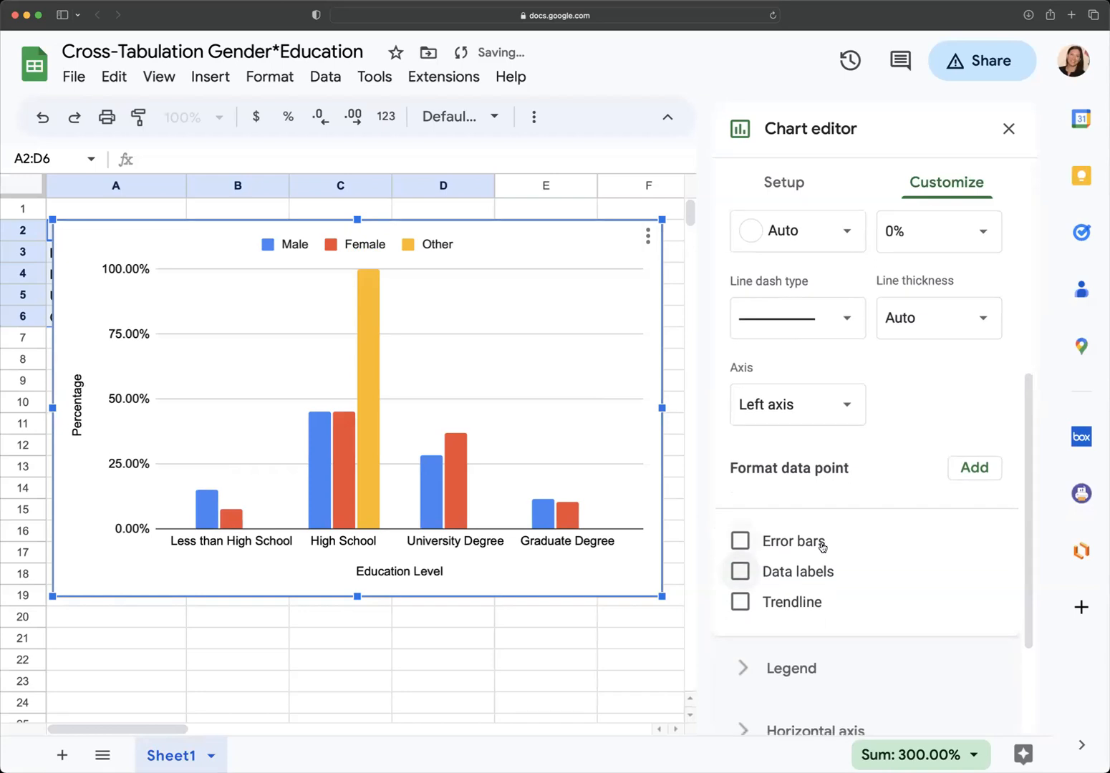
{"action": "scroll", "scroll_direction": "down", "scroll_amount": 3}
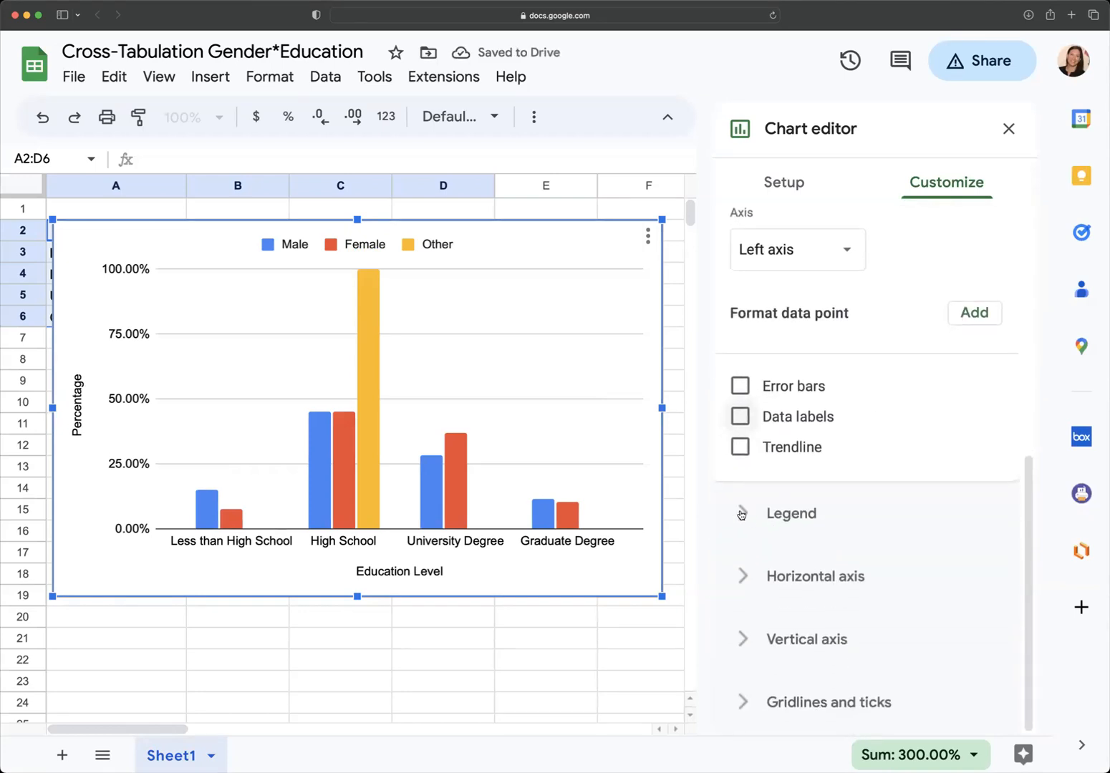
Step: Set the legend position to Right, after briefly trying Bottom
{"action": "left_click", "coordinate": [790, 513]}
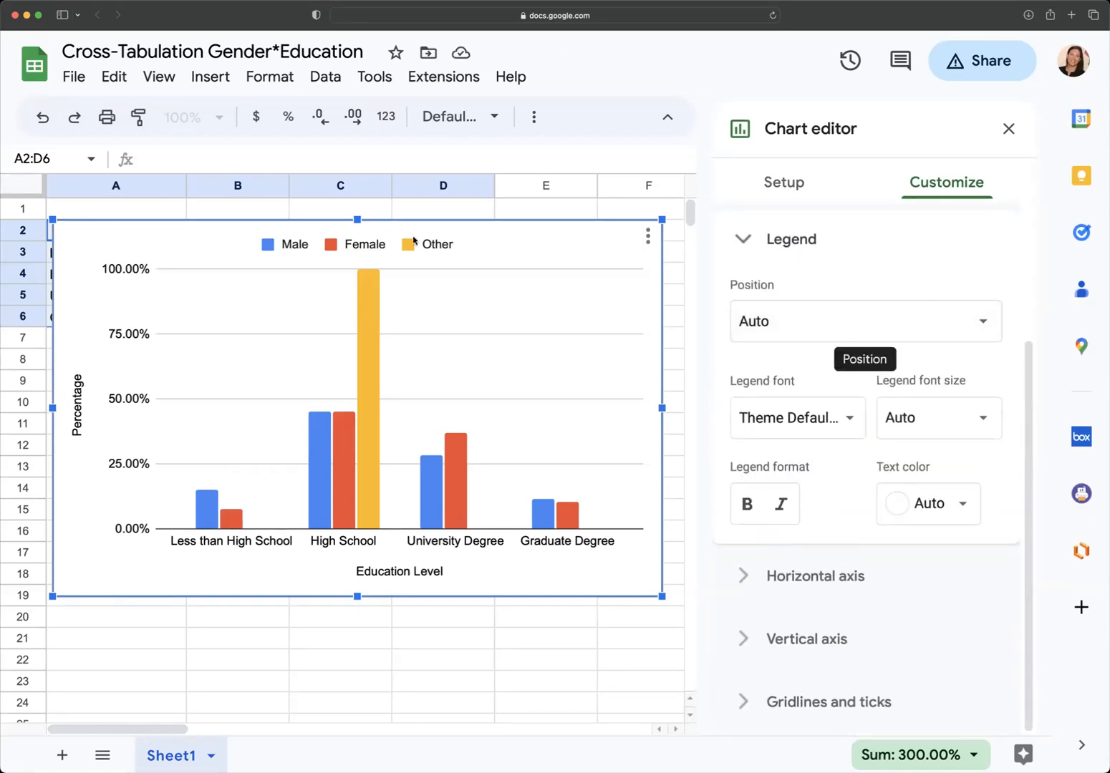
{"action": "left_click", "coordinate": [864, 321]}
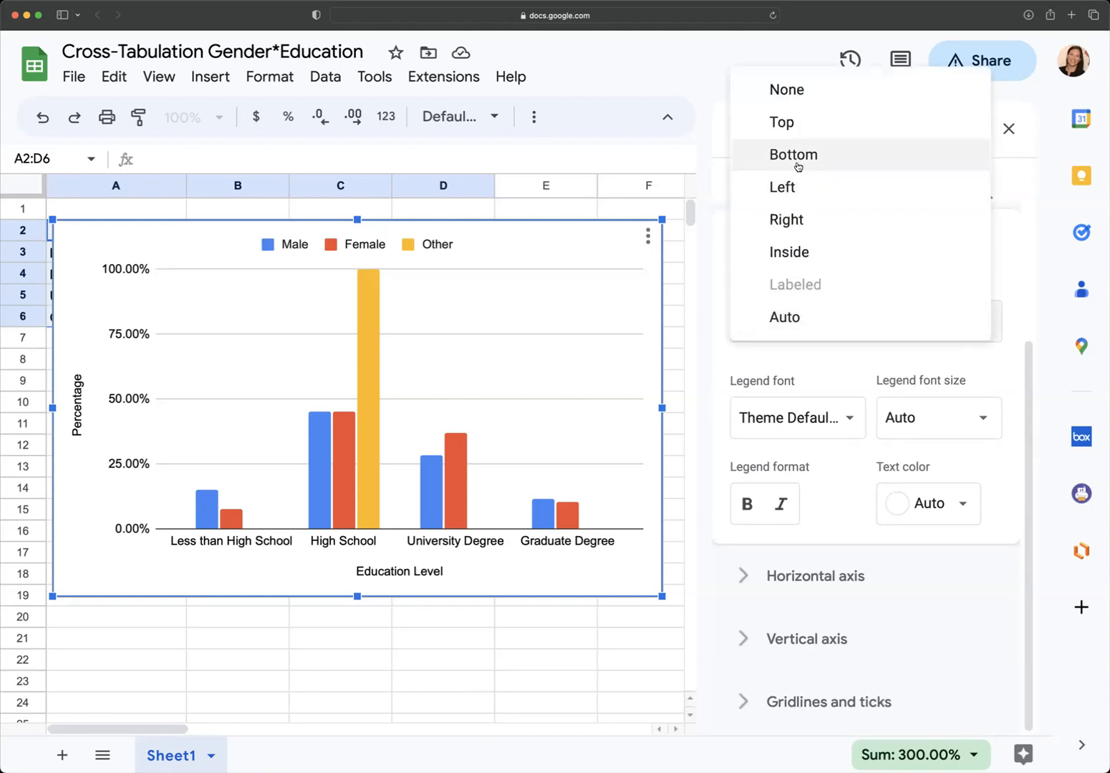
{"action": "left_click", "coordinate": [794, 154]}
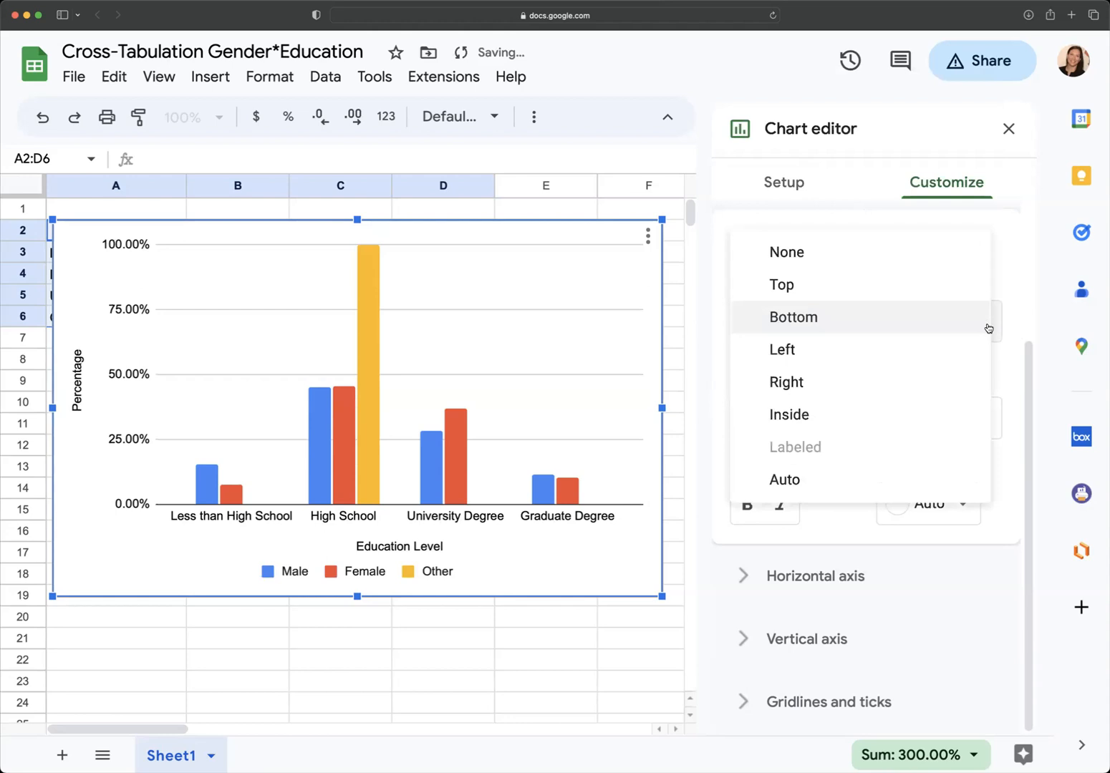
{"action": "left_click", "coordinate": [786, 382]}
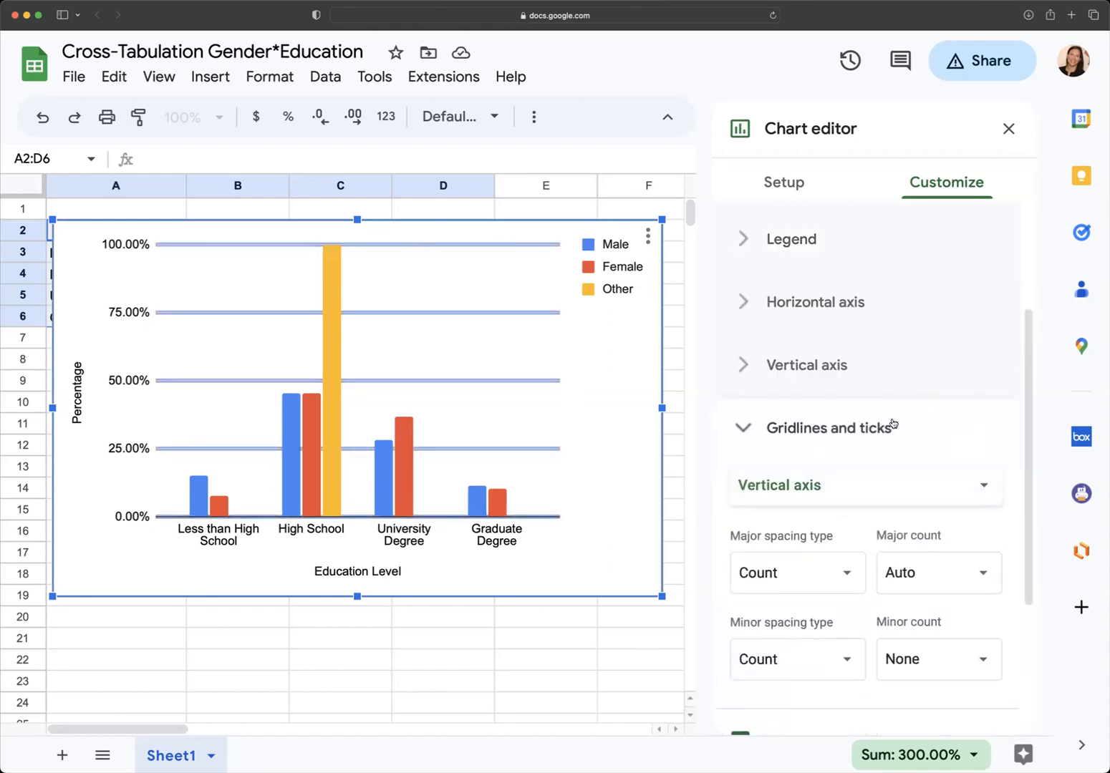
Step: Turn off vertical-axis major gridlines and turn on vertical-axis major tick marks
{"action": "scroll", "scroll_direction": "down", "scroll_amount": 3}
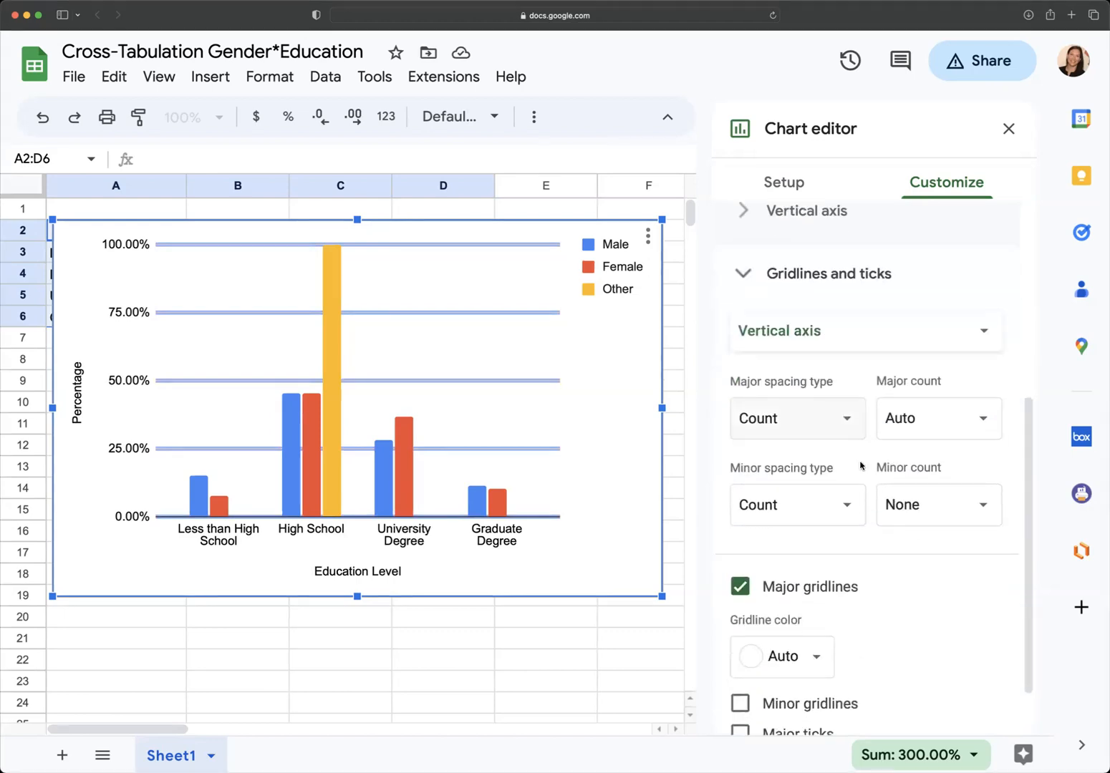
{"action": "left_click", "coordinate": [740, 585]}
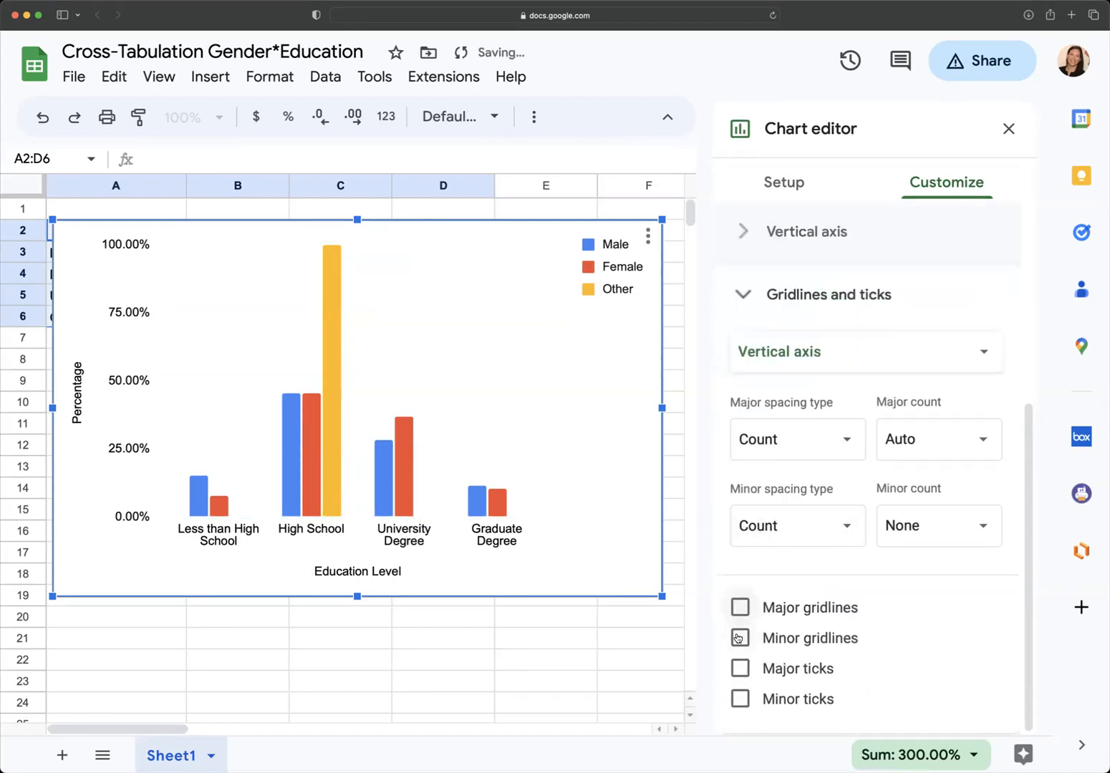
{"action": "left_click", "coordinate": [740, 668]}
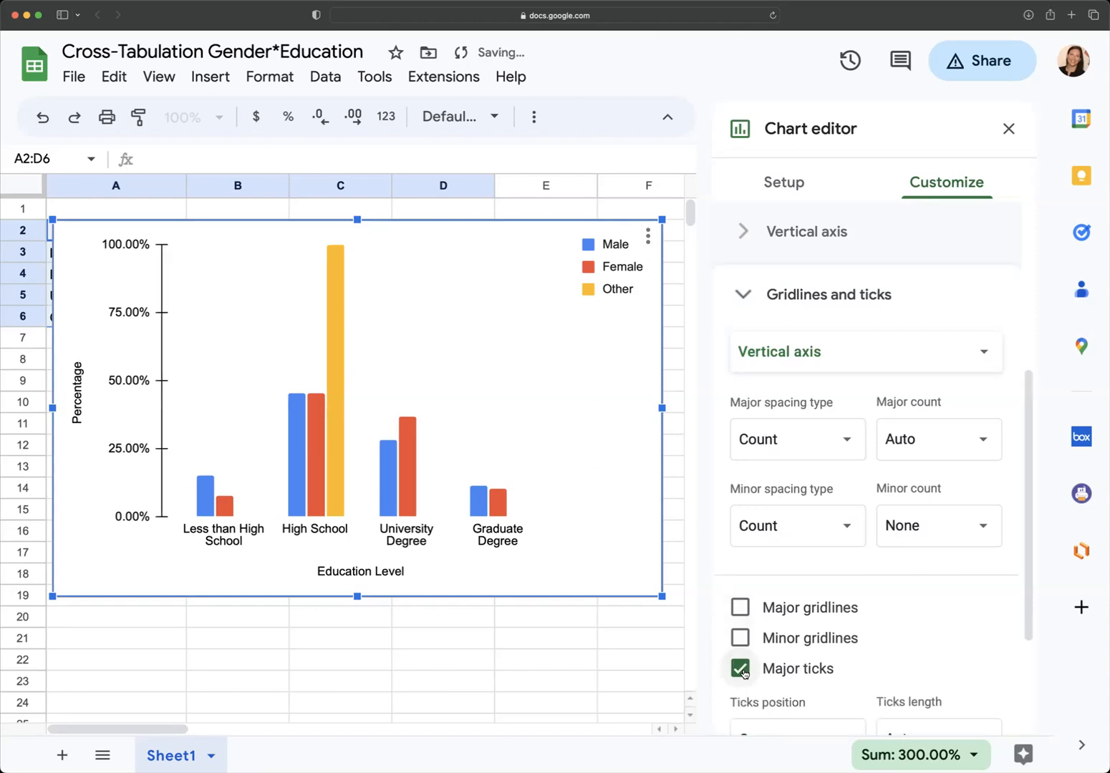
{"action": "left_click", "coordinate": [740, 668]}
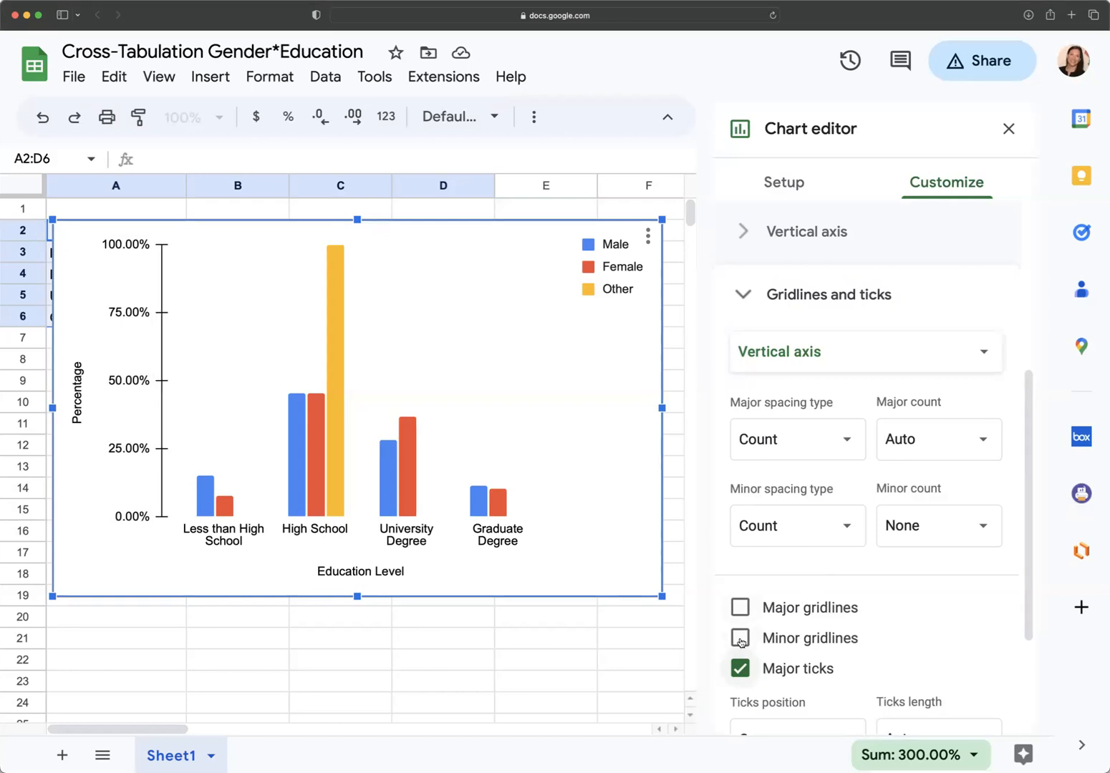
{"action": "left_click", "coordinate": [936, 525]}
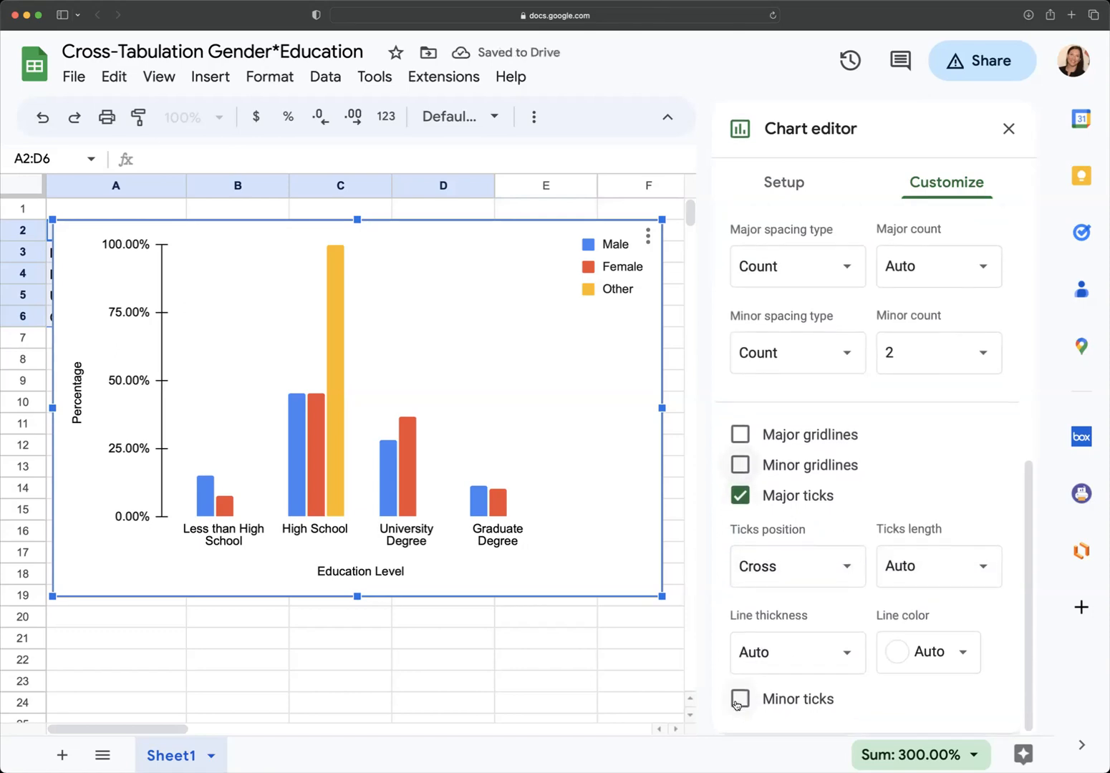
{"action": "left_click", "coordinate": [740, 699]}
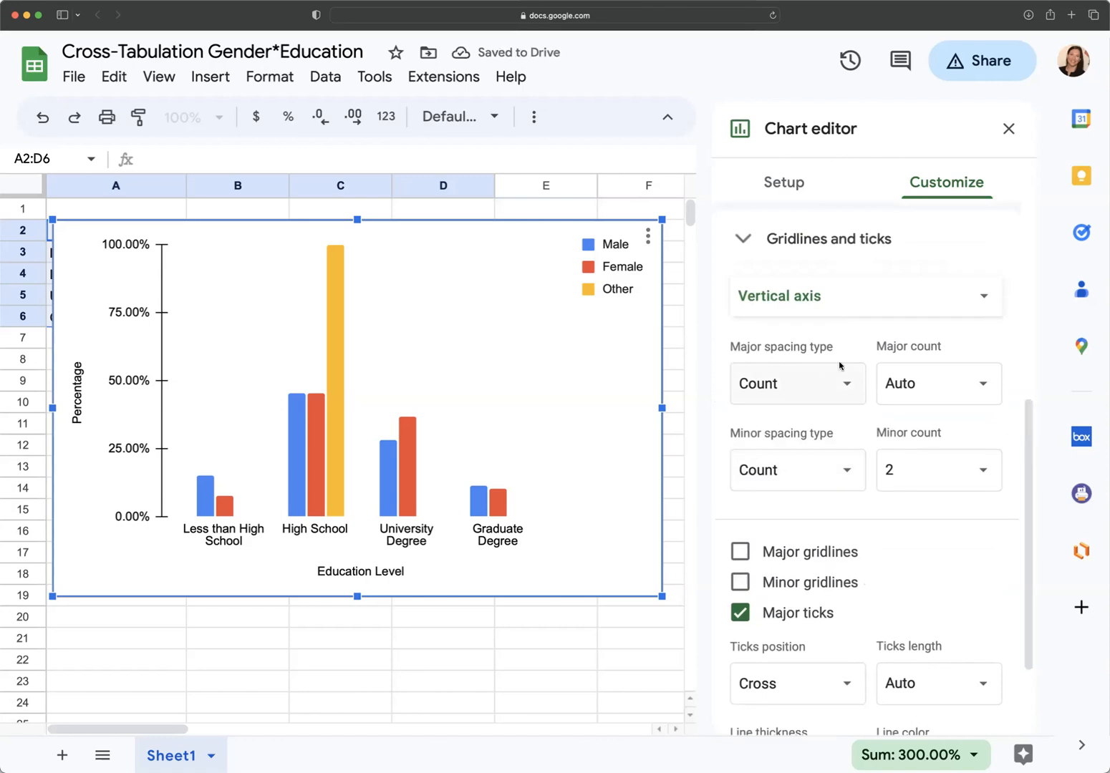
Step: Add then remove horizontal-axis major tick marks, and select cell A9
{"action": "left_click", "coordinate": [864, 295]}
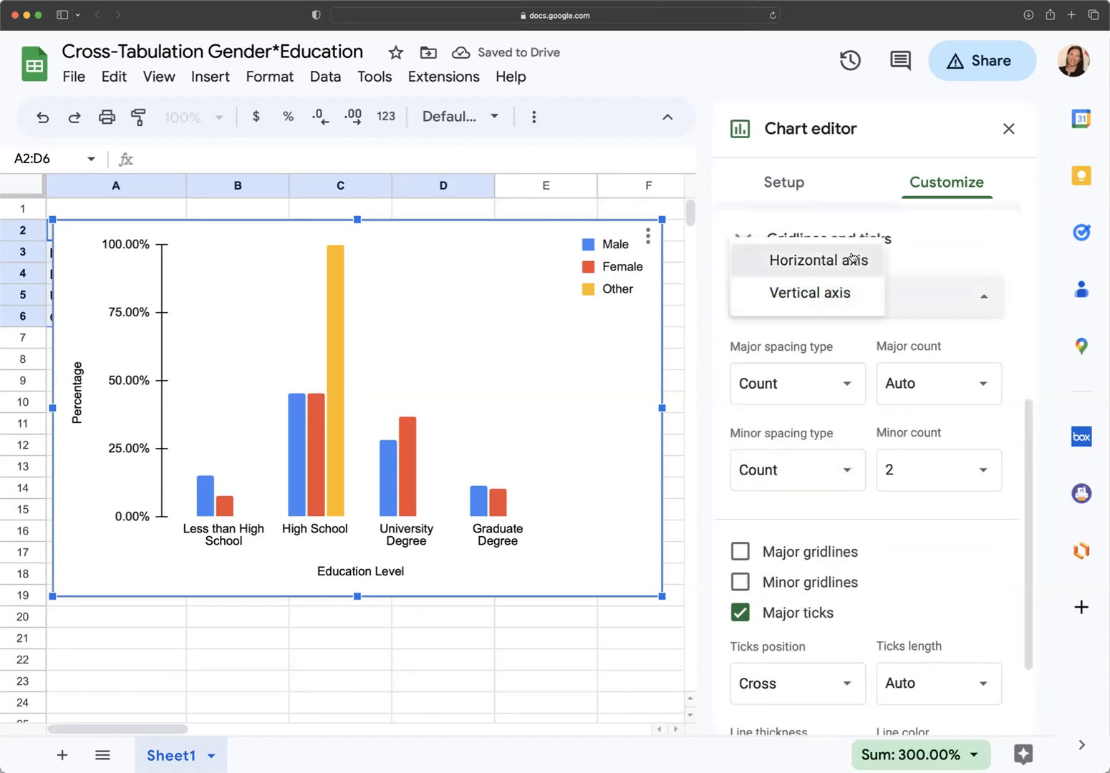
{"action": "left_click", "coordinate": [818, 260]}
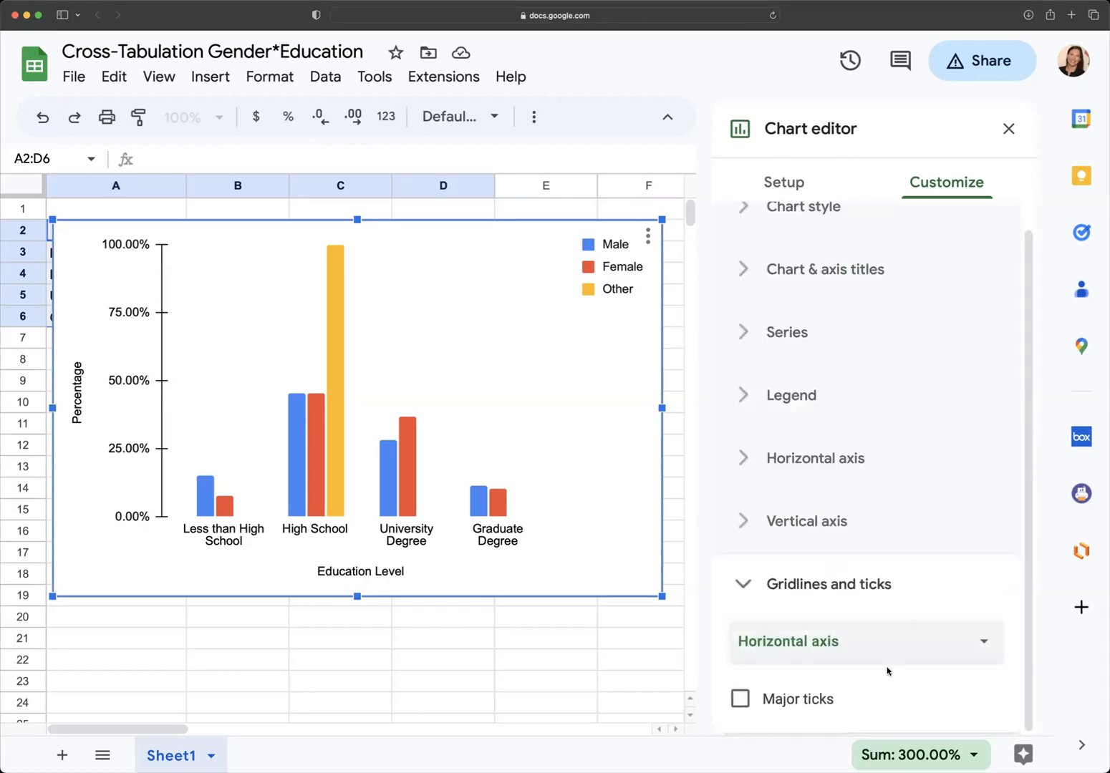
{"action": "left_click", "coordinate": [741, 698]}
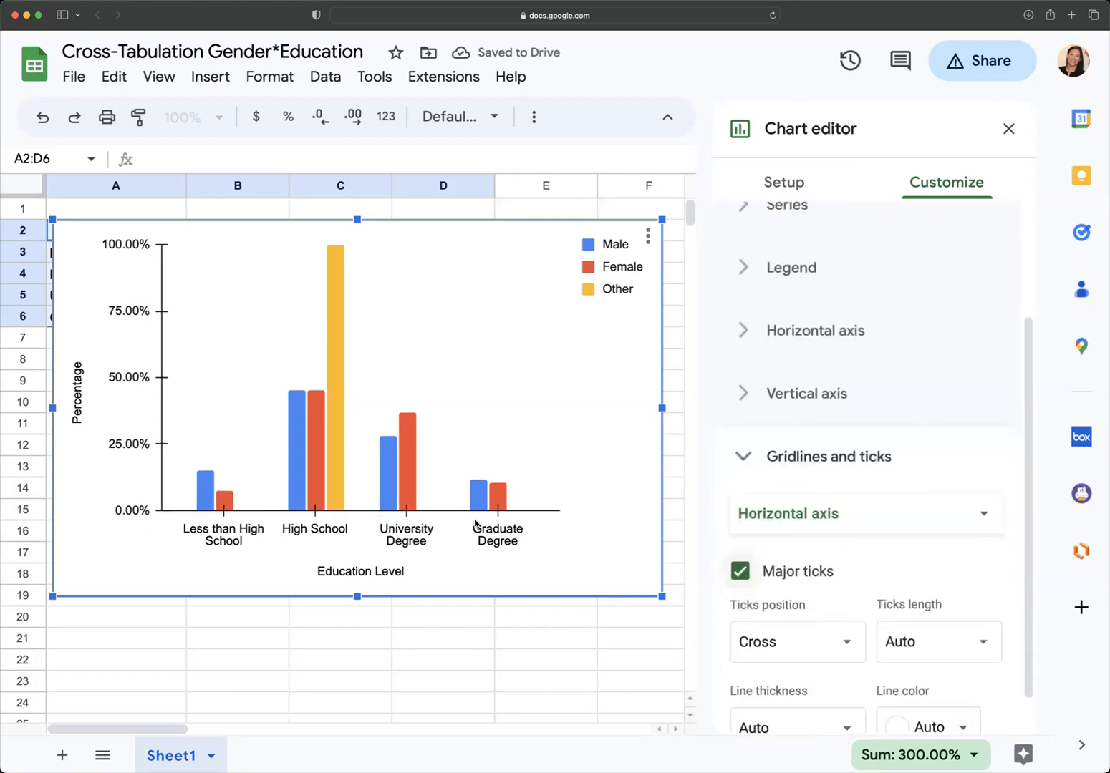
{"action": "scroll", "scroll_direction": "down", "scroll_amount": 3}
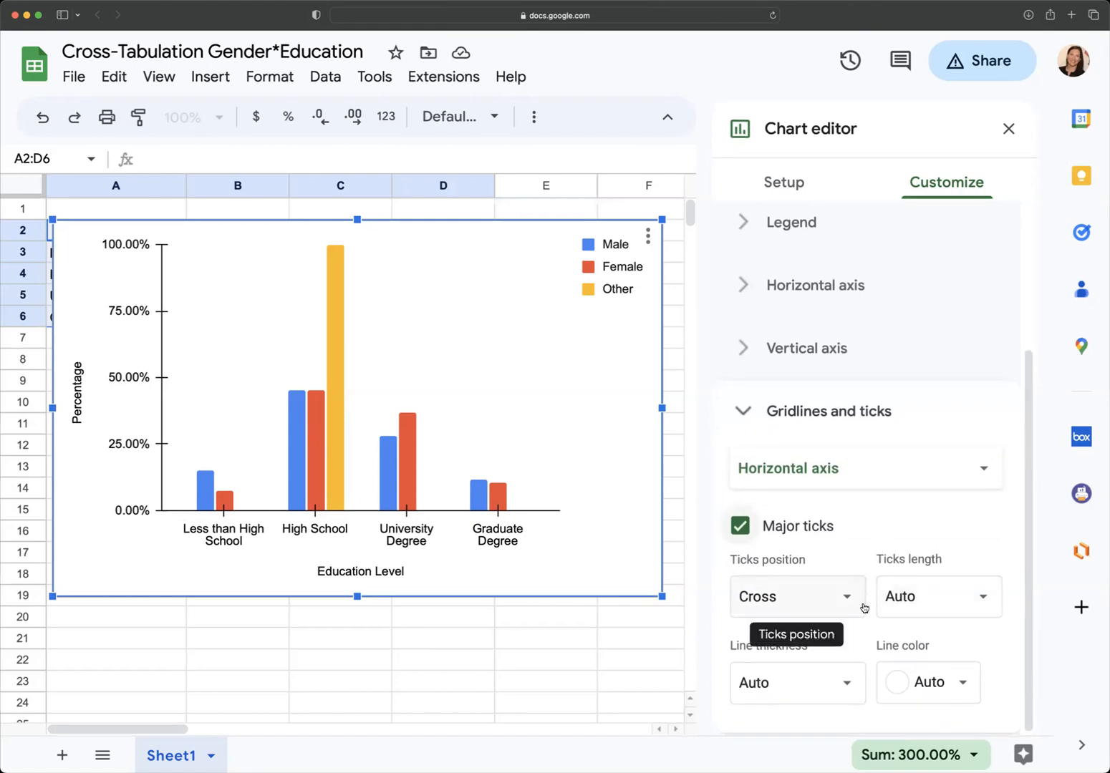
{"action": "left_click", "coordinate": [741, 524]}
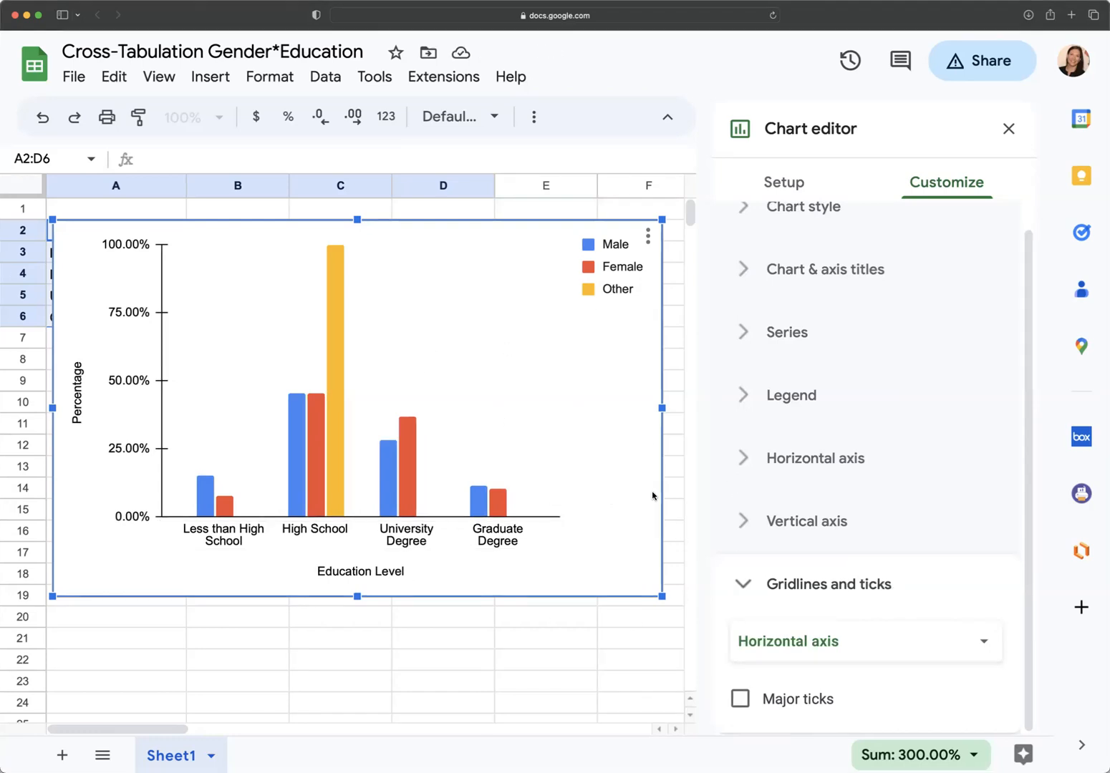
{"action": "mouse_move", "coordinate": [641, 489]}
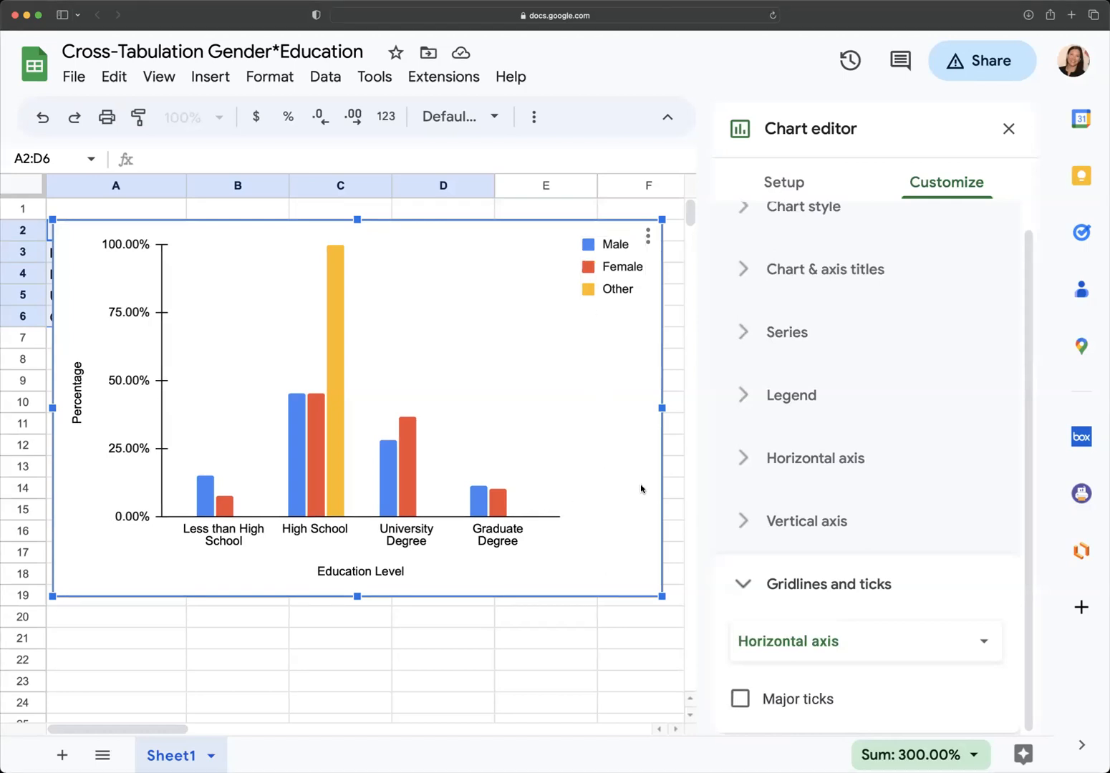
{"action": "mouse_move", "coordinate": [935, 500]}
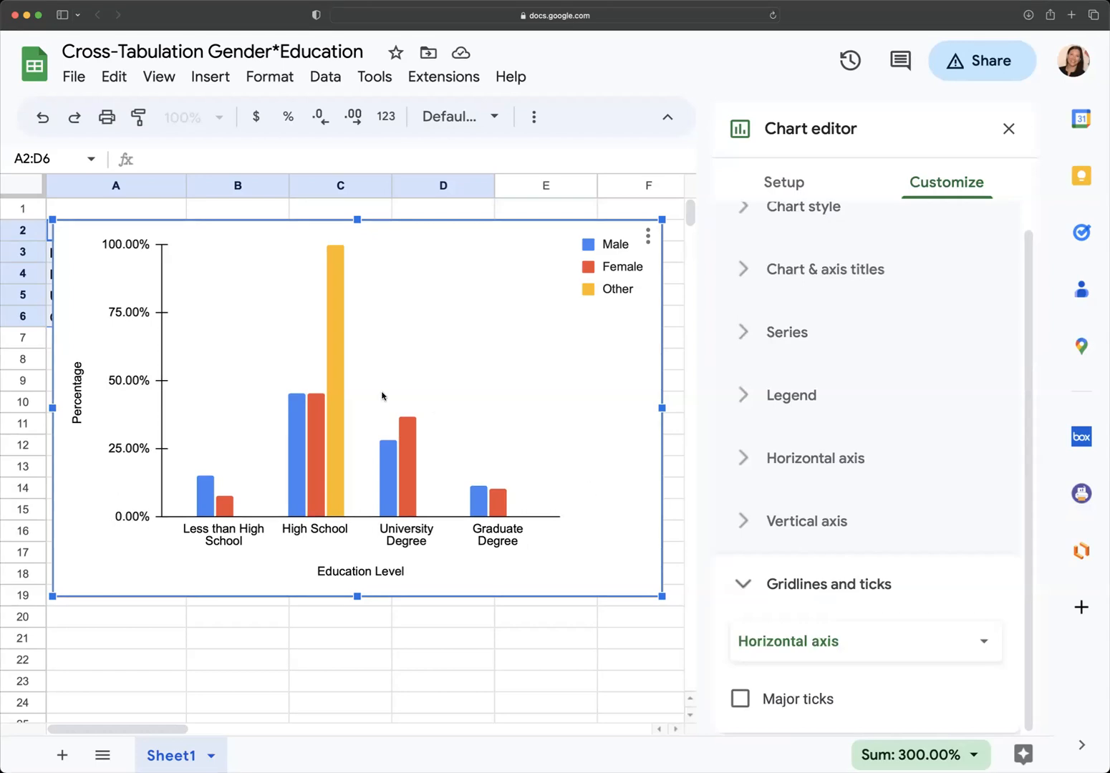
{"action": "mouse_move", "coordinate": [958, 580]}
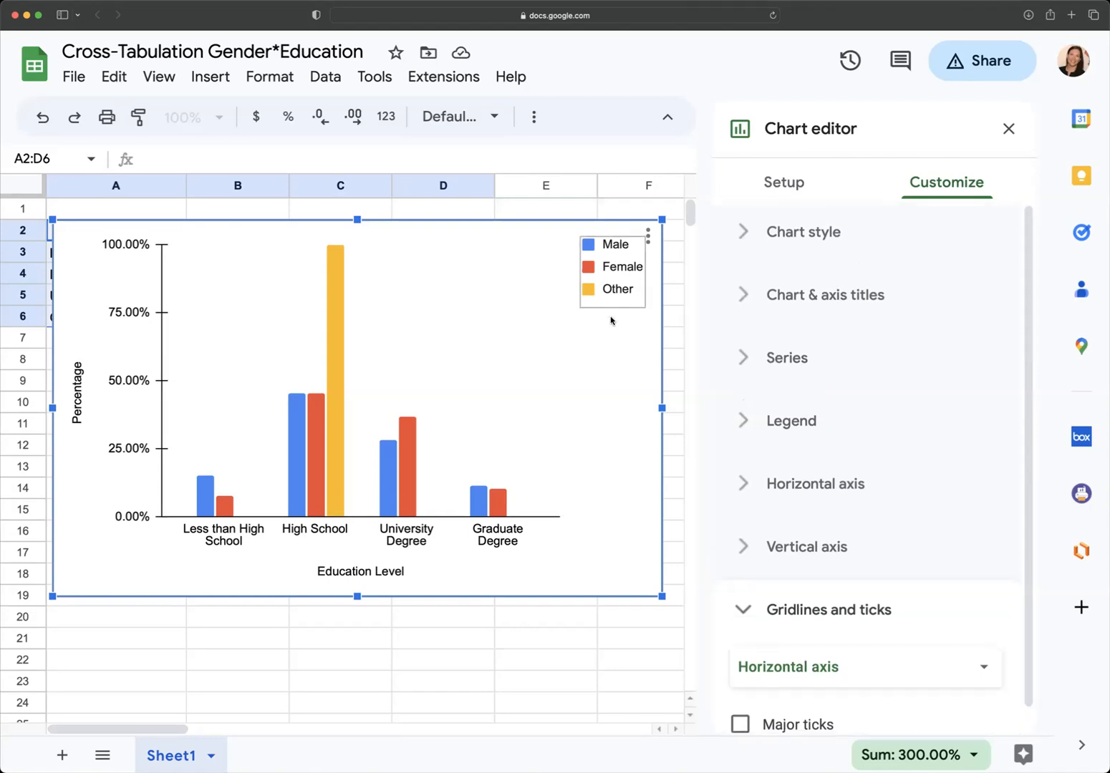
{"action": "left_click", "coordinate": [1009, 129]}
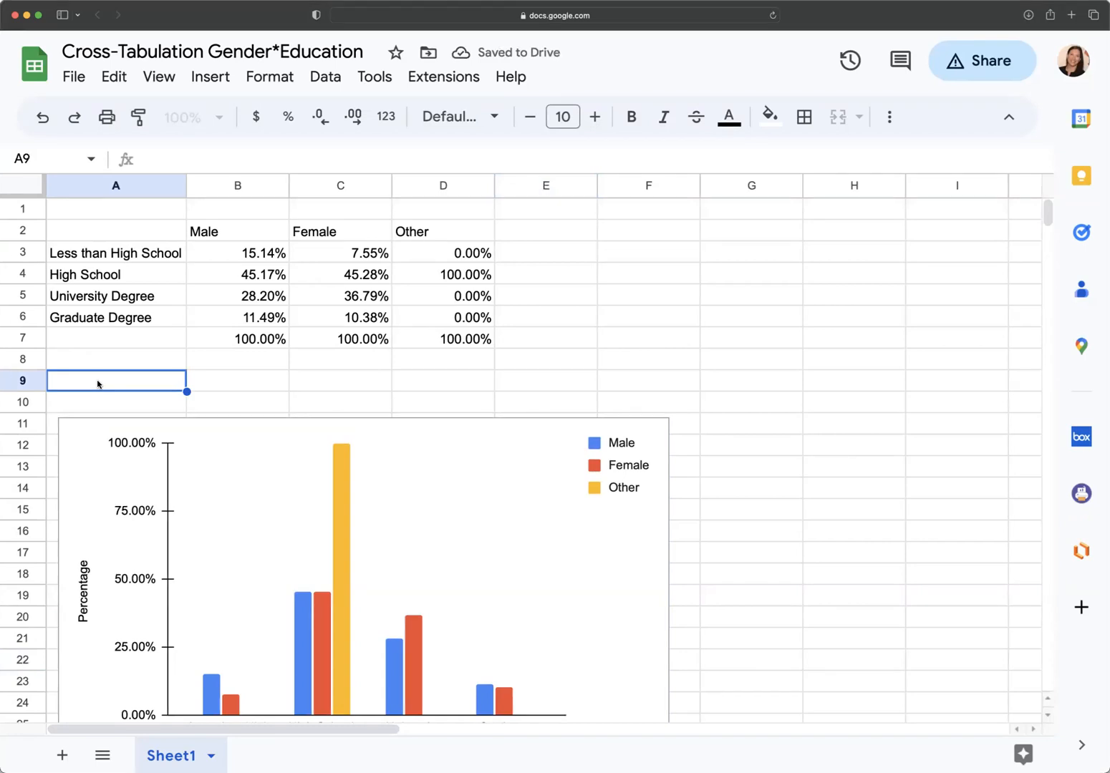
Step: Enter 'Figure 1' in A9 and 'Title' in A10, then select the column chart
{"action": "type", "text": "Figure 1"}
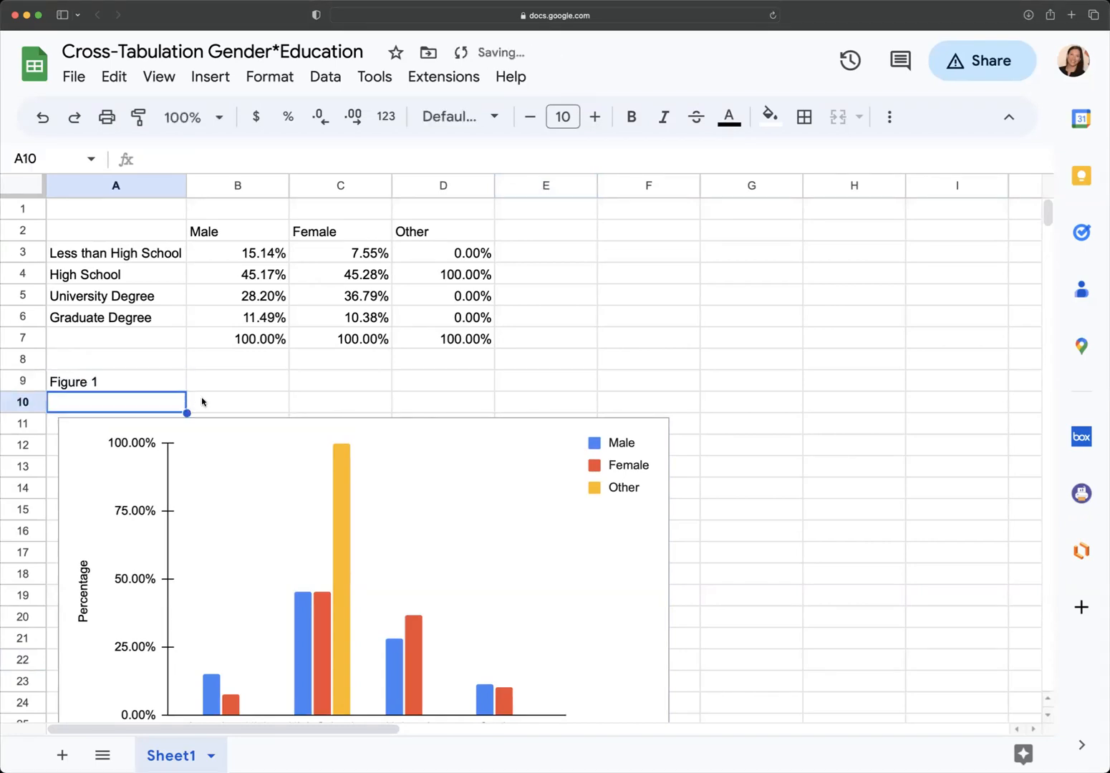
{"action": "type", "text": "Title"}
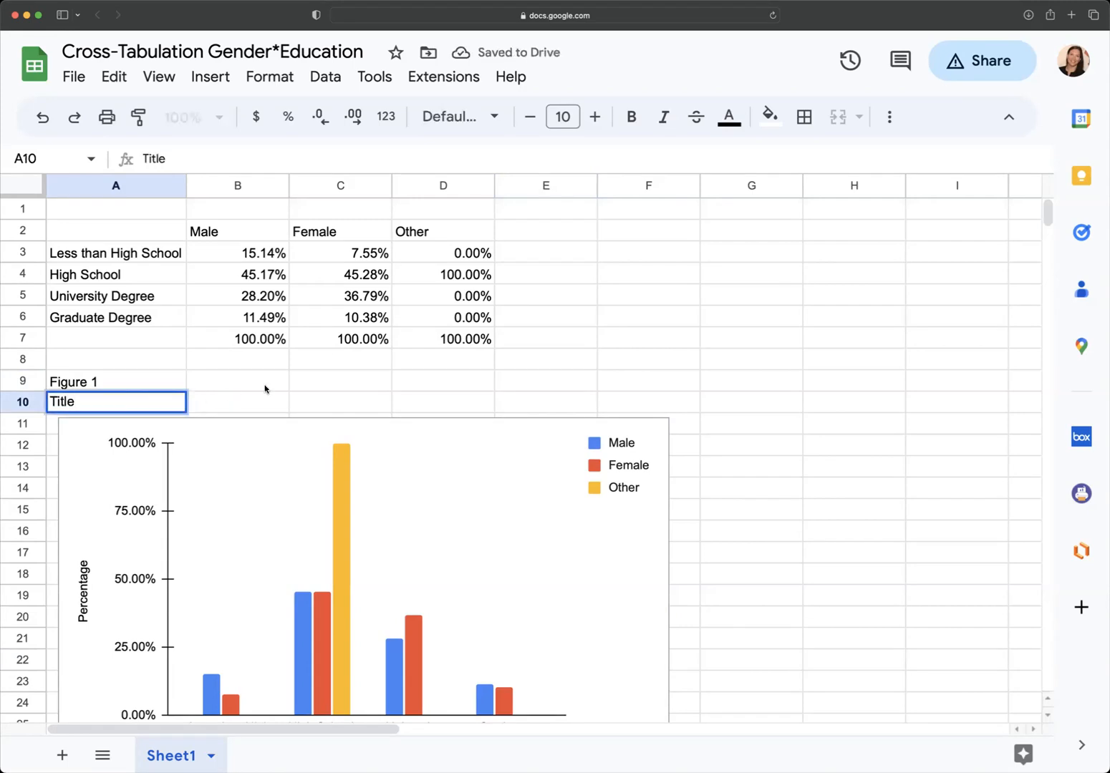
{"action": "left_click", "coordinate": [236, 380]}
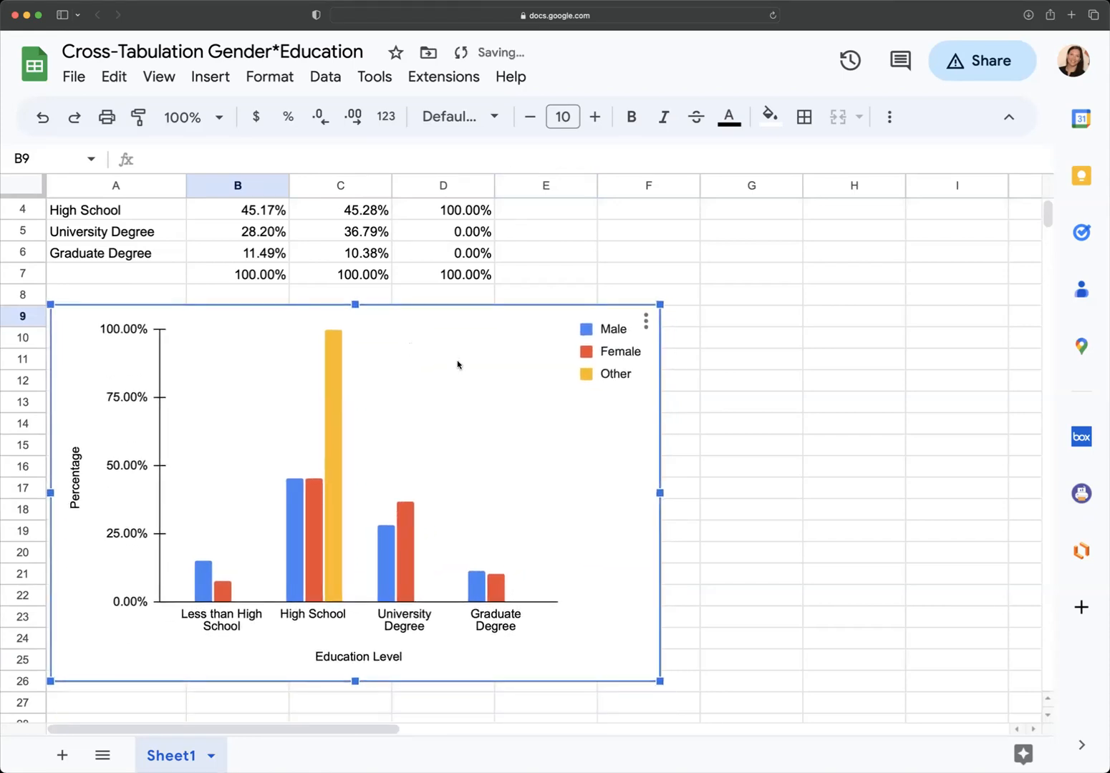
Step: Paste the chart copy at a chosen cell and scroll to place it below the original
{"action": "left_click", "coordinate": [646, 321]}
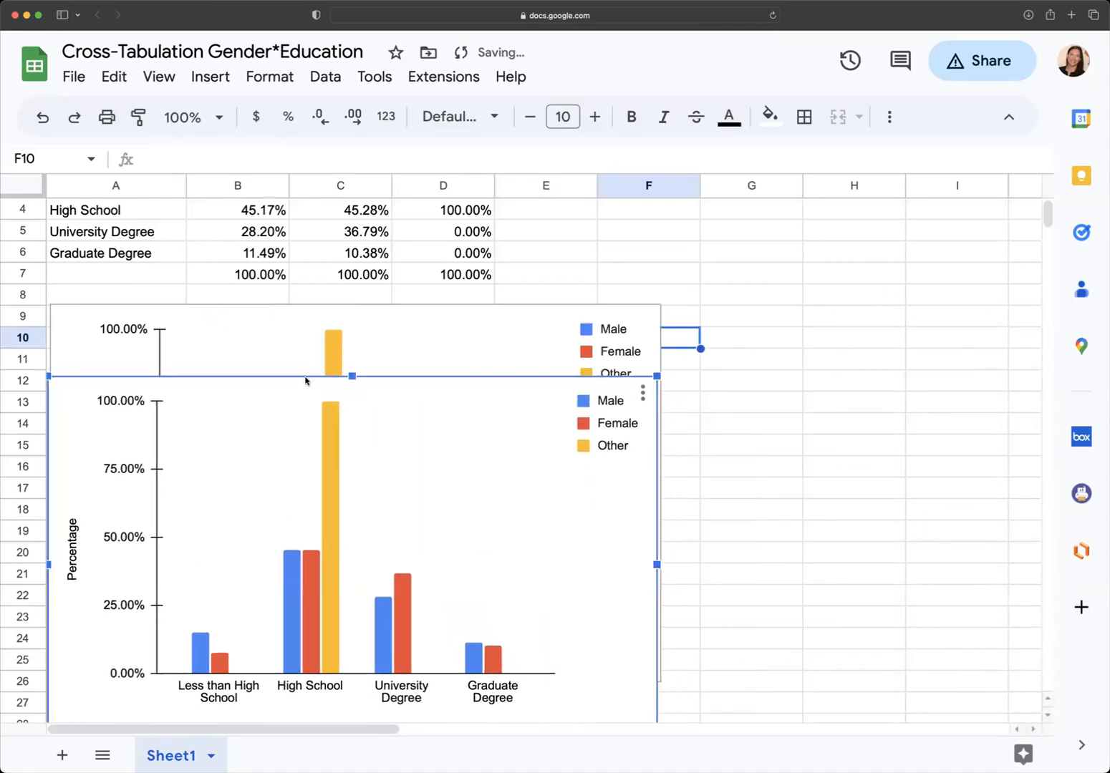
{"action": "scroll", "scroll_direction": "down", "scroll_amount": 3}
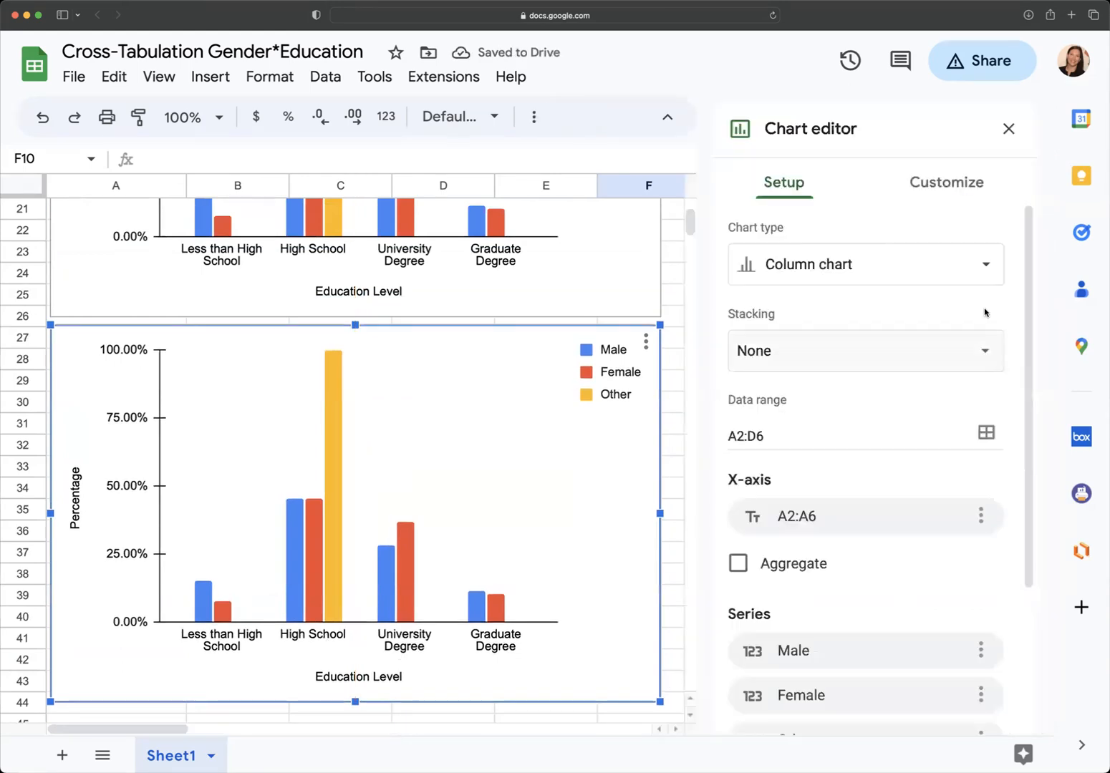
{"action": "mouse_move", "coordinate": [987, 268]}
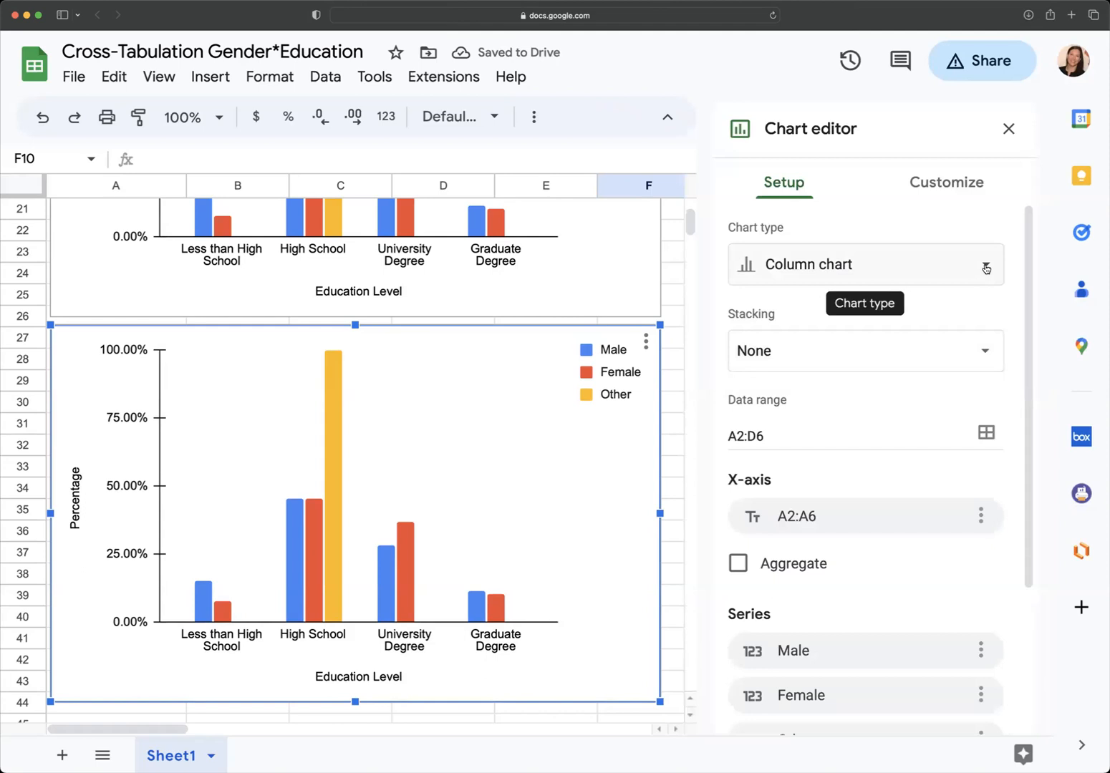
Step: Change the copied chart's type to a horizontal bar chart
{"action": "left_click", "coordinate": [987, 264]}
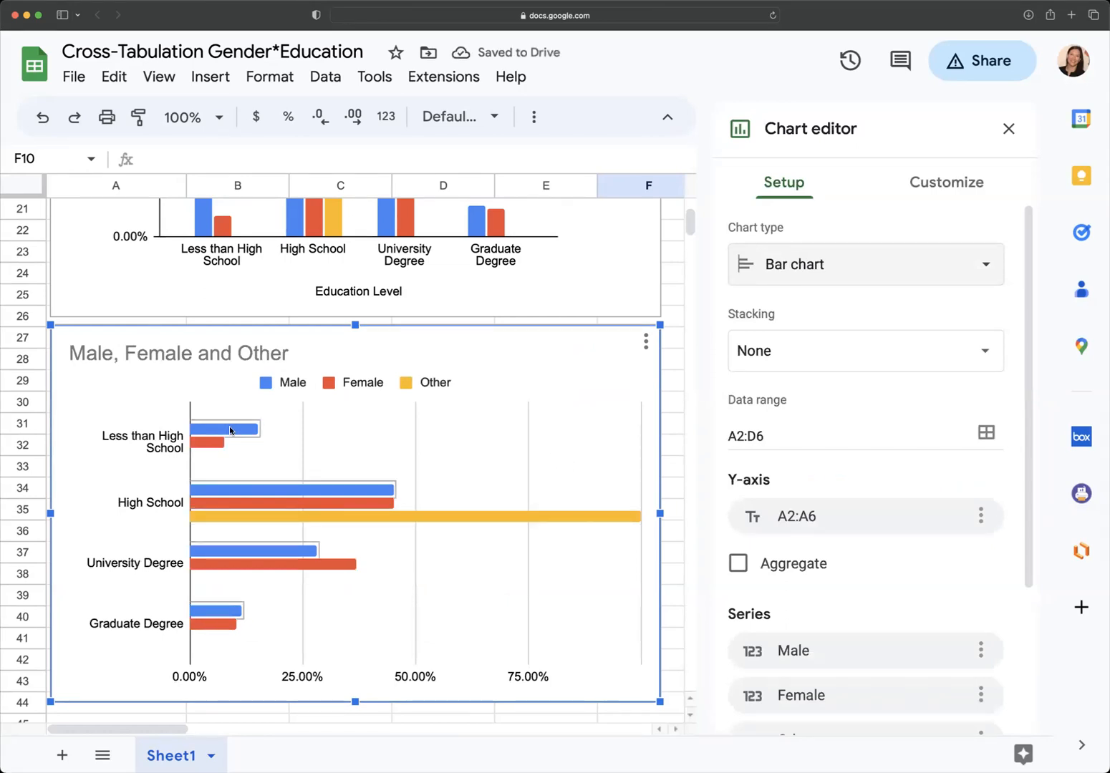
{"action": "scroll", "scroll_direction": "down", "scroll_amount": 3}
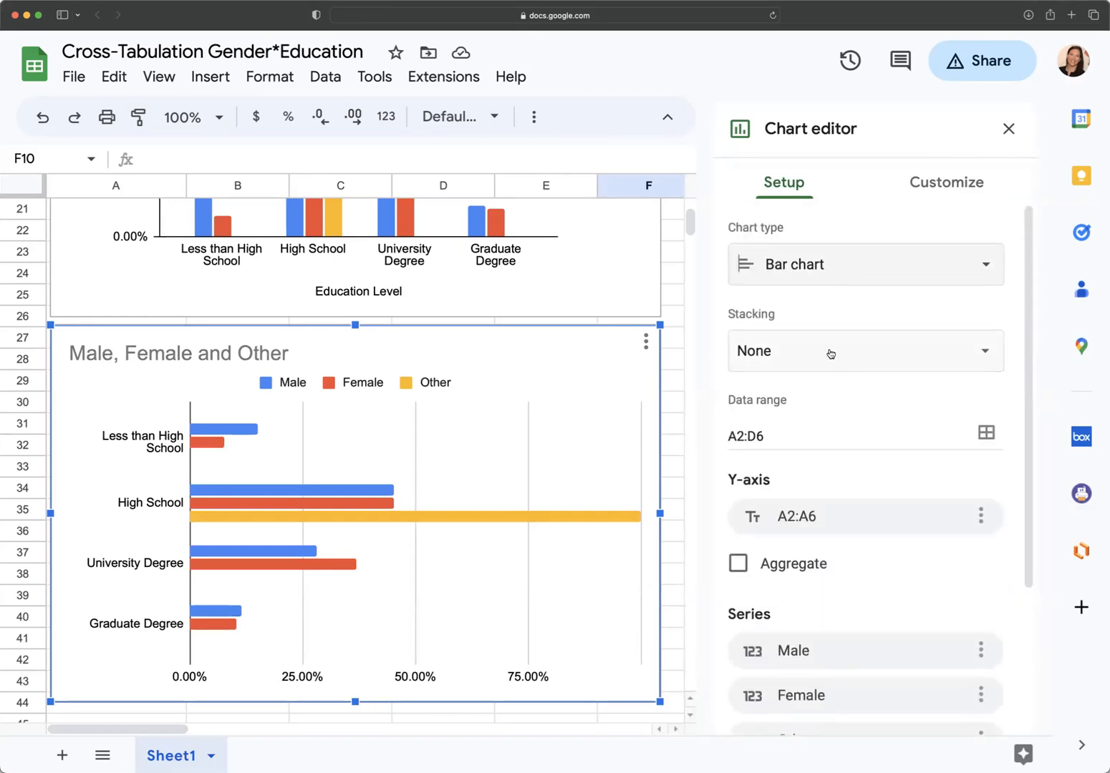
{"action": "left_click", "coordinate": [946, 182]}
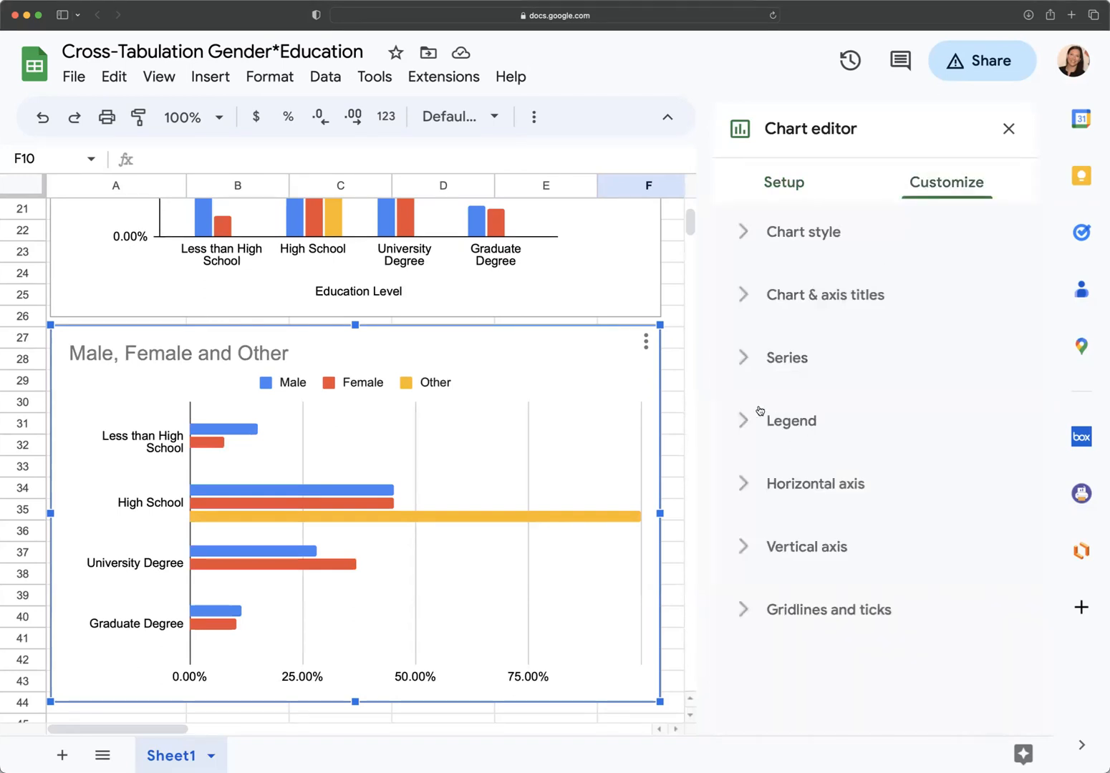
Step: Show percentage data labels and replace axis gridlines with major tick marks
{"action": "left_click", "coordinate": [787, 357]}
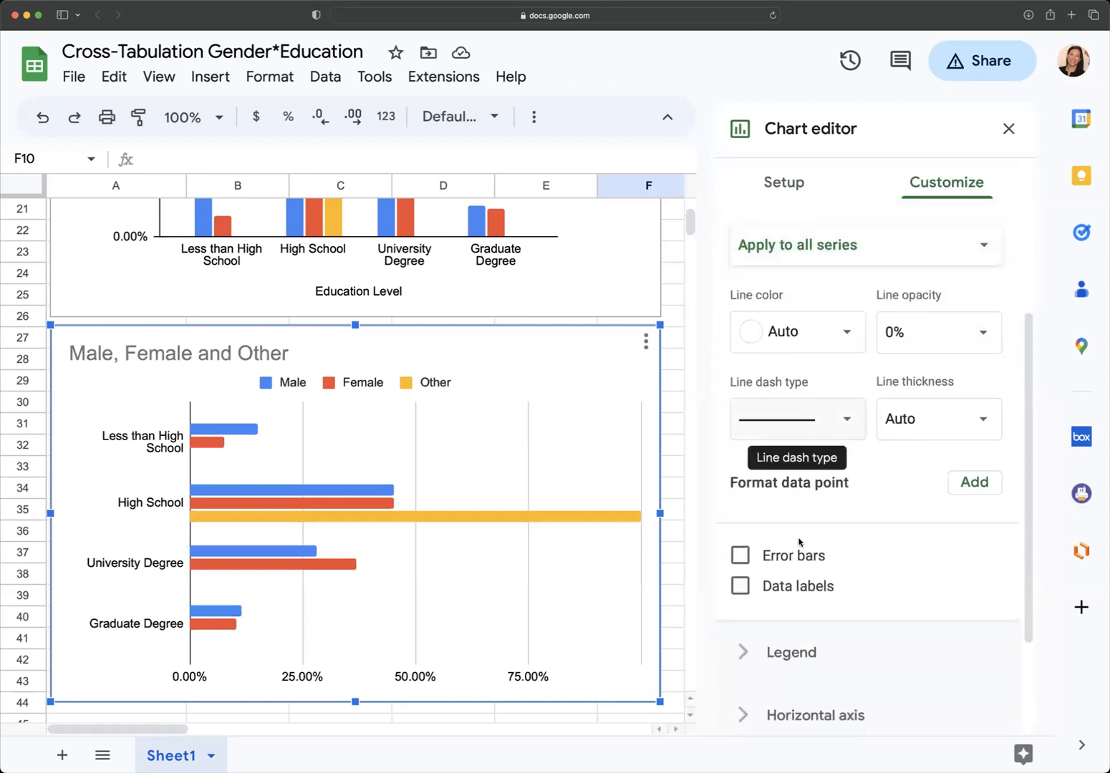
{"action": "left_click", "coordinate": [741, 585]}
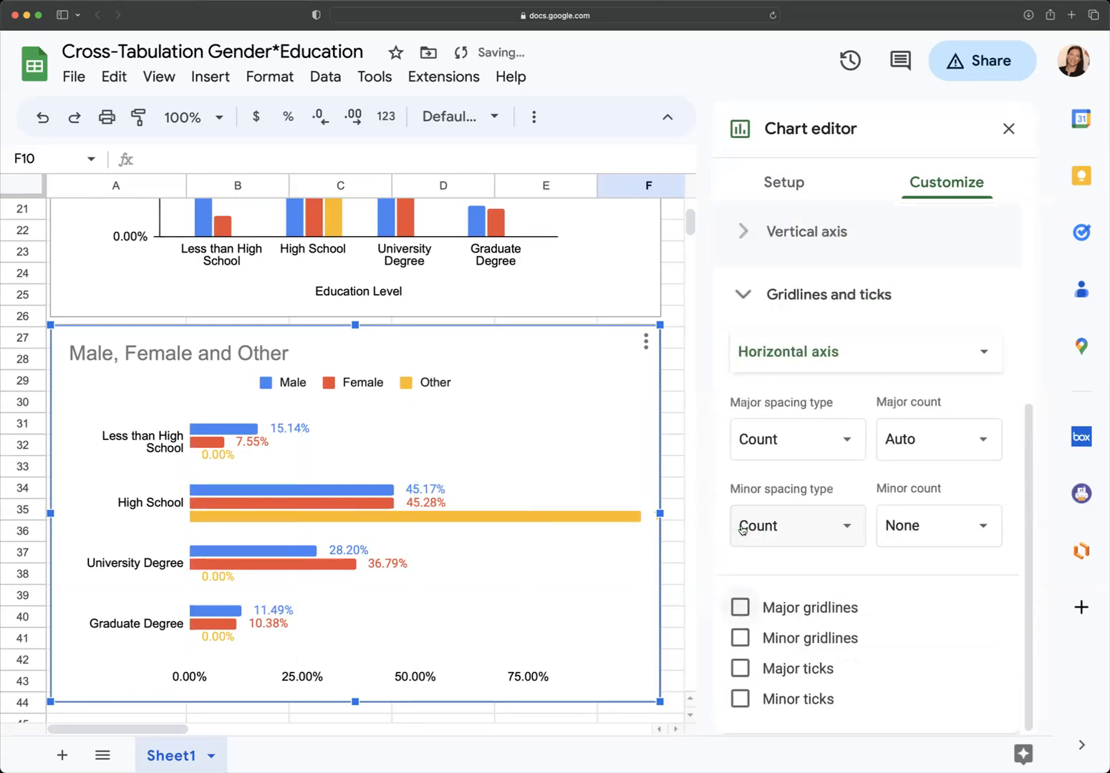
{"action": "left_click", "coordinate": [741, 668]}
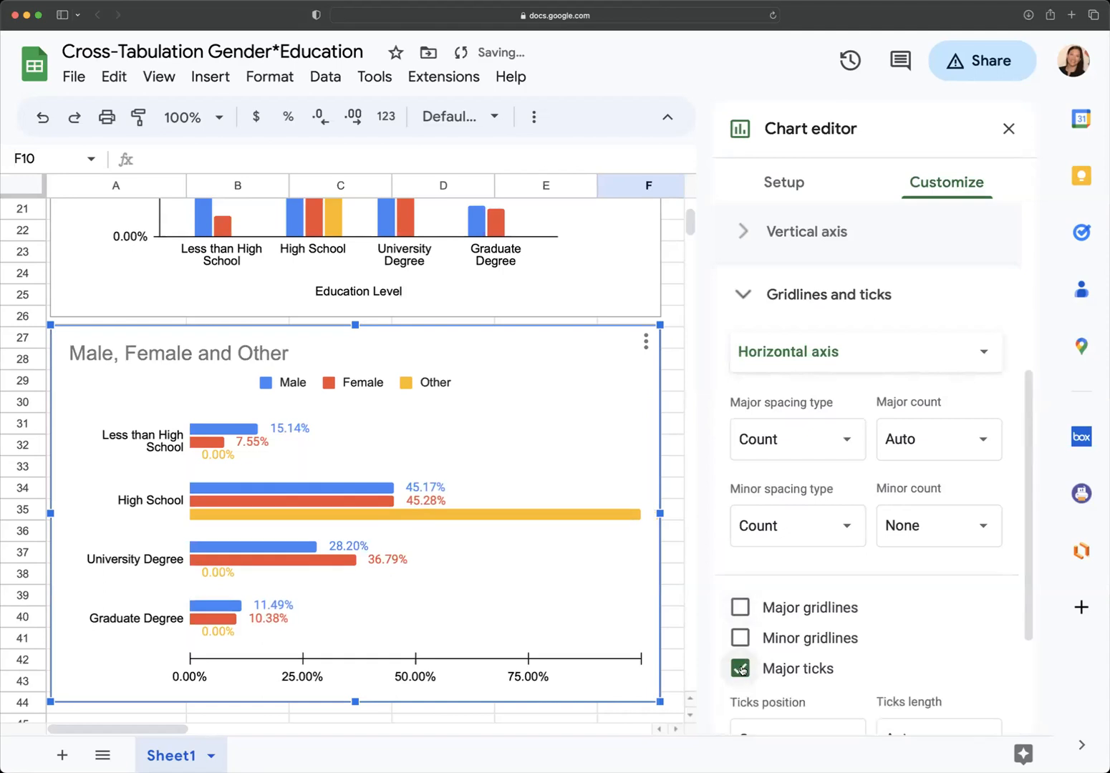
{"action": "left_click", "coordinate": [740, 668]}
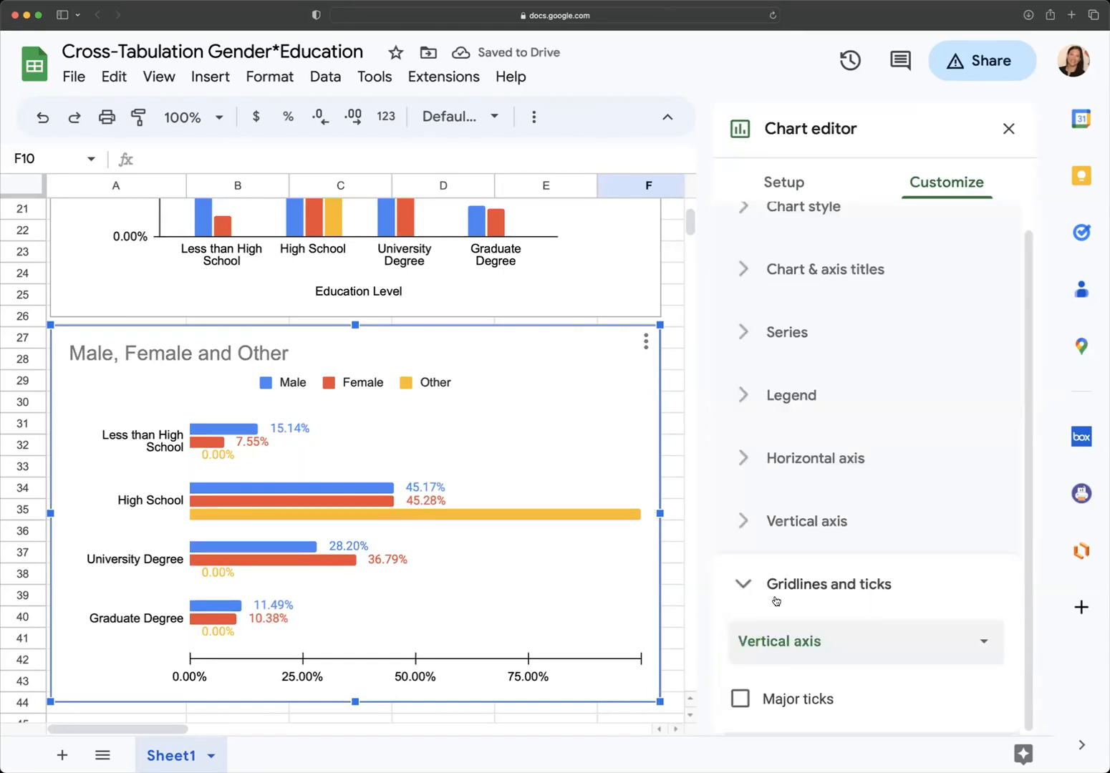
{"action": "left_click", "coordinate": [740, 698]}
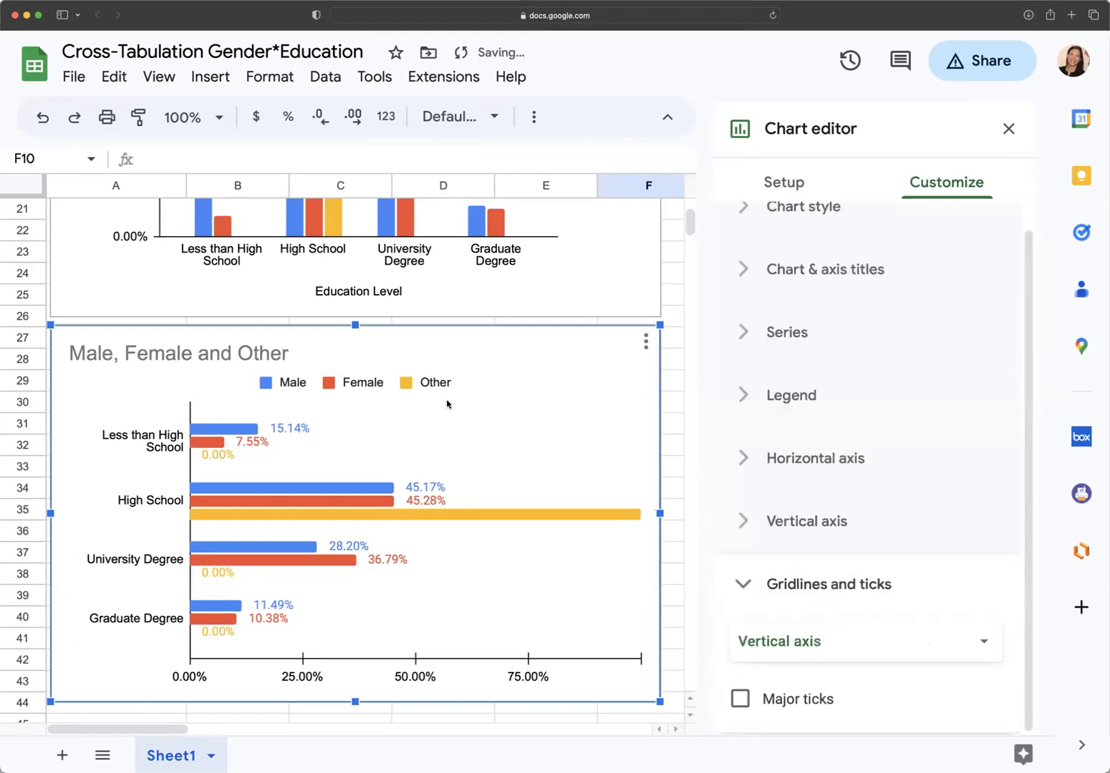
{"action": "left_click", "coordinate": [825, 269]}
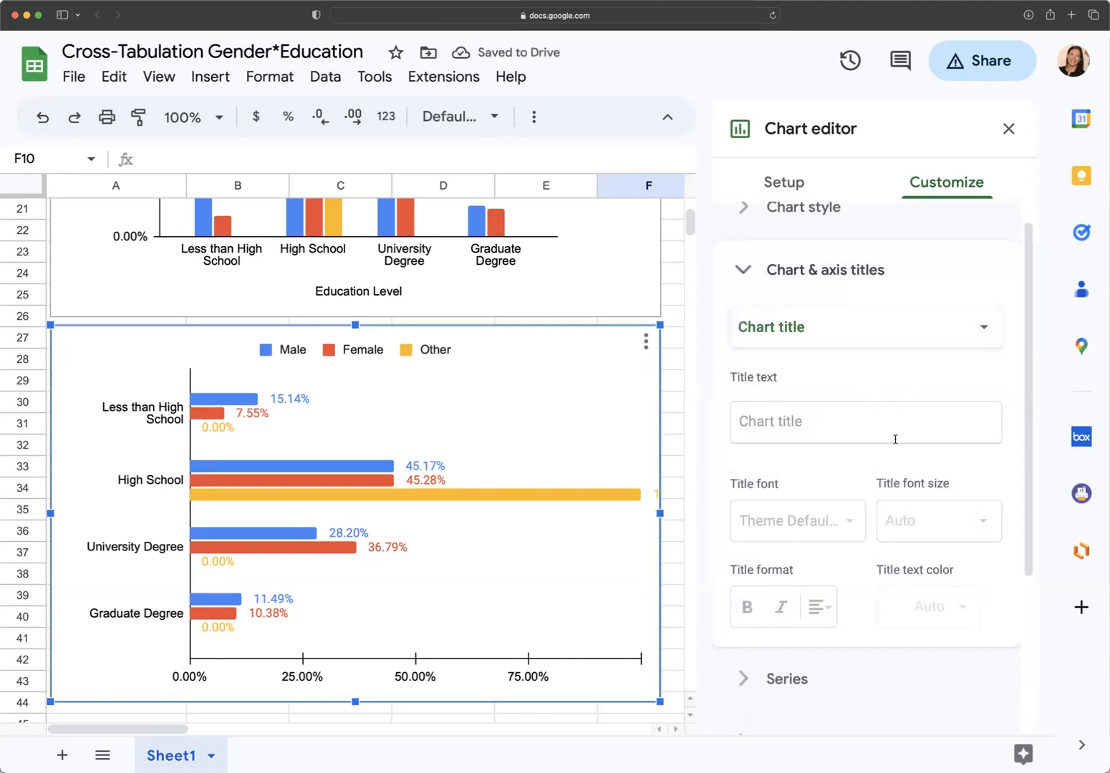
Step: Choose Horizontal axis title in the Chart & axis titles dropdown
{"action": "left_click", "coordinate": [863, 327]}
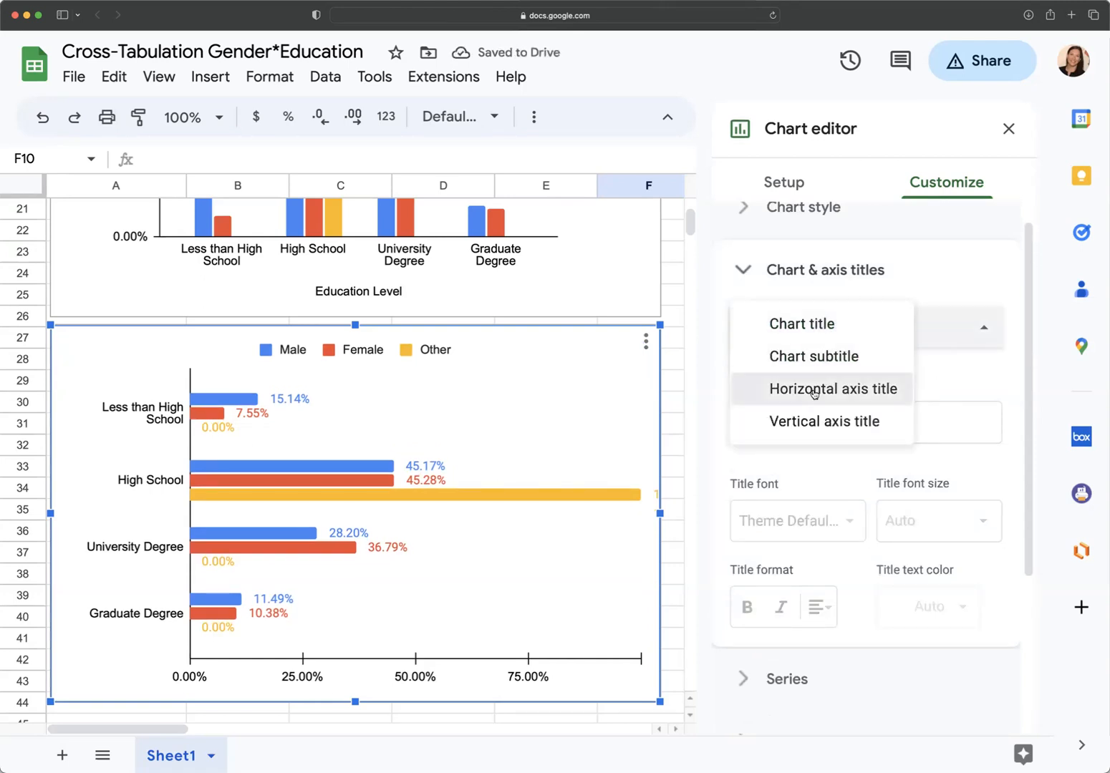
{"action": "left_click", "coordinate": [832, 388]}
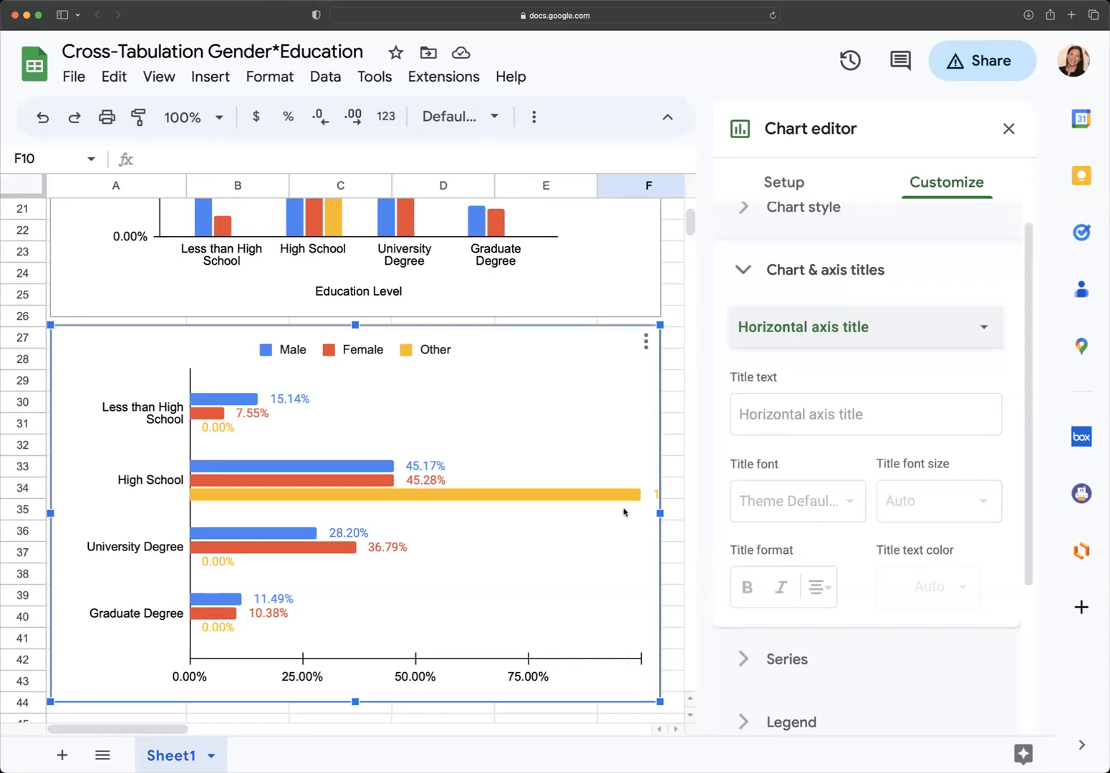
{"action": "mouse_move", "coordinate": [561, 518]}
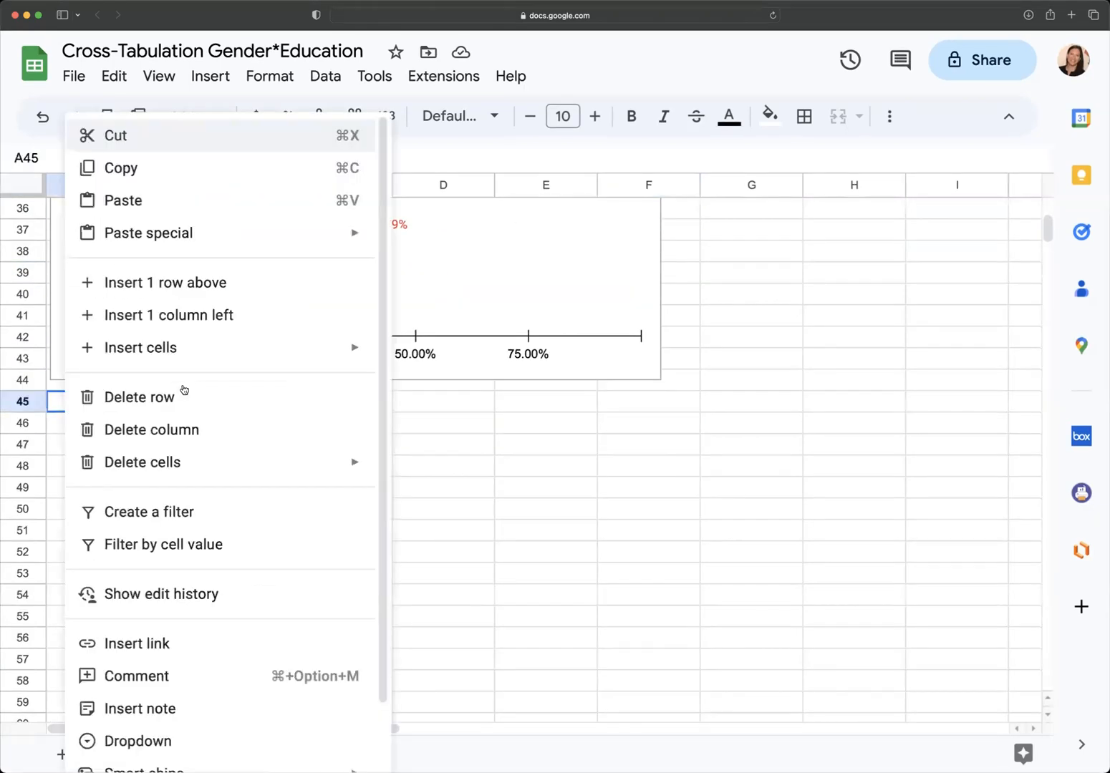
{"action": "mouse_move", "coordinate": [171, 462]}
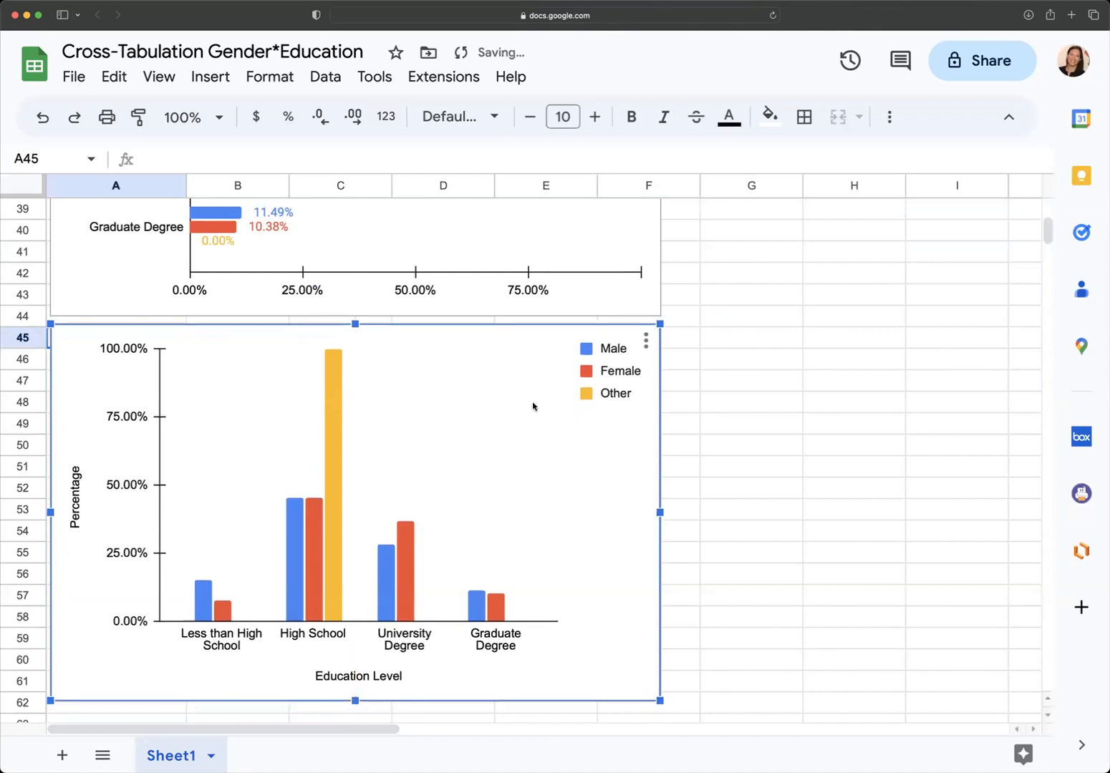
Step: Open the Chart editor for the pasted column chart and list the chart types
{"action": "left_click", "coordinate": [644, 340]}
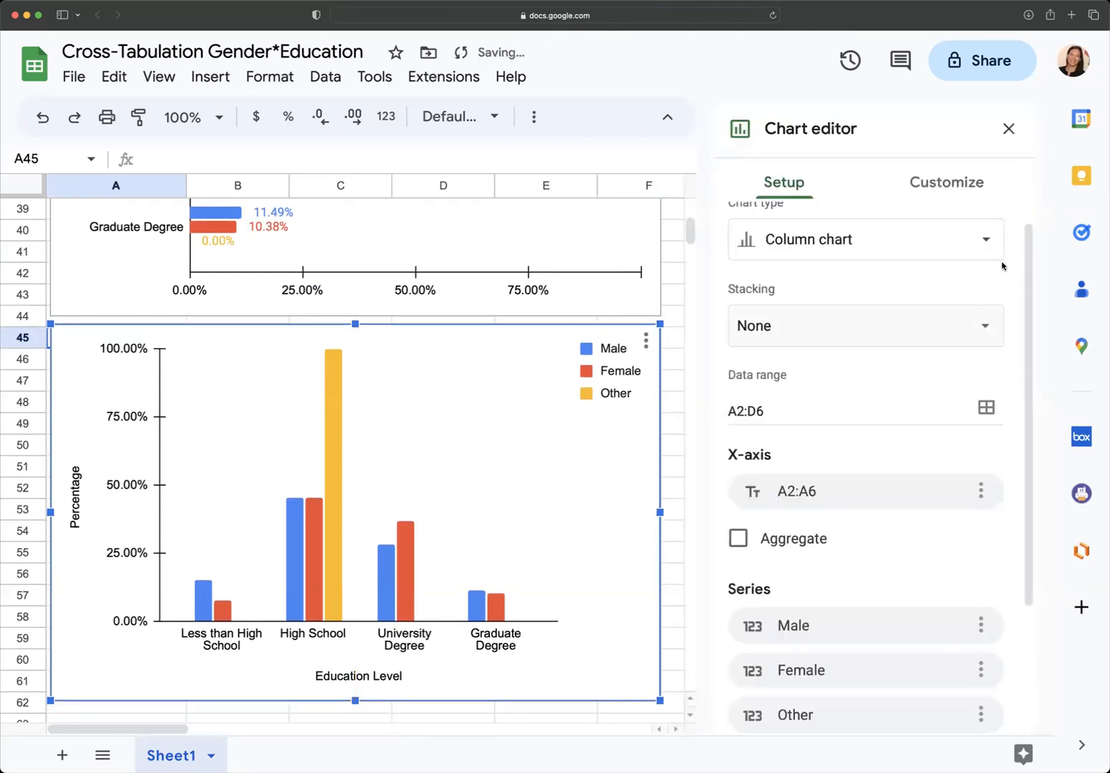
{"action": "left_click", "coordinate": [865, 239]}
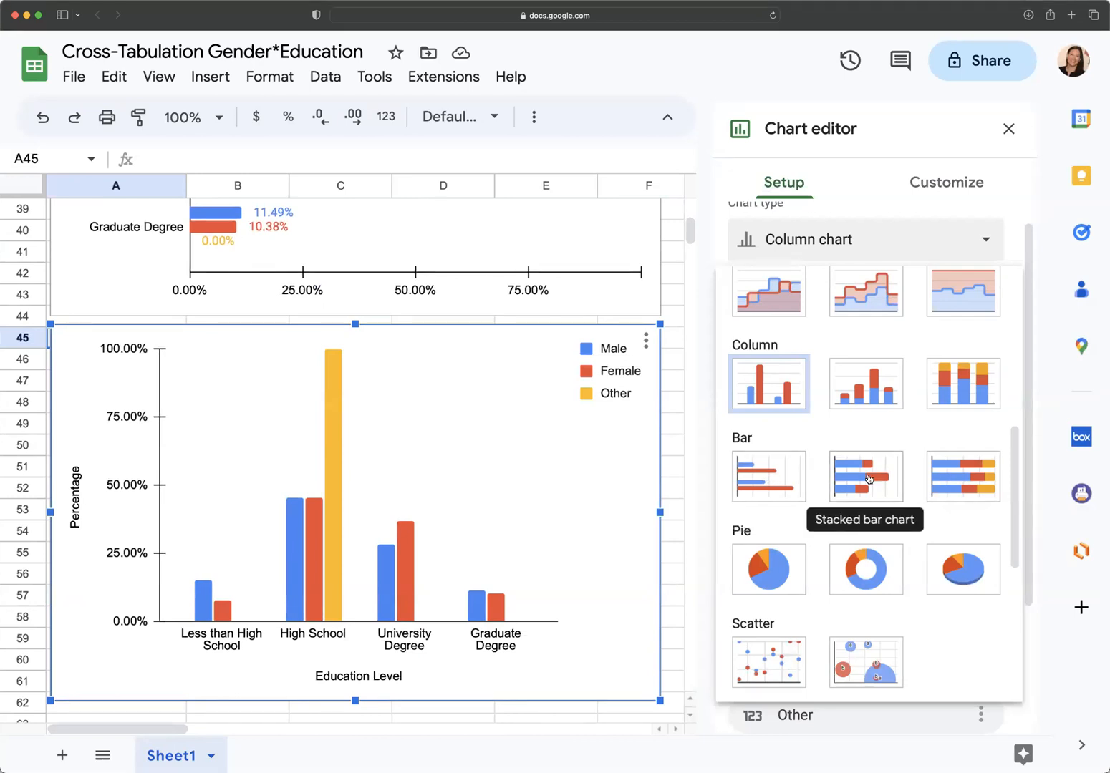
Step: Make the copy a stacked bar chart with rows and columns switched so genders form the bars
{"action": "left_click", "coordinate": [864, 477]}
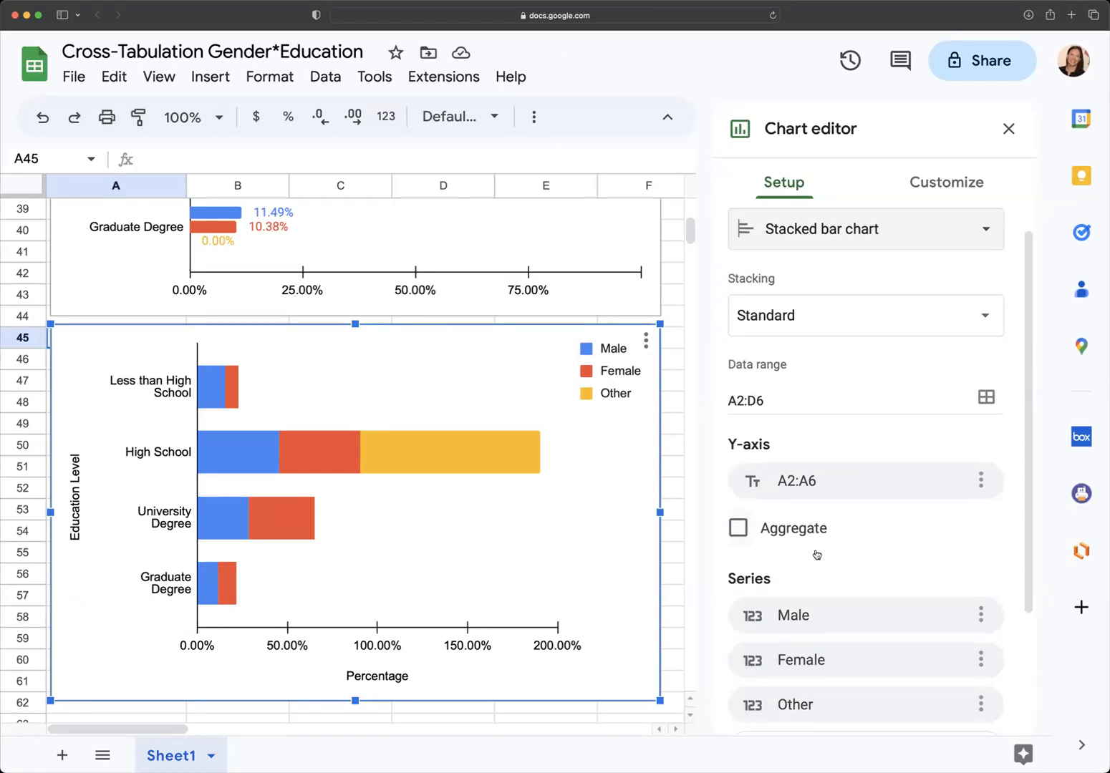
{"action": "left_click", "coordinate": [740, 686]}
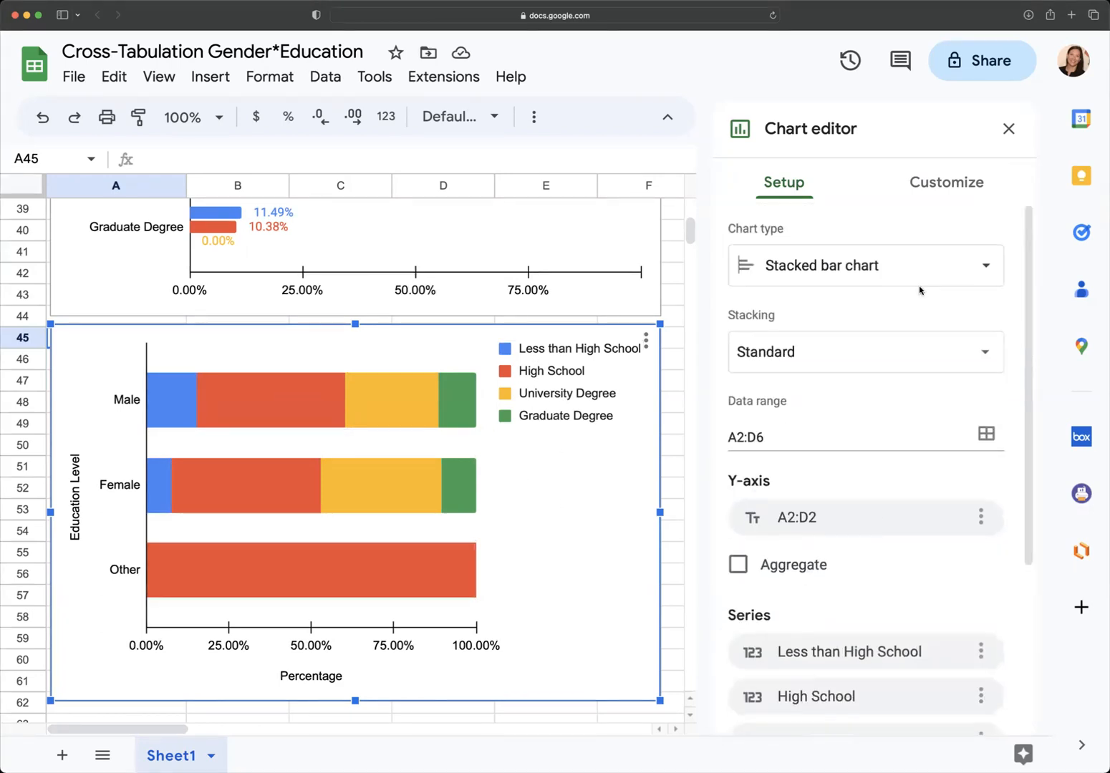
{"action": "left_click", "coordinate": [946, 182]}
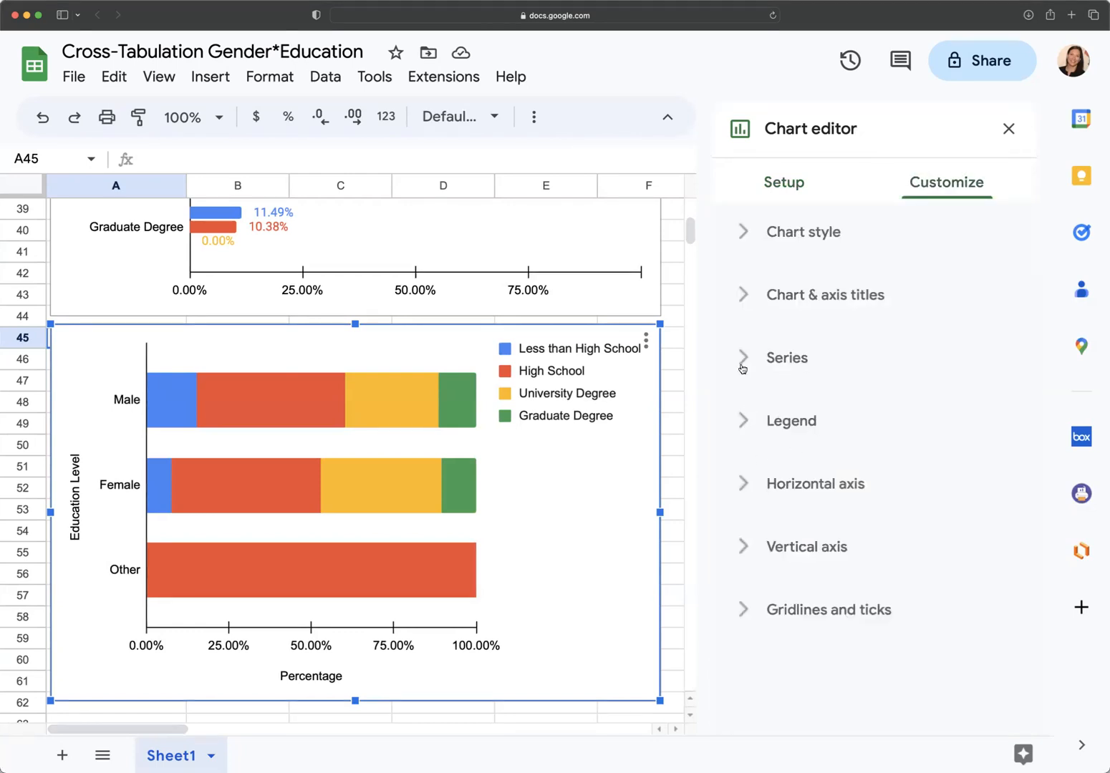
Step: Turn on data labels for the stacked series, positioned at Inside end
{"action": "left_click", "coordinate": [785, 357]}
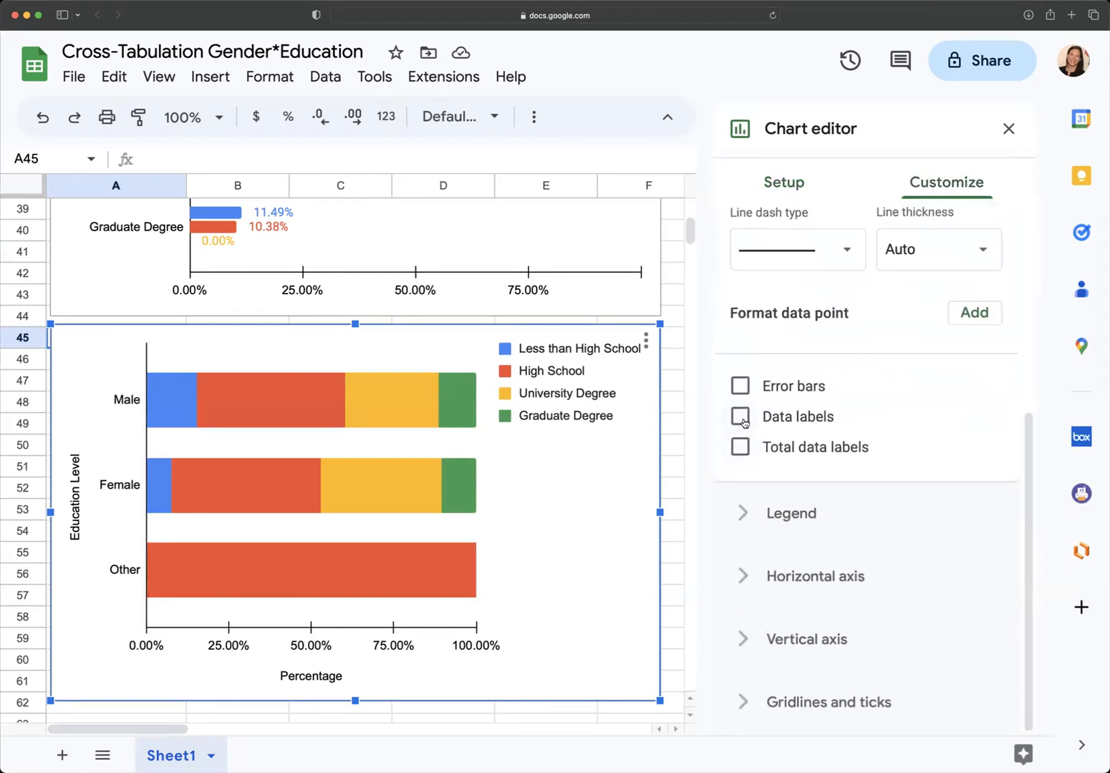
{"action": "left_click", "coordinate": [741, 416]}
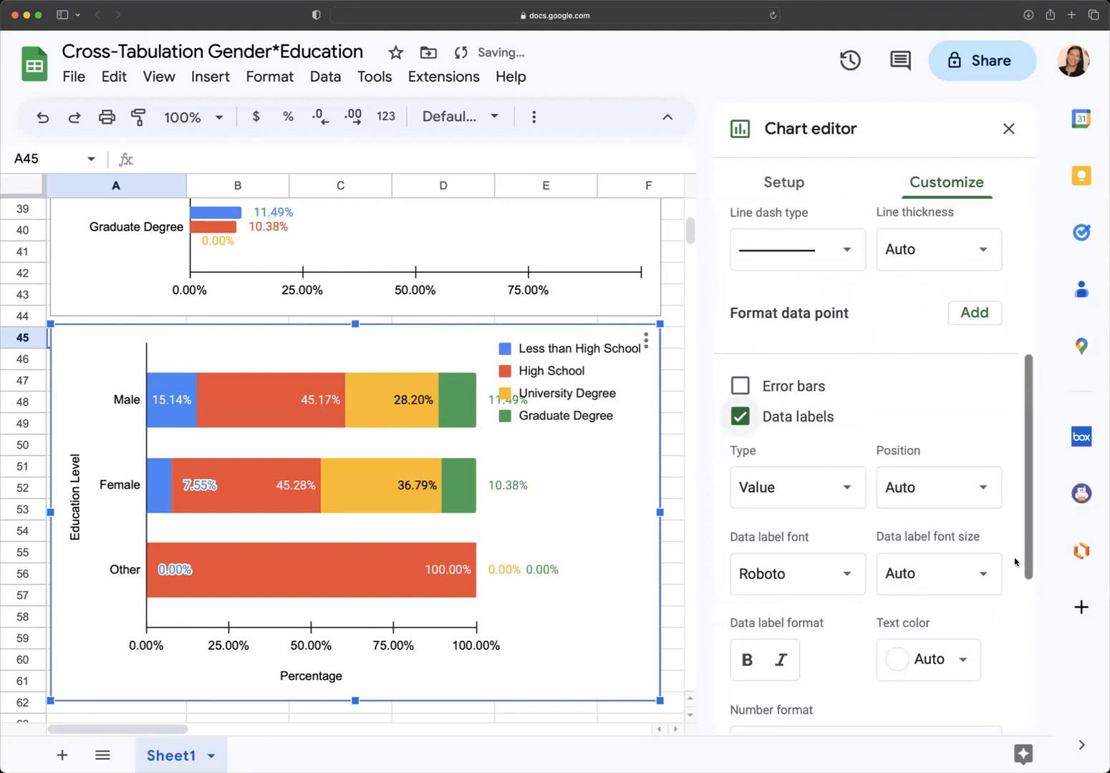
{"action": "left_click", "coordinate": [938, 487]}
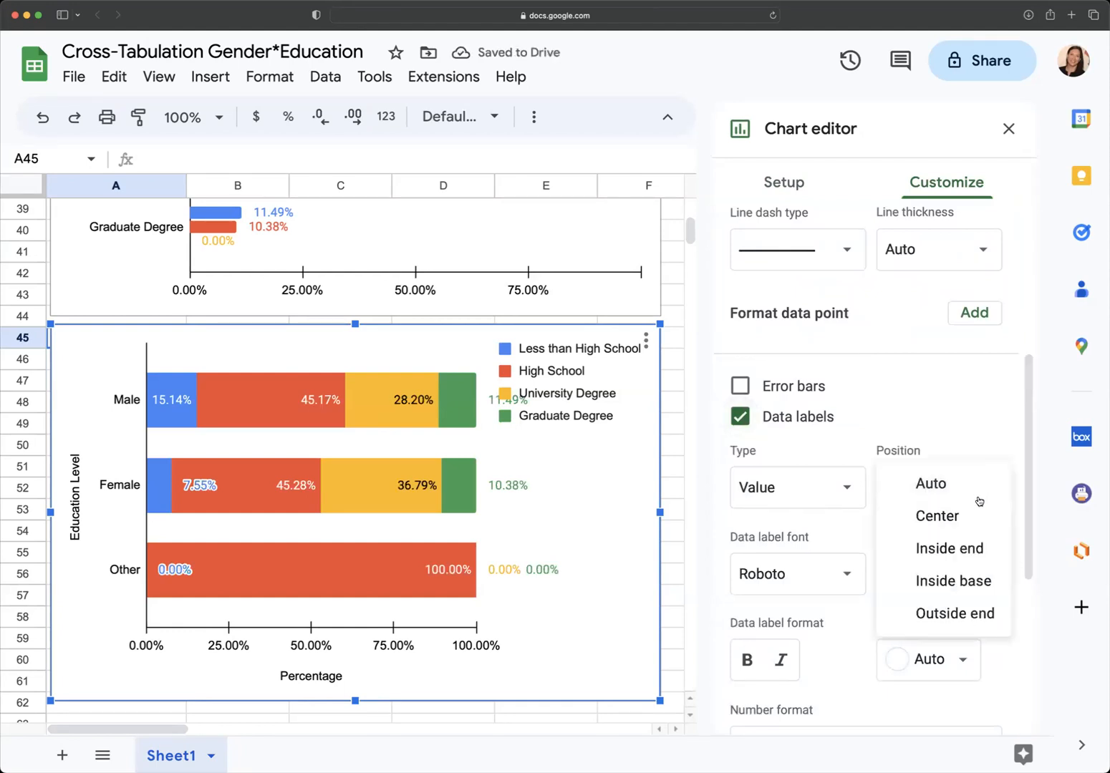
{"action": "left_click", "coordinate": [936, 516]}
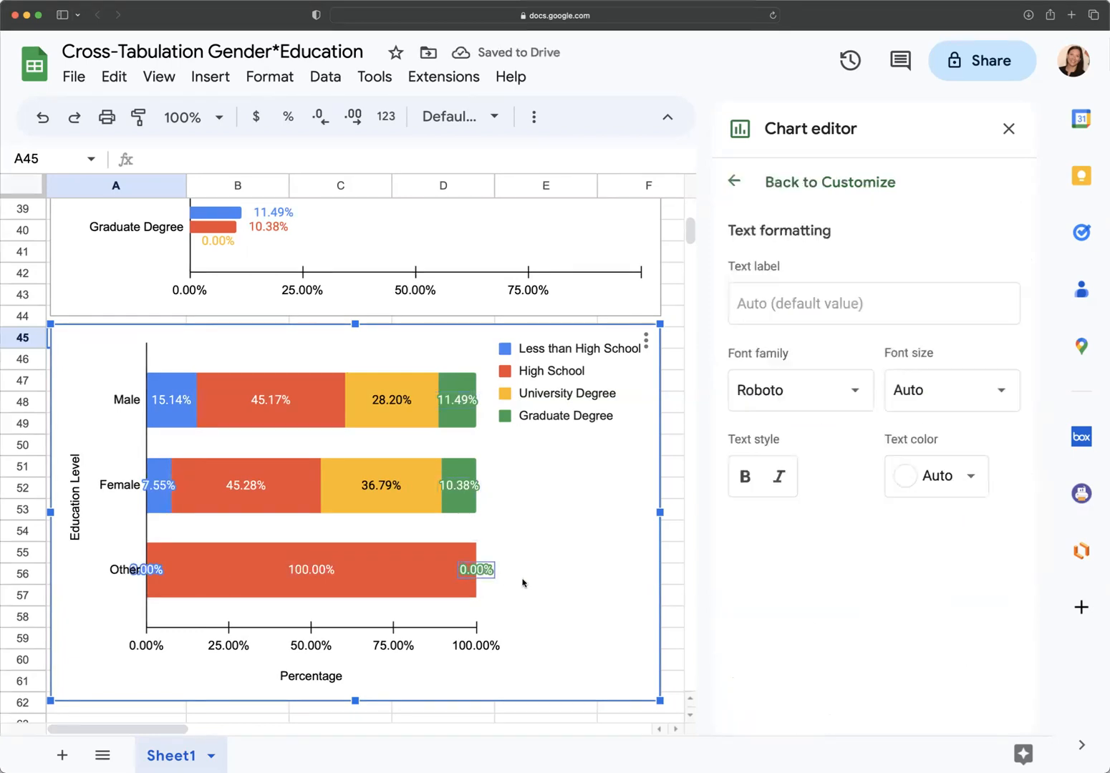
Step: Remove the 0.00% data labels on the Other bar
{"action": "left_click", "coordinate": [475, 569]}
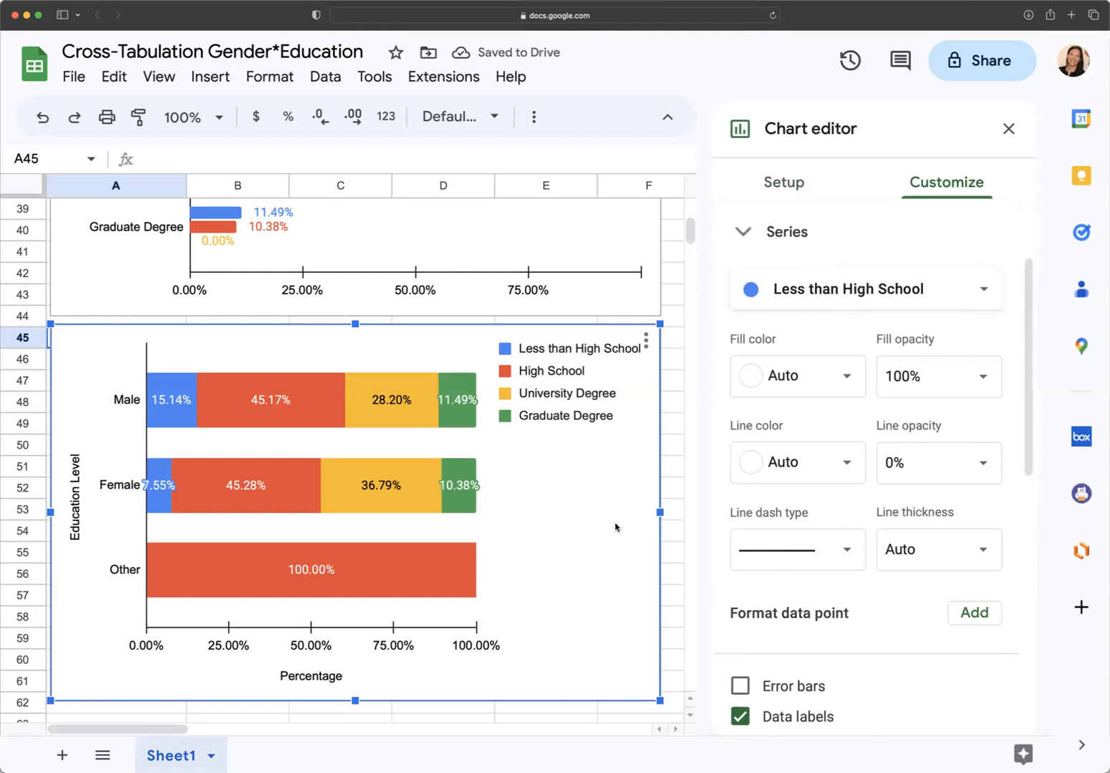
{"action": "left_click", "coordinate": [743, 232]}
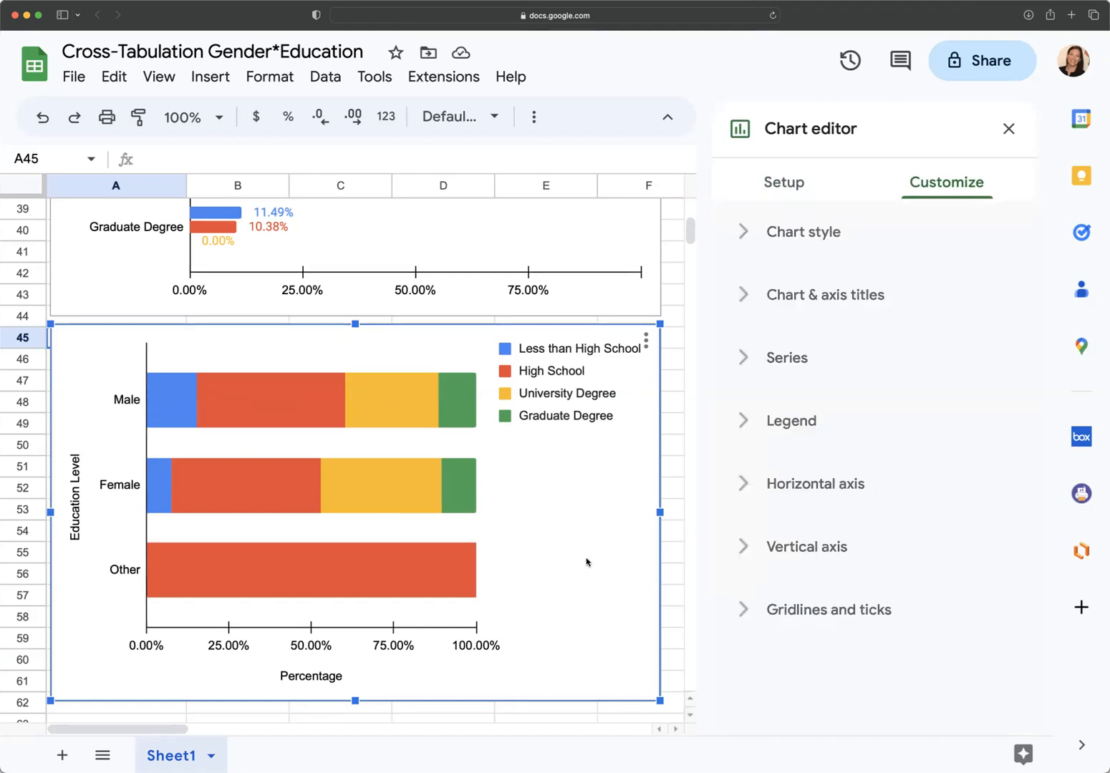
{"action": "left_click", "coordinate": [786, 357]}
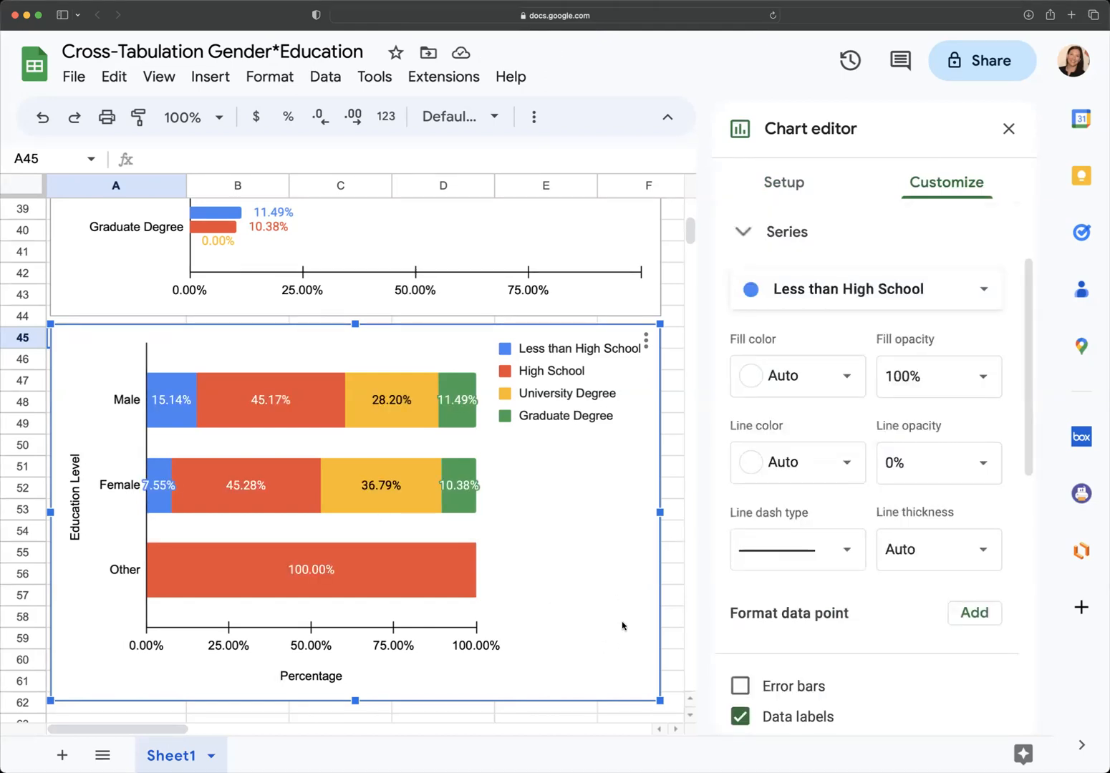
{"action": "mouse_move", "coordinate": [570, 604]}
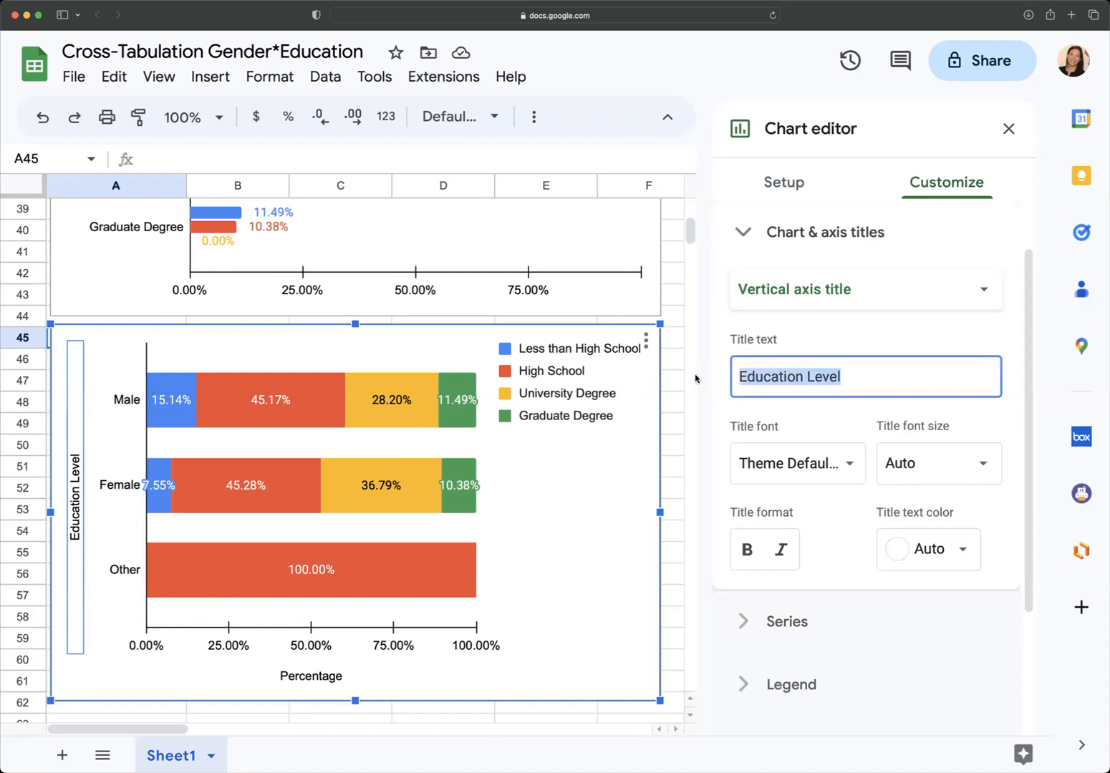
Step: Replace the vertical axis title 'Education Level' with 'Gender'
{"action": "type", "text": "Gender"}
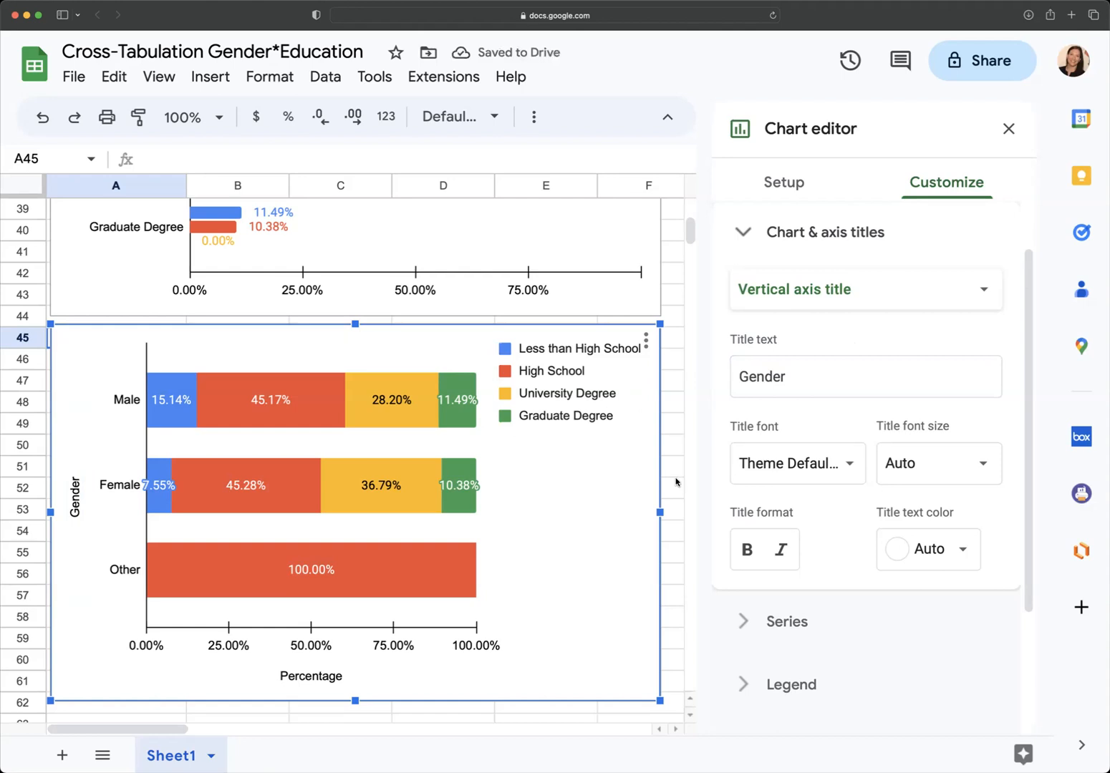
{"action": "left_click", "coordinate": [762, 516]}
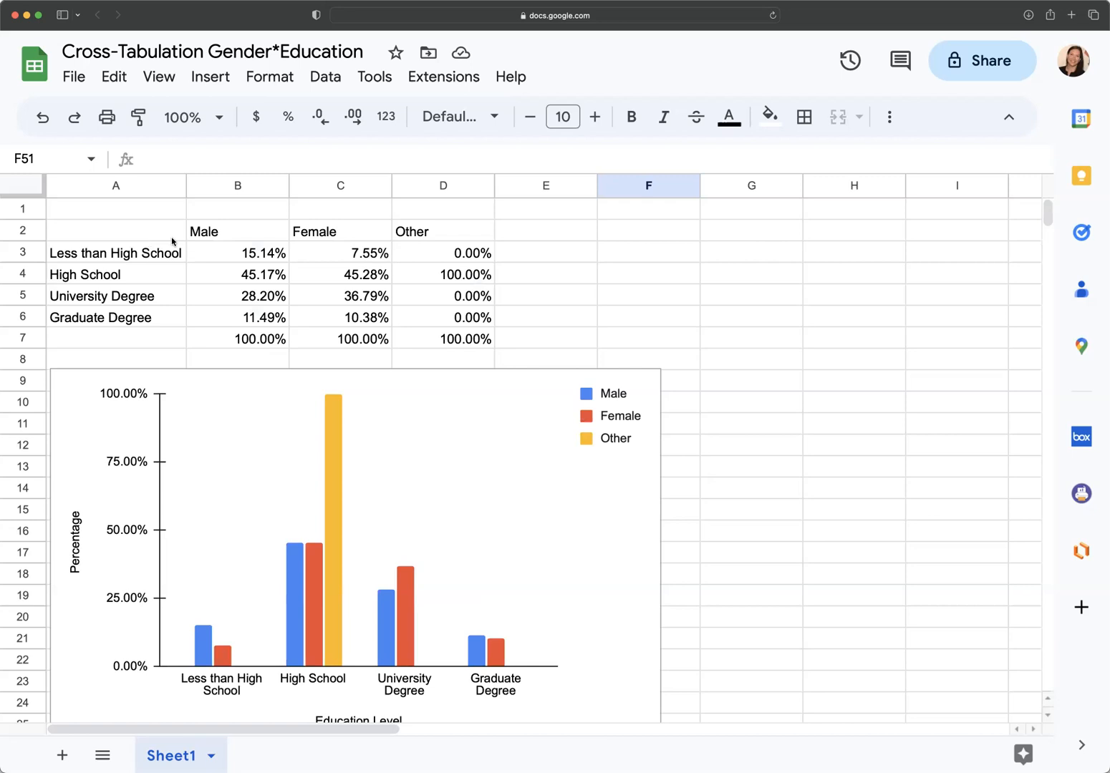
{"action": "mouse_move", "coordinate": [566, 326]}
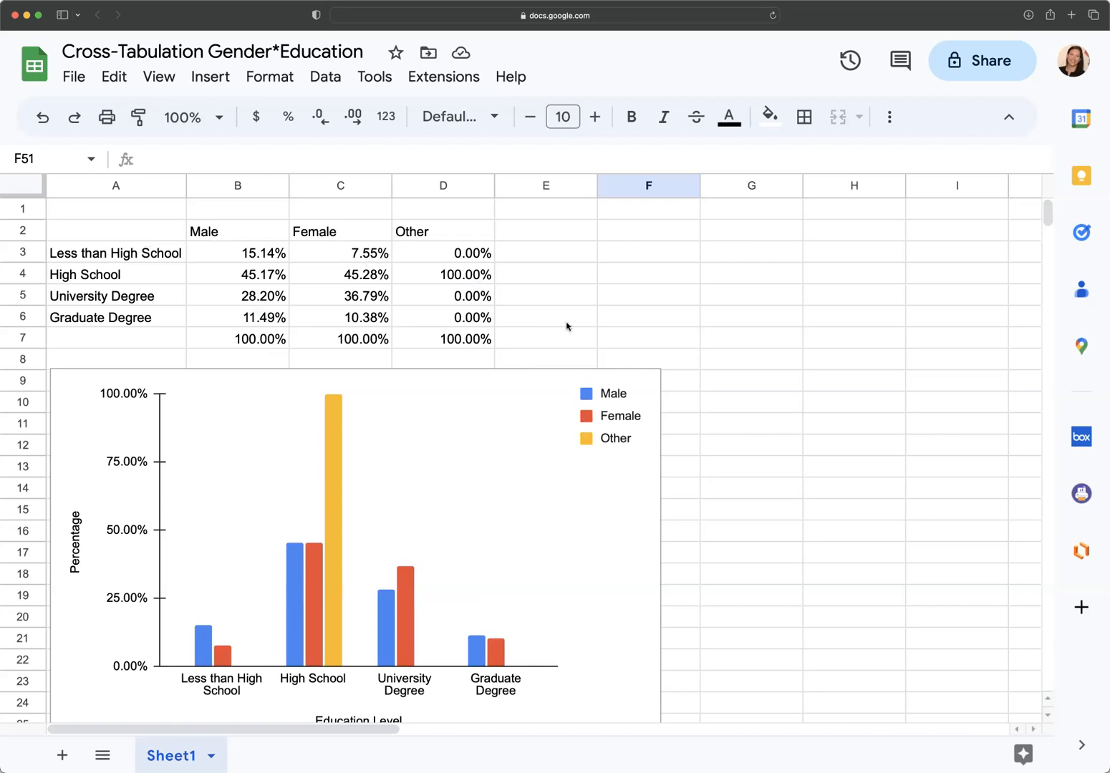
{"action": "mouse_move", "coordinate": [371, 358]}
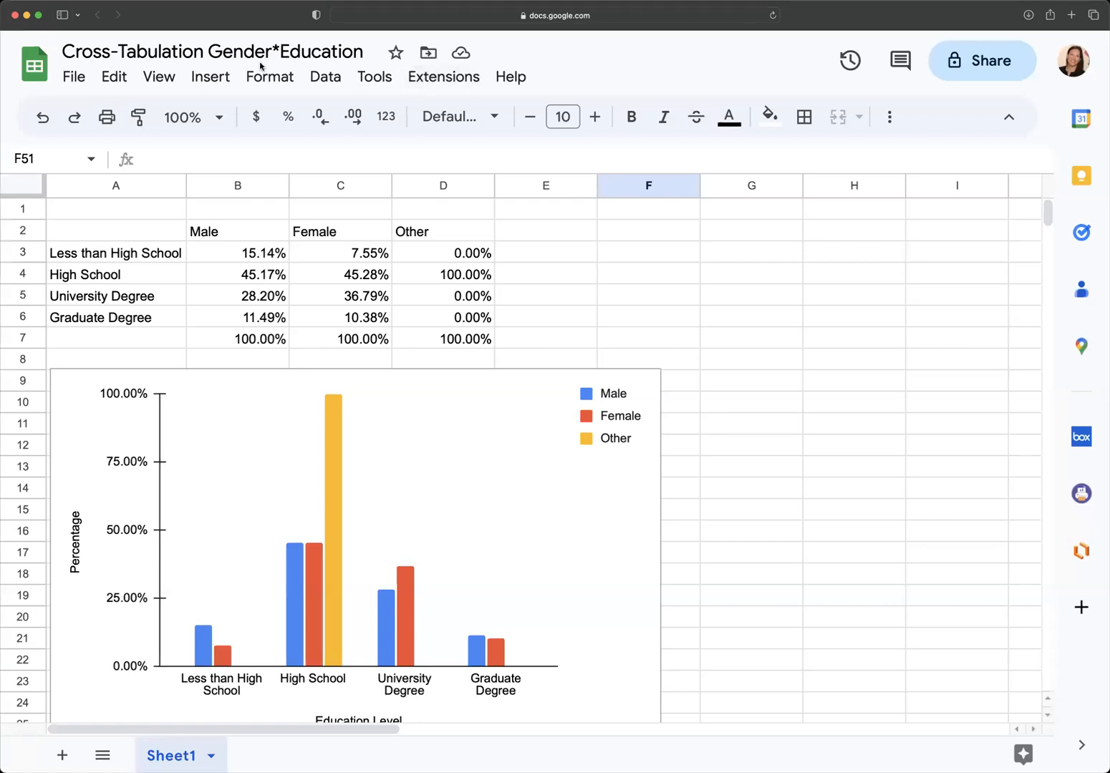
{"action": "mouse_move", "coordinate": [924, 8]}
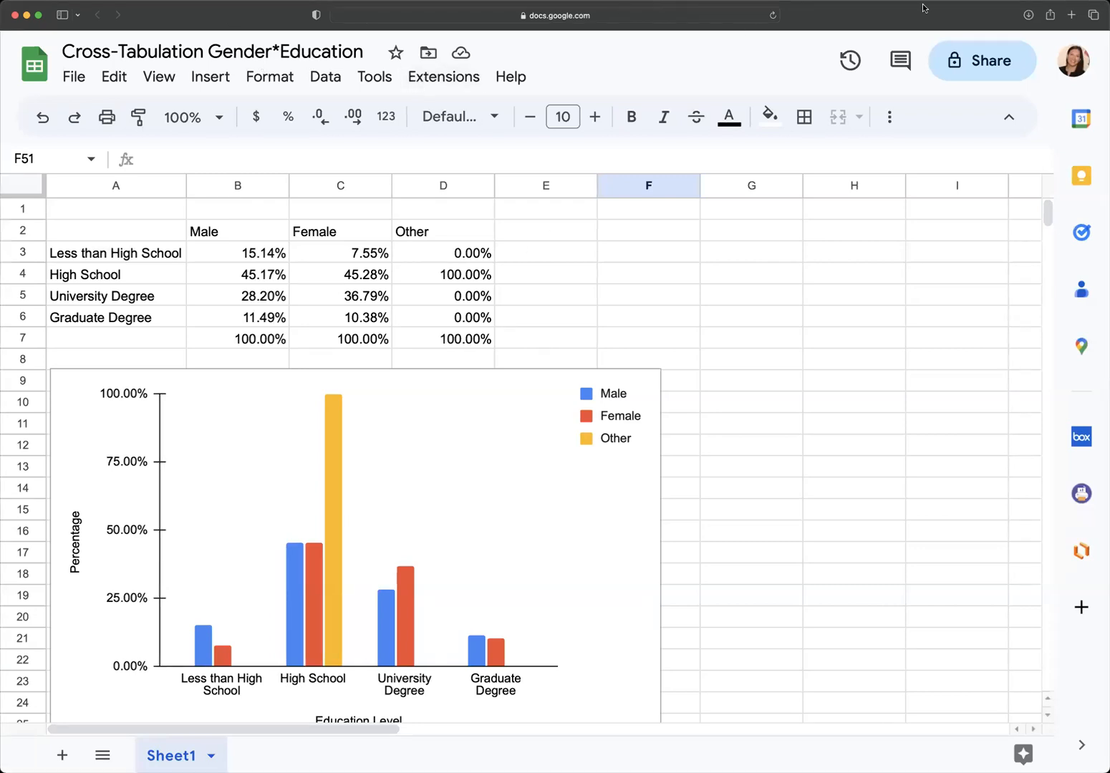